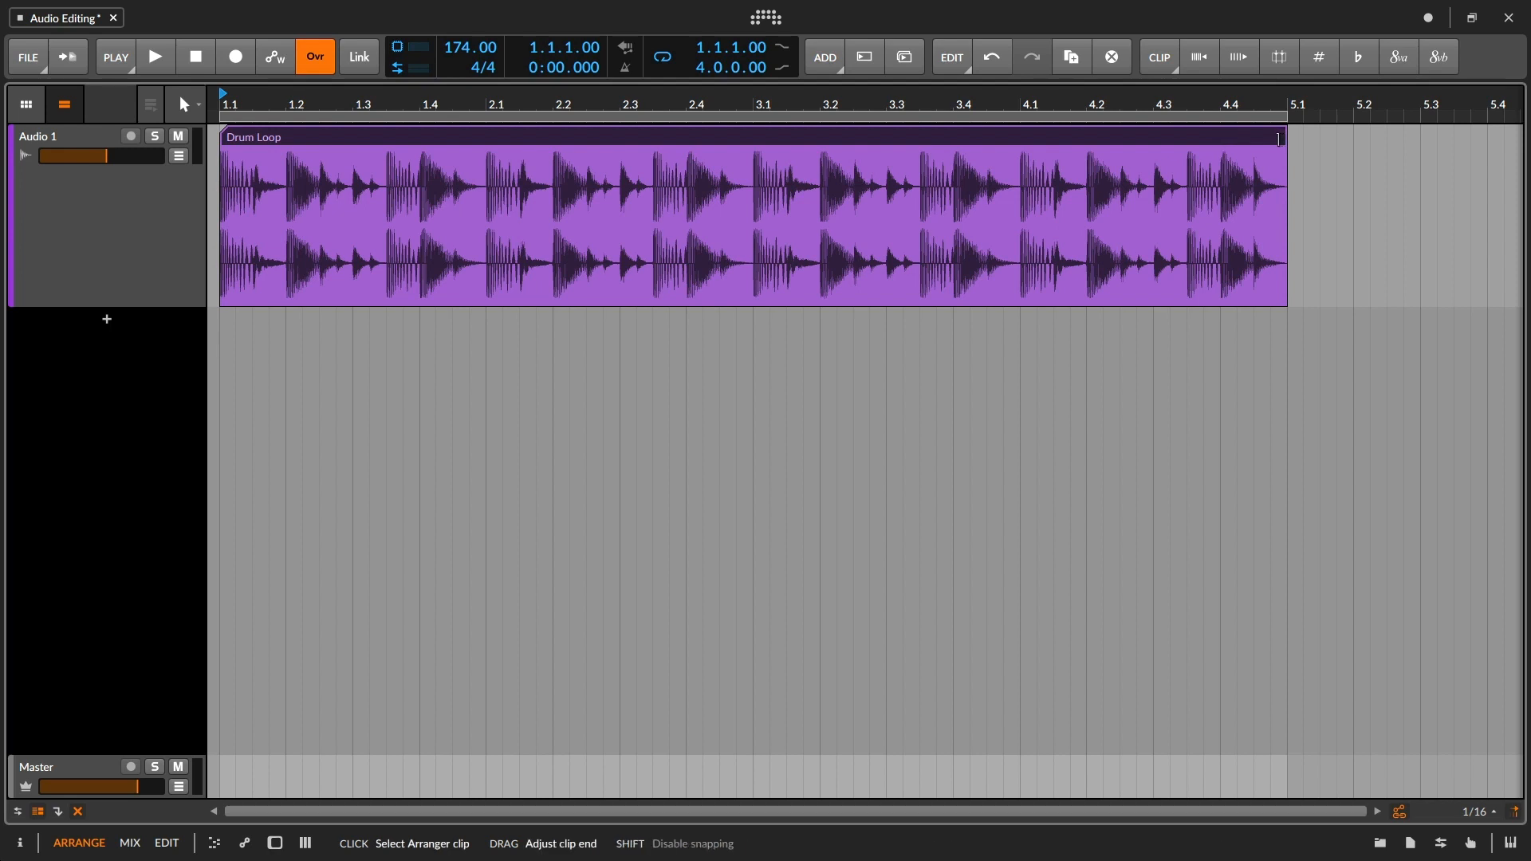
# - Adjust the arranger view, then pick the Eraser tool from the toolbar's tool list
pyautogui.moveTo(1281, 136); pyautogui.dragTo(1235, 136)
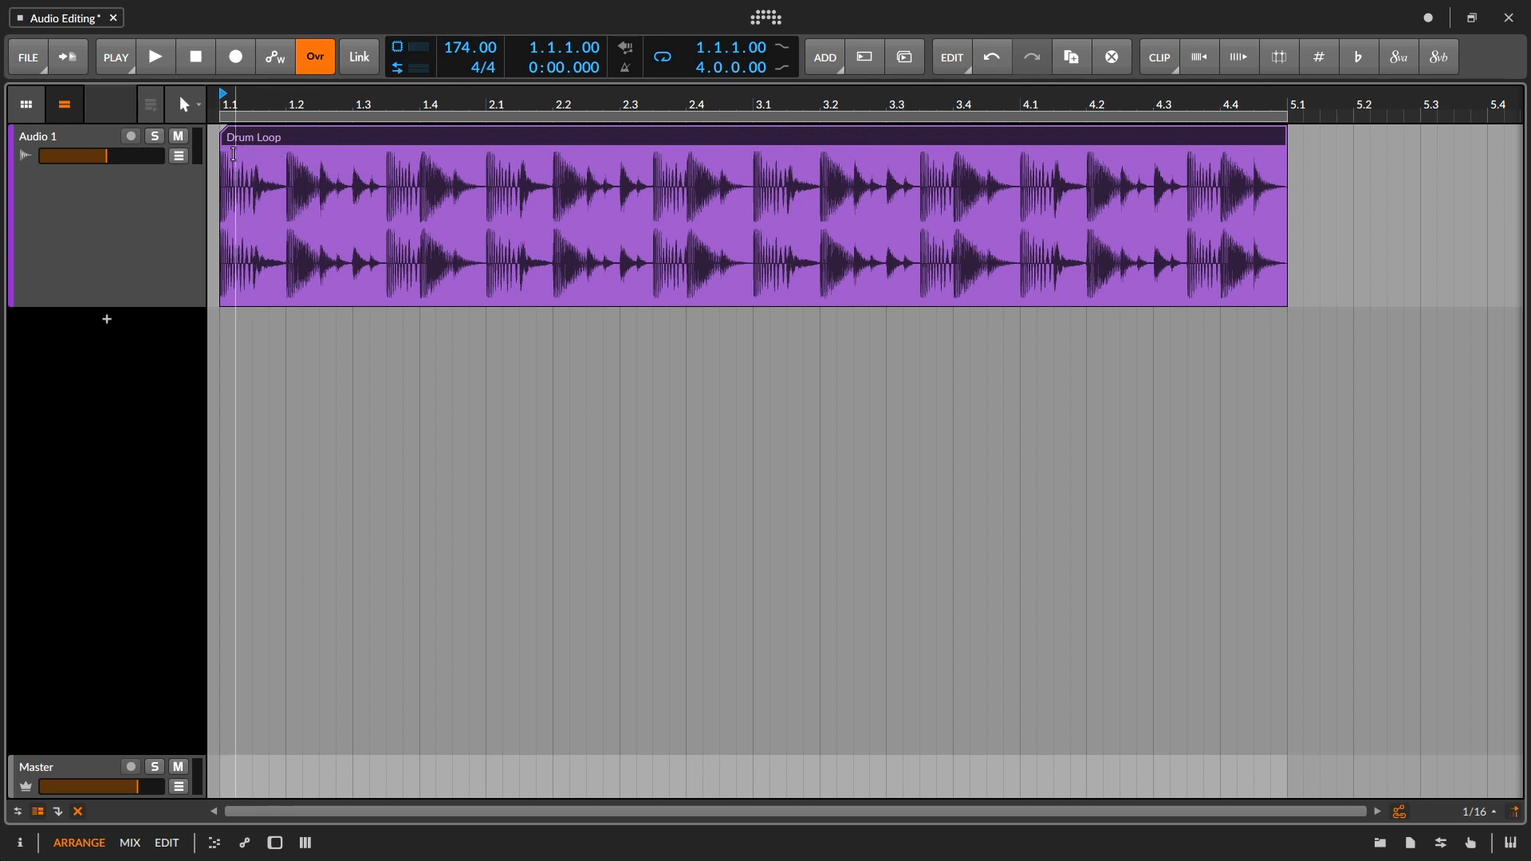
pyautogui.moveTo(224, 215); pyautogui.dragTo(737, 214)
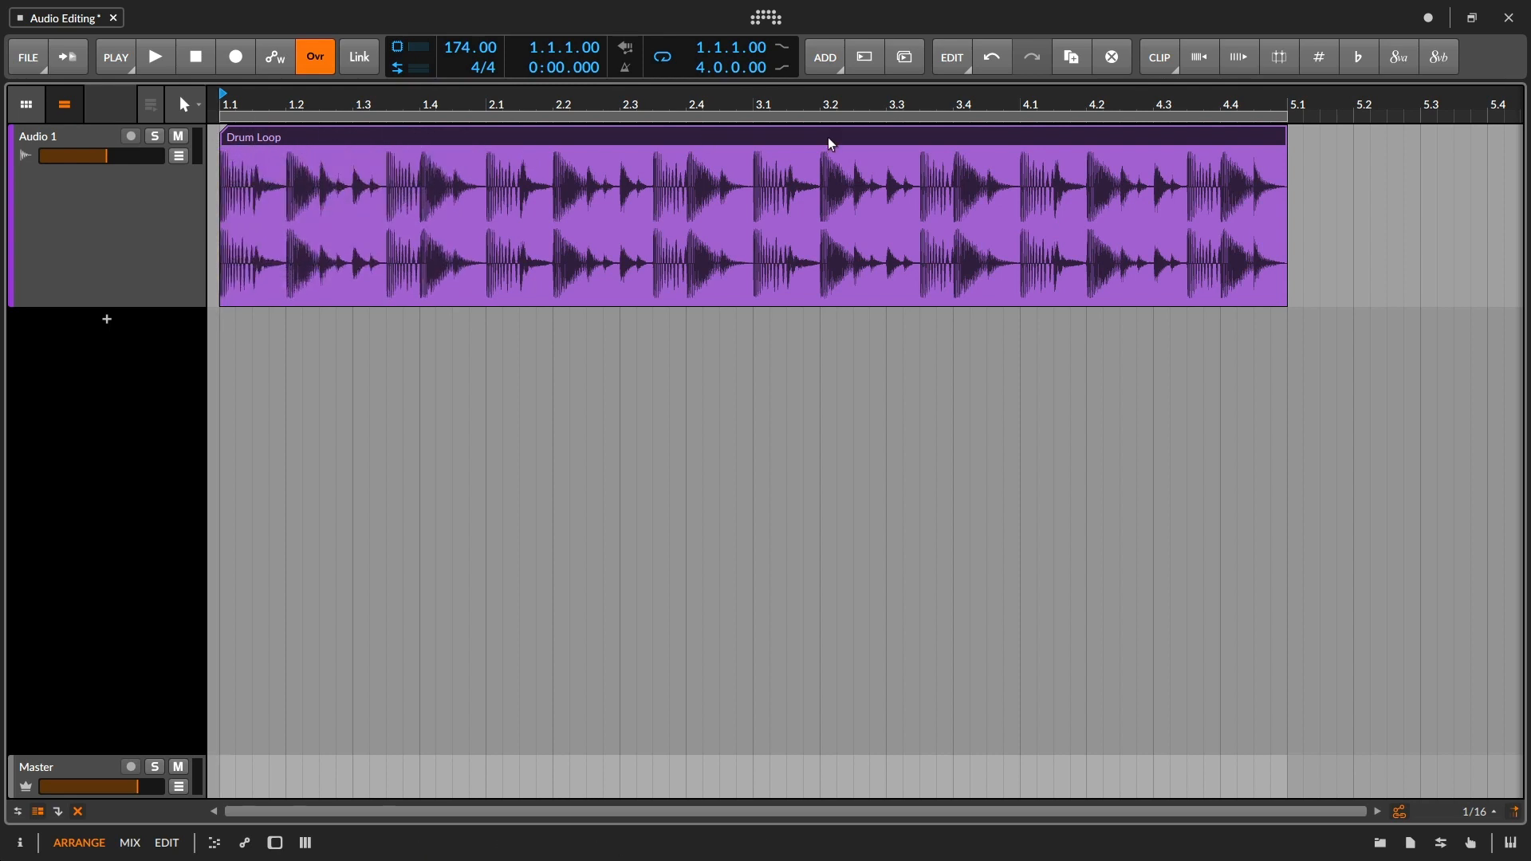
pyautogui.moveTo(1283, 139); pyautogui.dragTo(1052, 153)
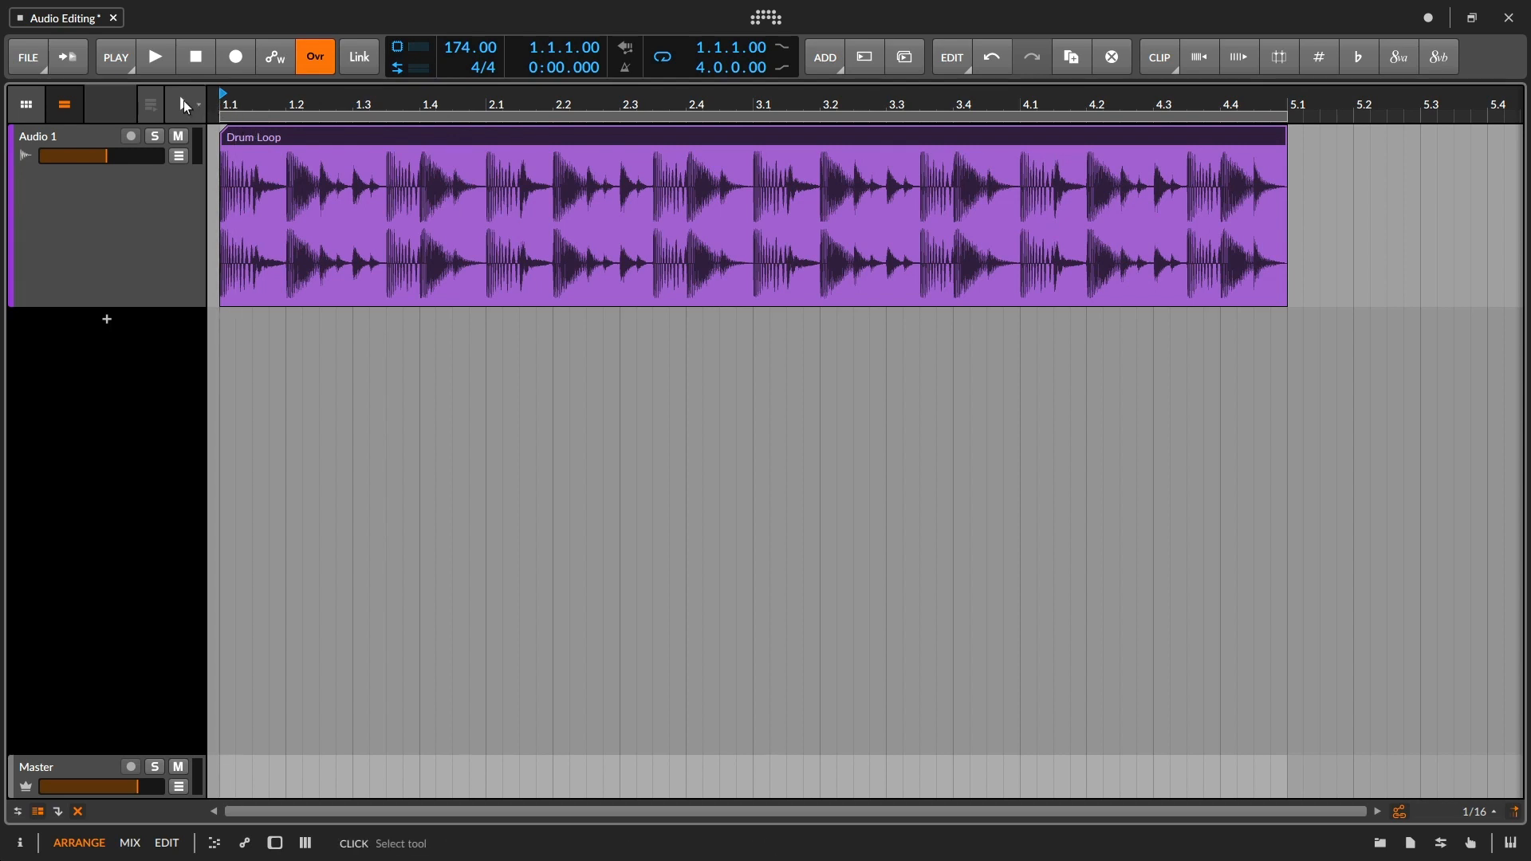
pyautogui.click(185, 104)
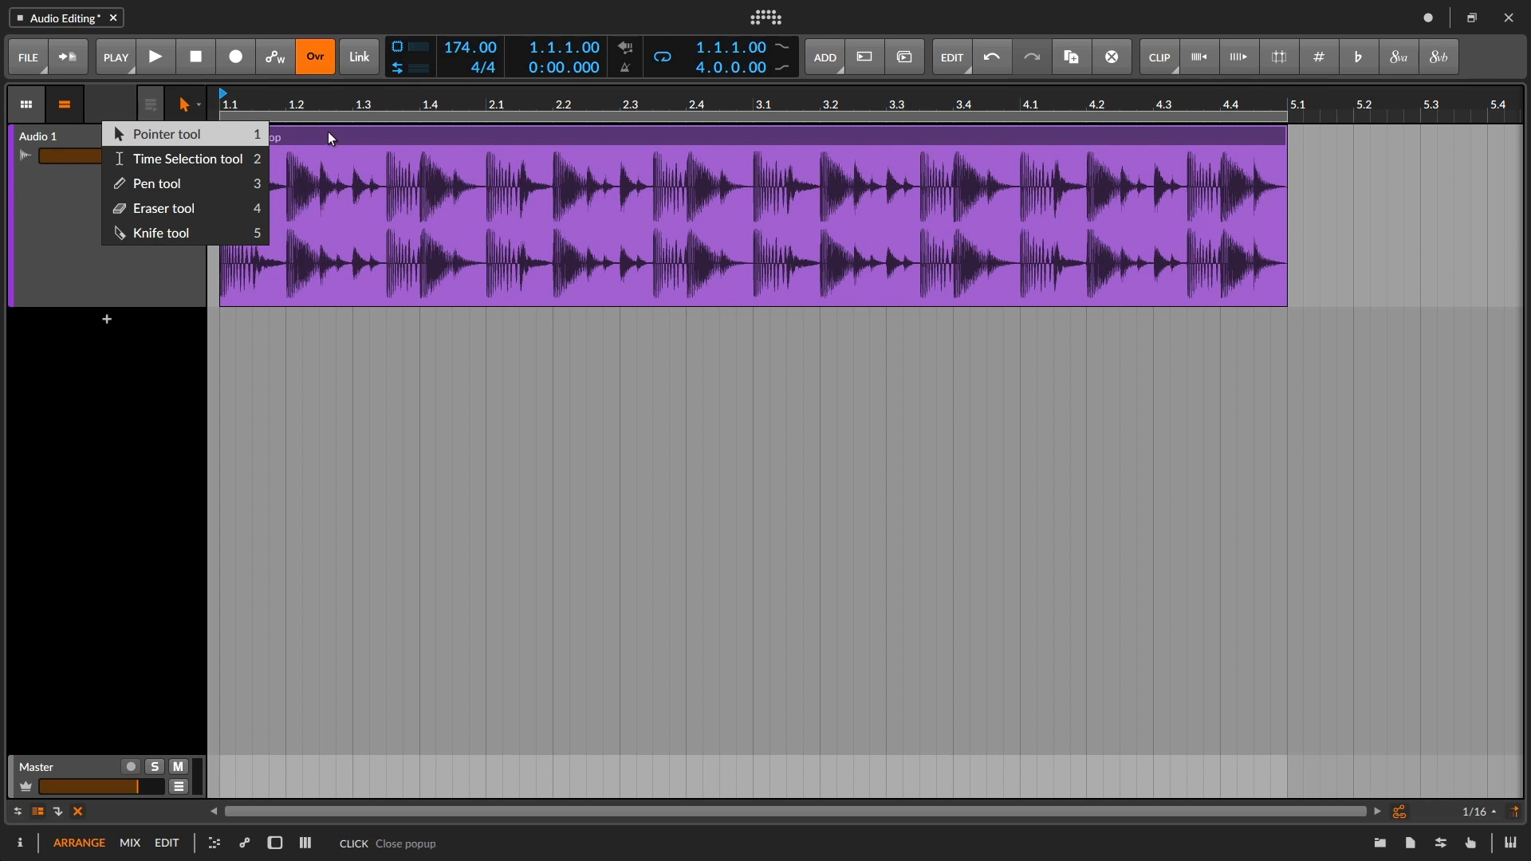
pyautogui.click(166, 134)
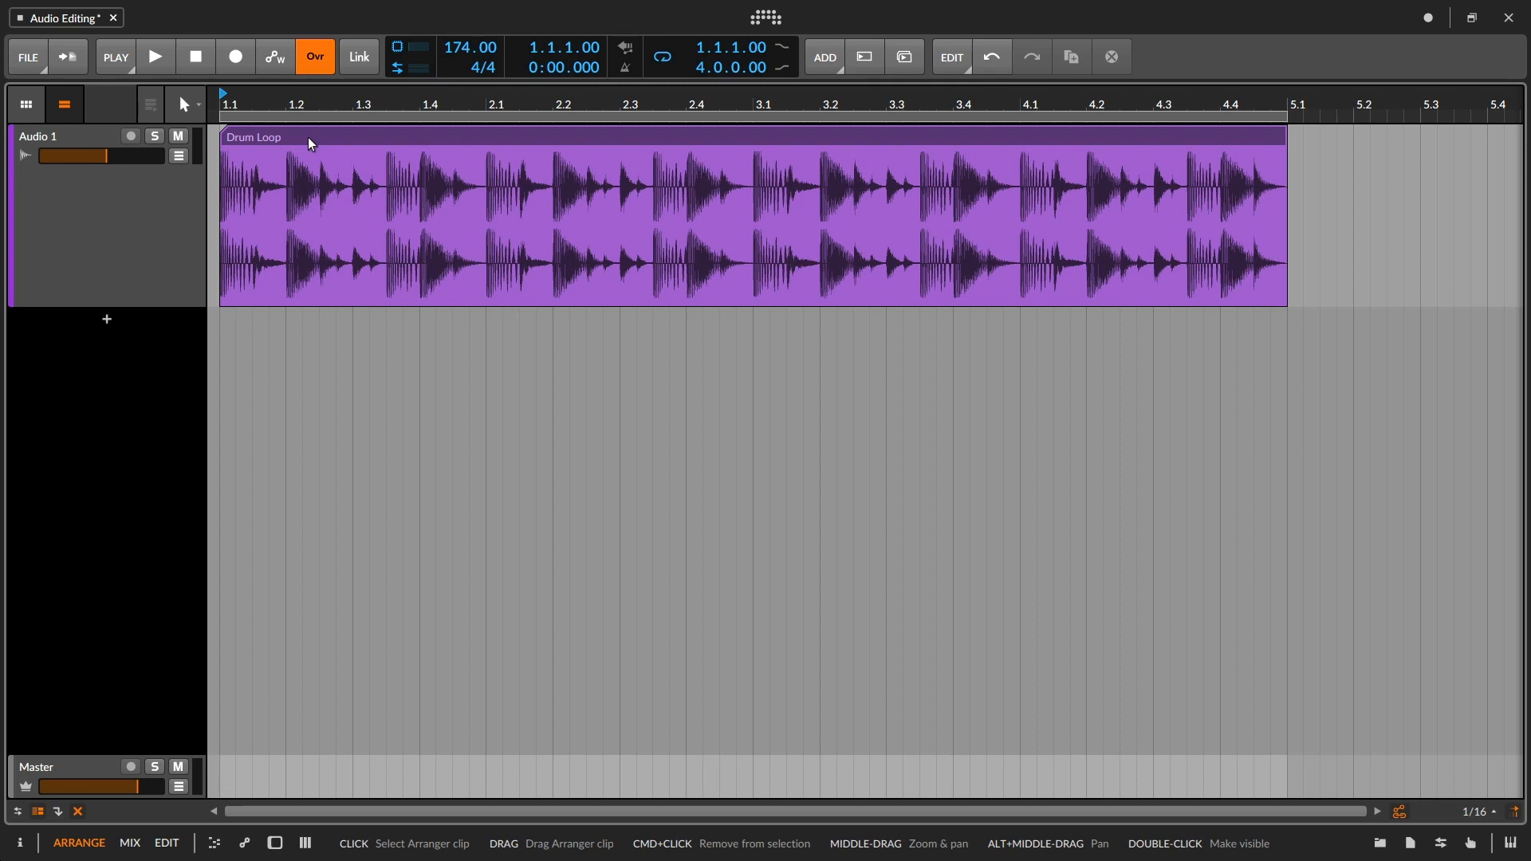
pyautogui.click(183, 104)
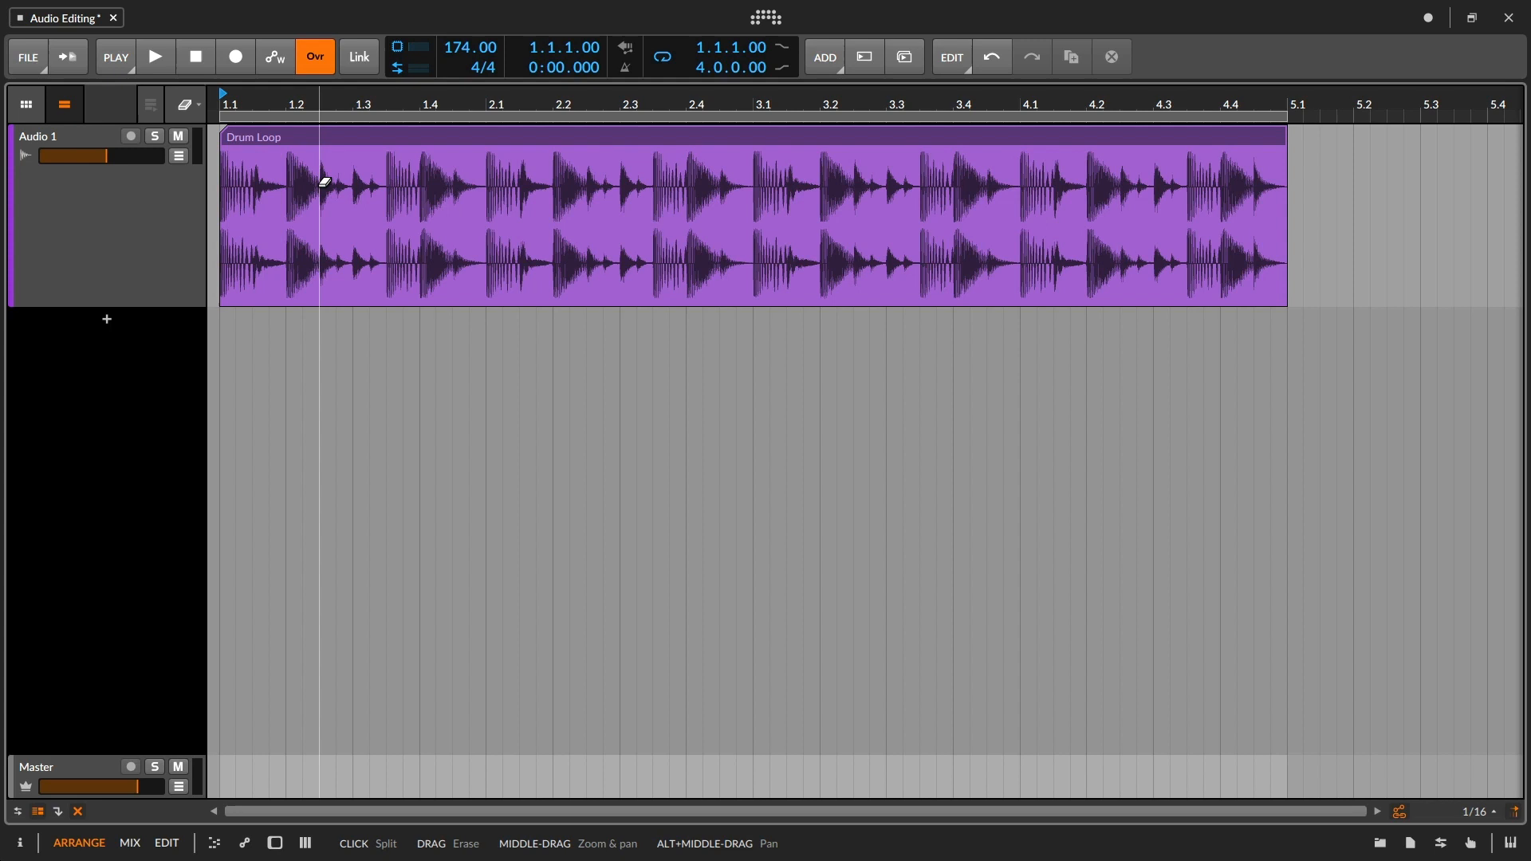
pyautogui.click(182, 104)
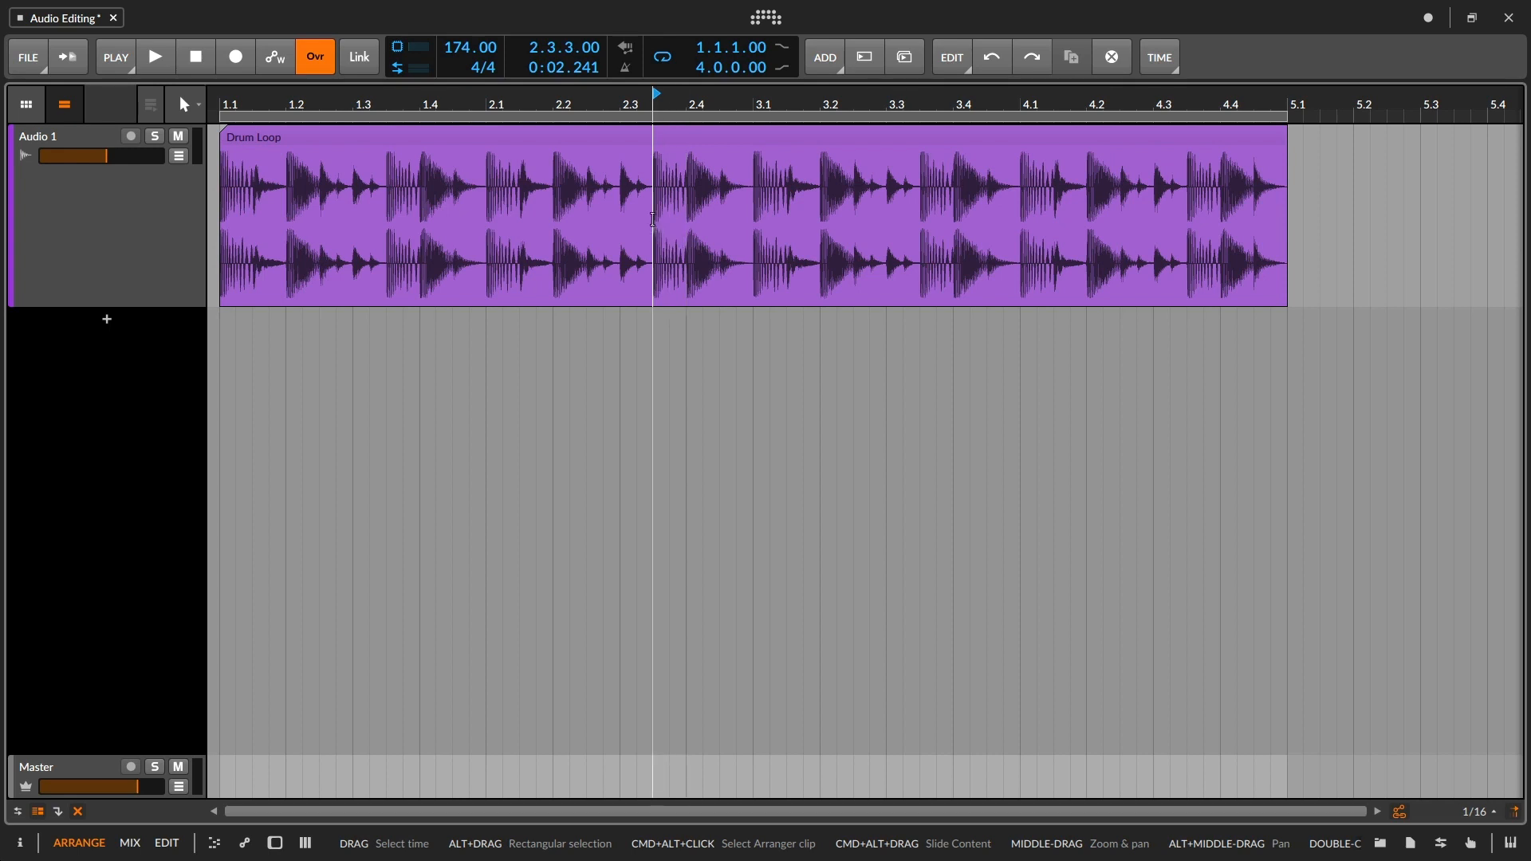
# - Split the Drum Loop clip at the playhead (beat 2.3.3) via its context menu
pyautogui.rightClick(652, 220)
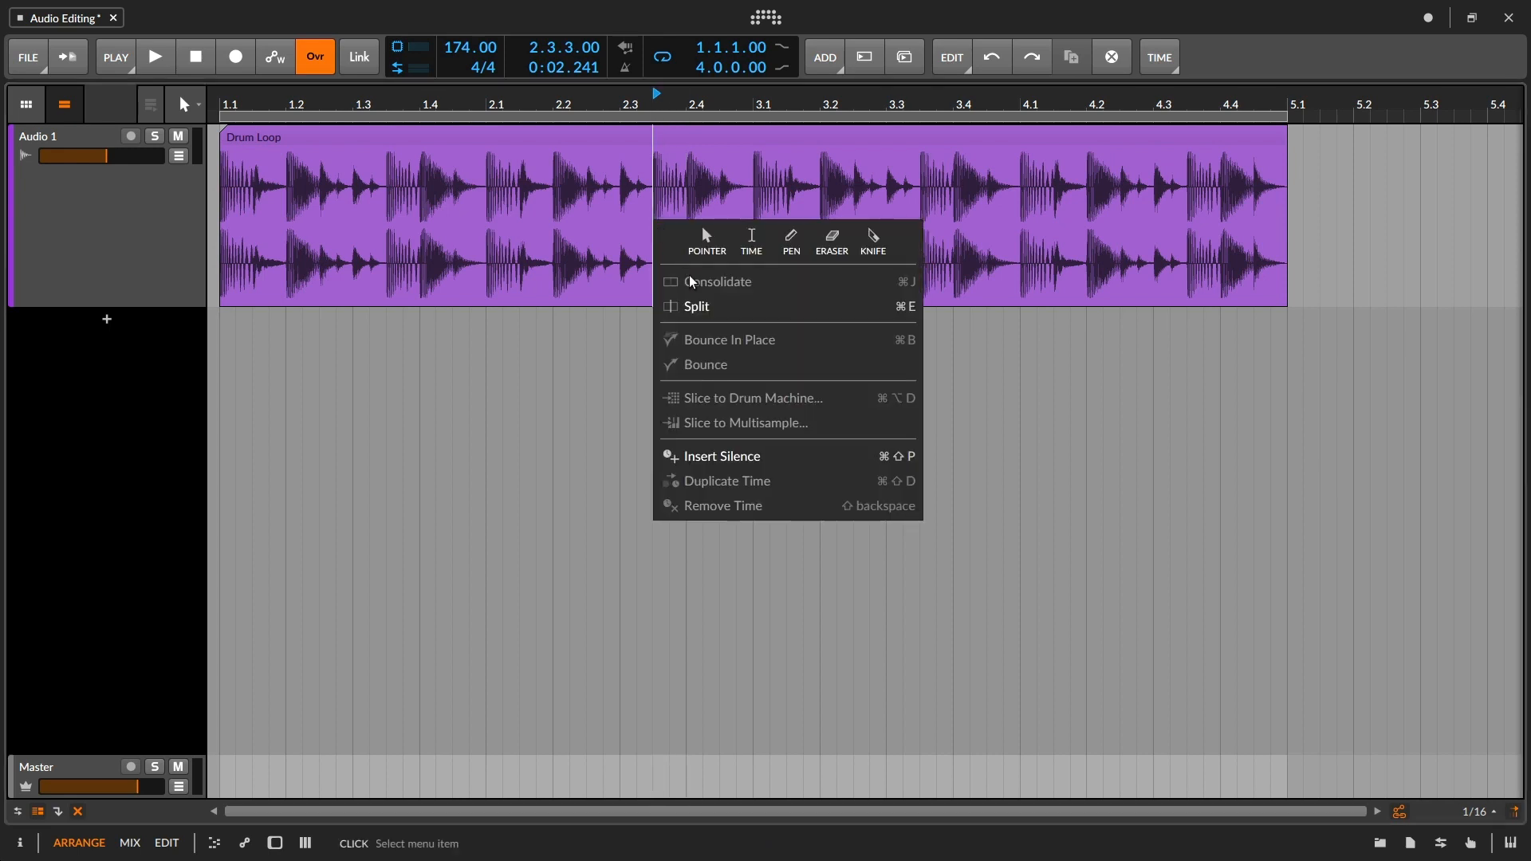
pyautogui.click(692, 305)
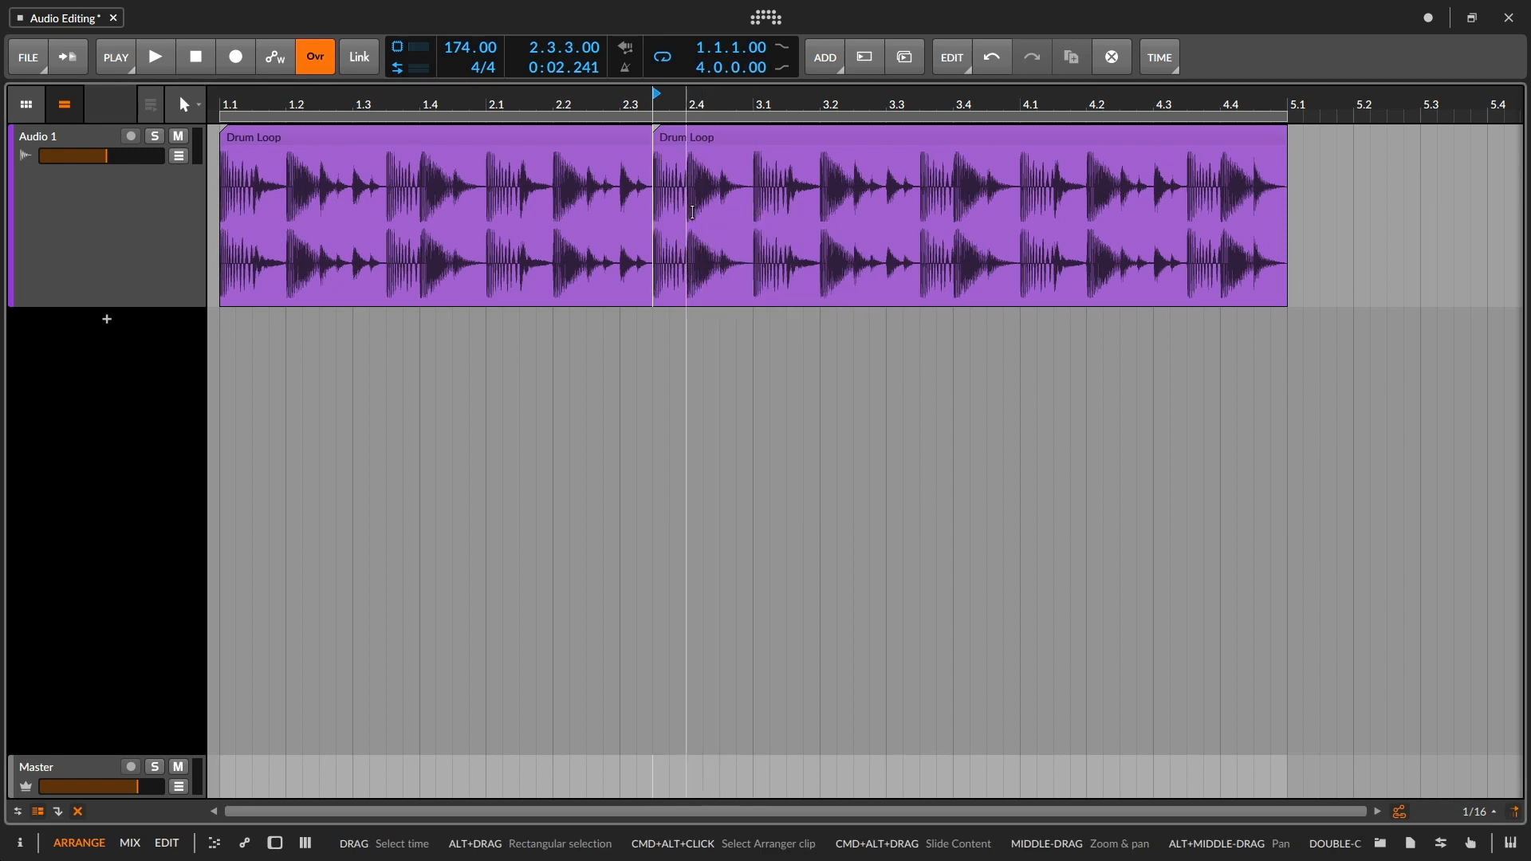
pyautogui.moveTo(688, 213); pyautogui.dragTo(821, 212)
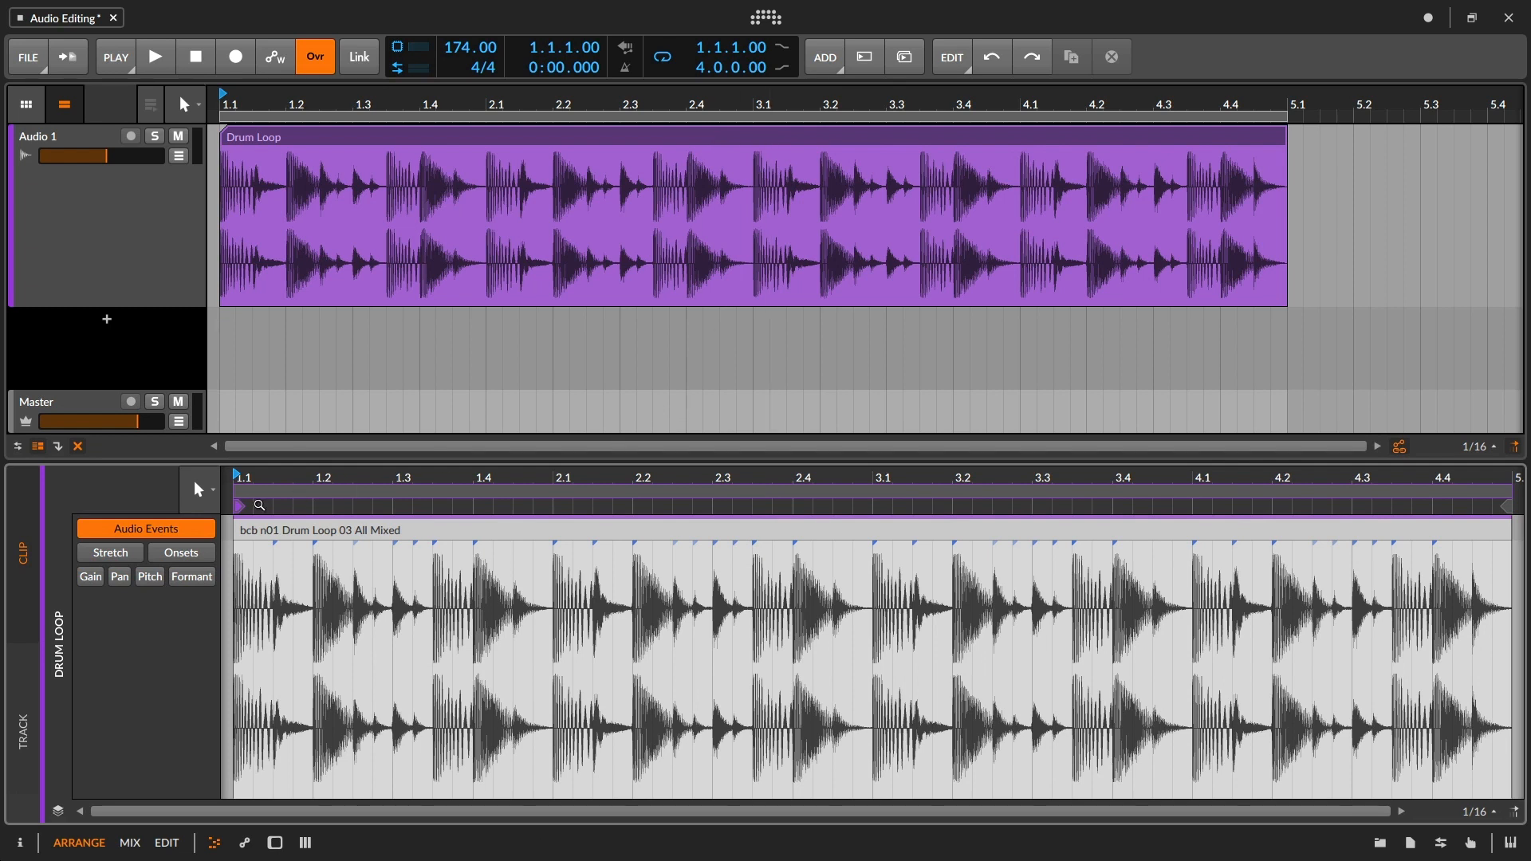
pyautogui.moveTo(135, 626)
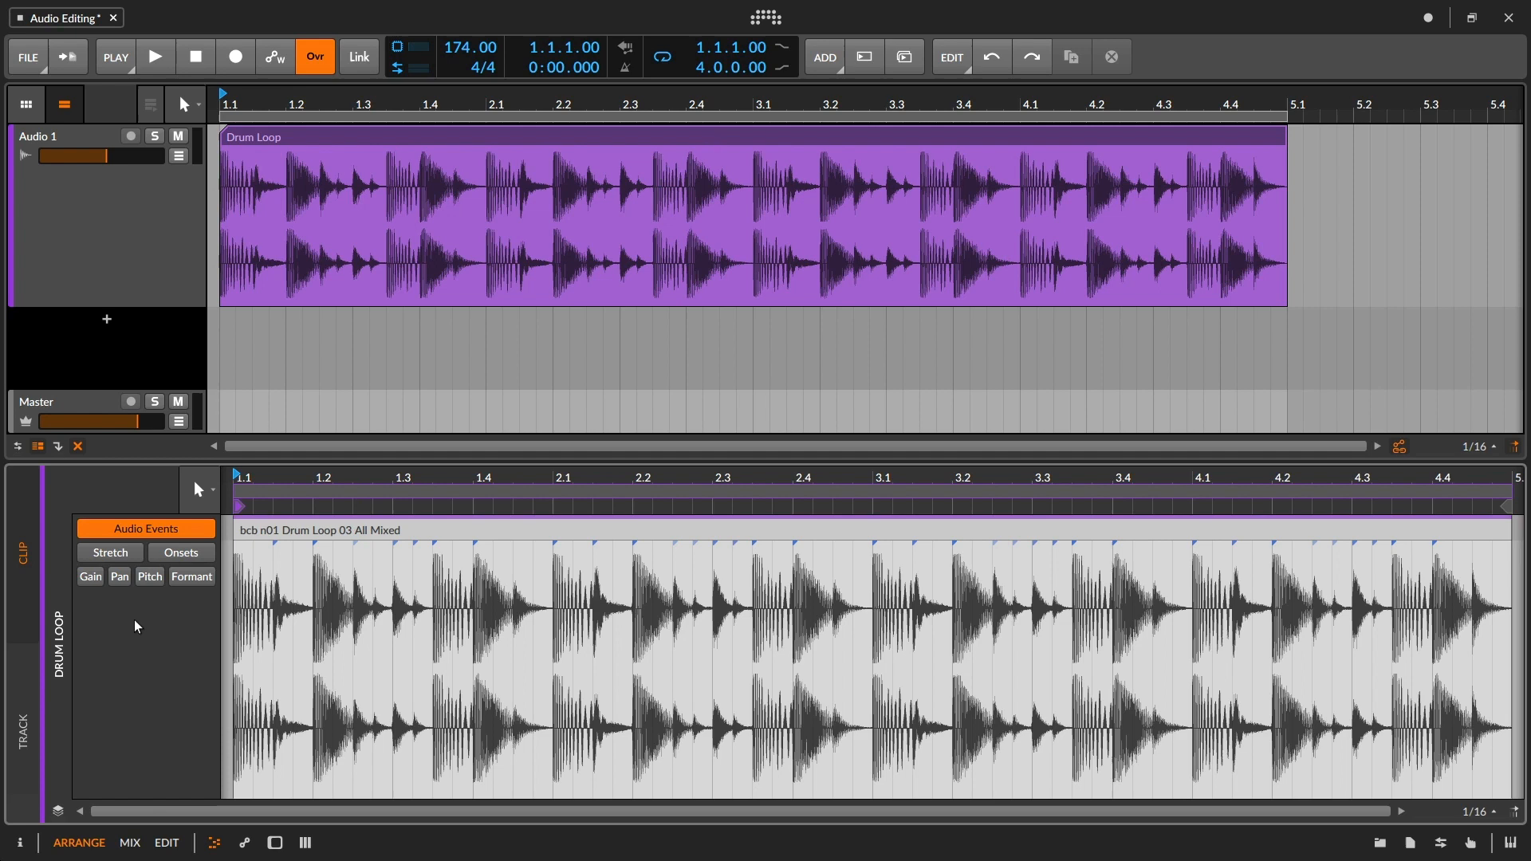
pyautogui.moveTo(167, 645)
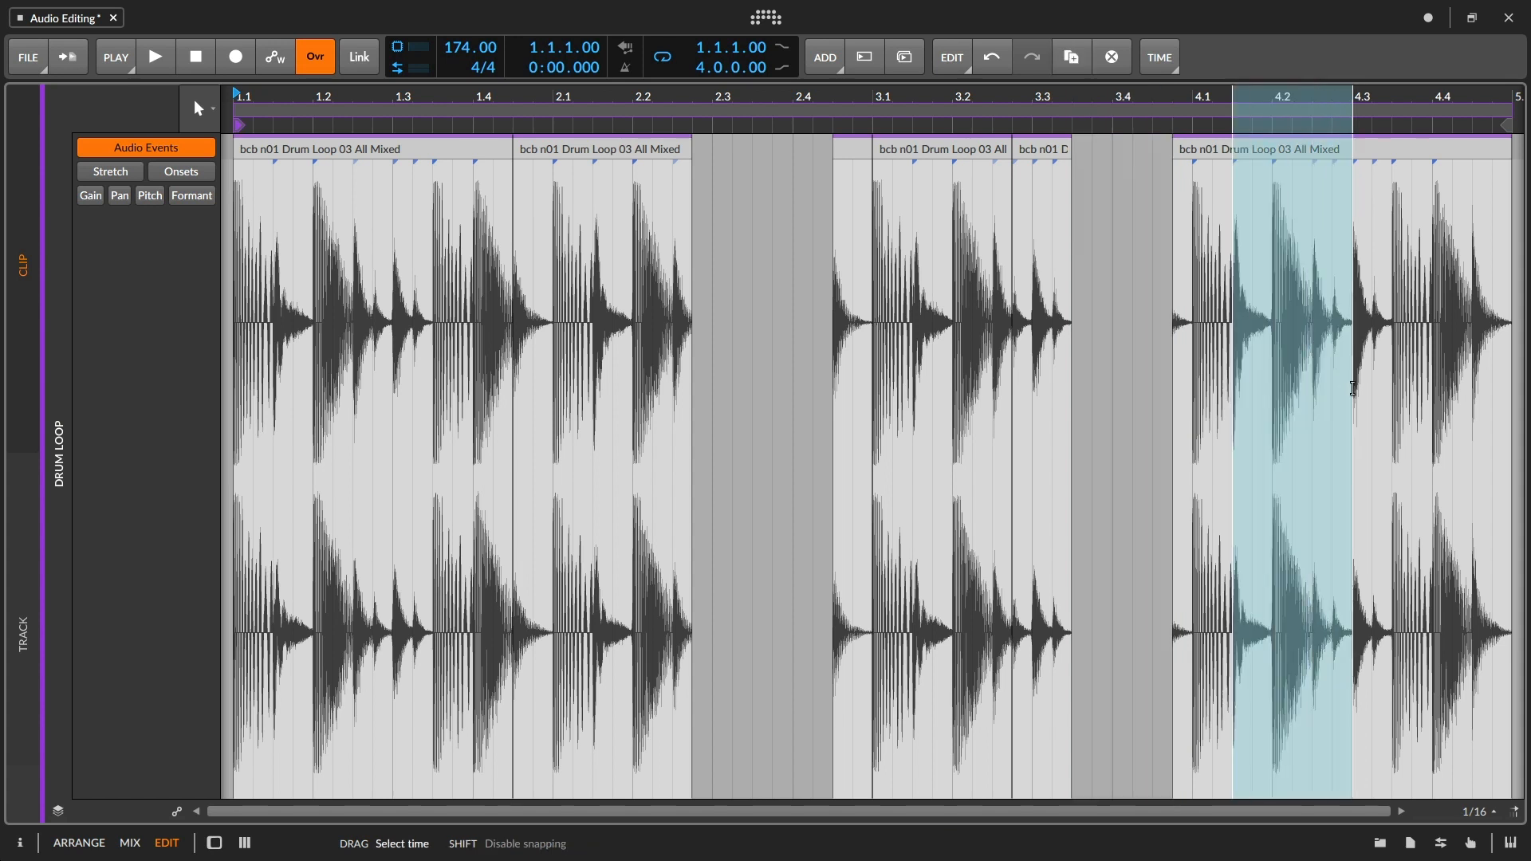
pyautogui.moveTo(1302, 314)
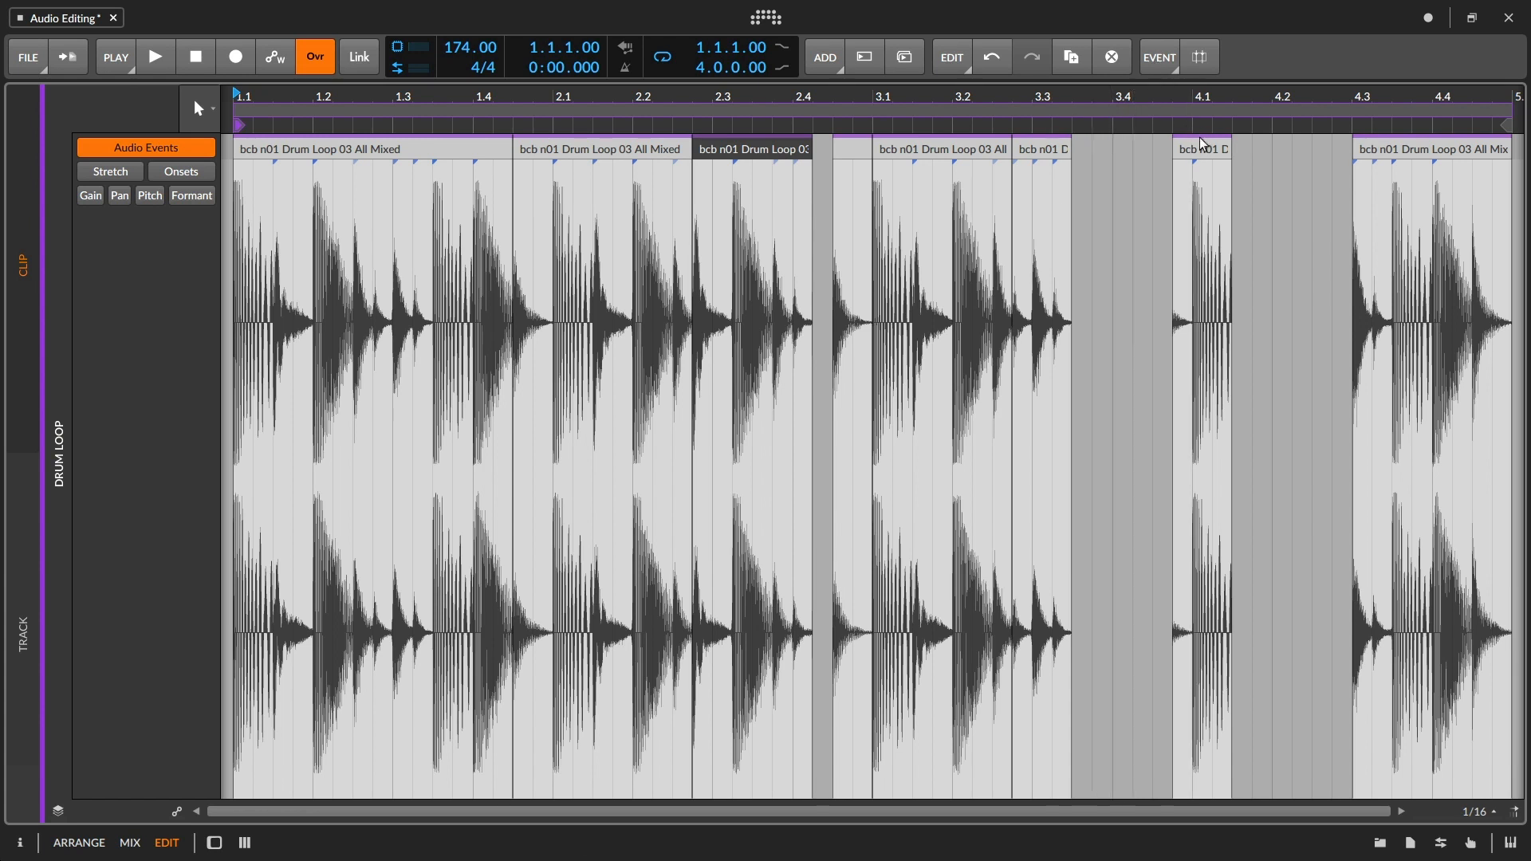
# - Open the audio event operations menu in the clip editor
pyautogui.click(1157, 57)
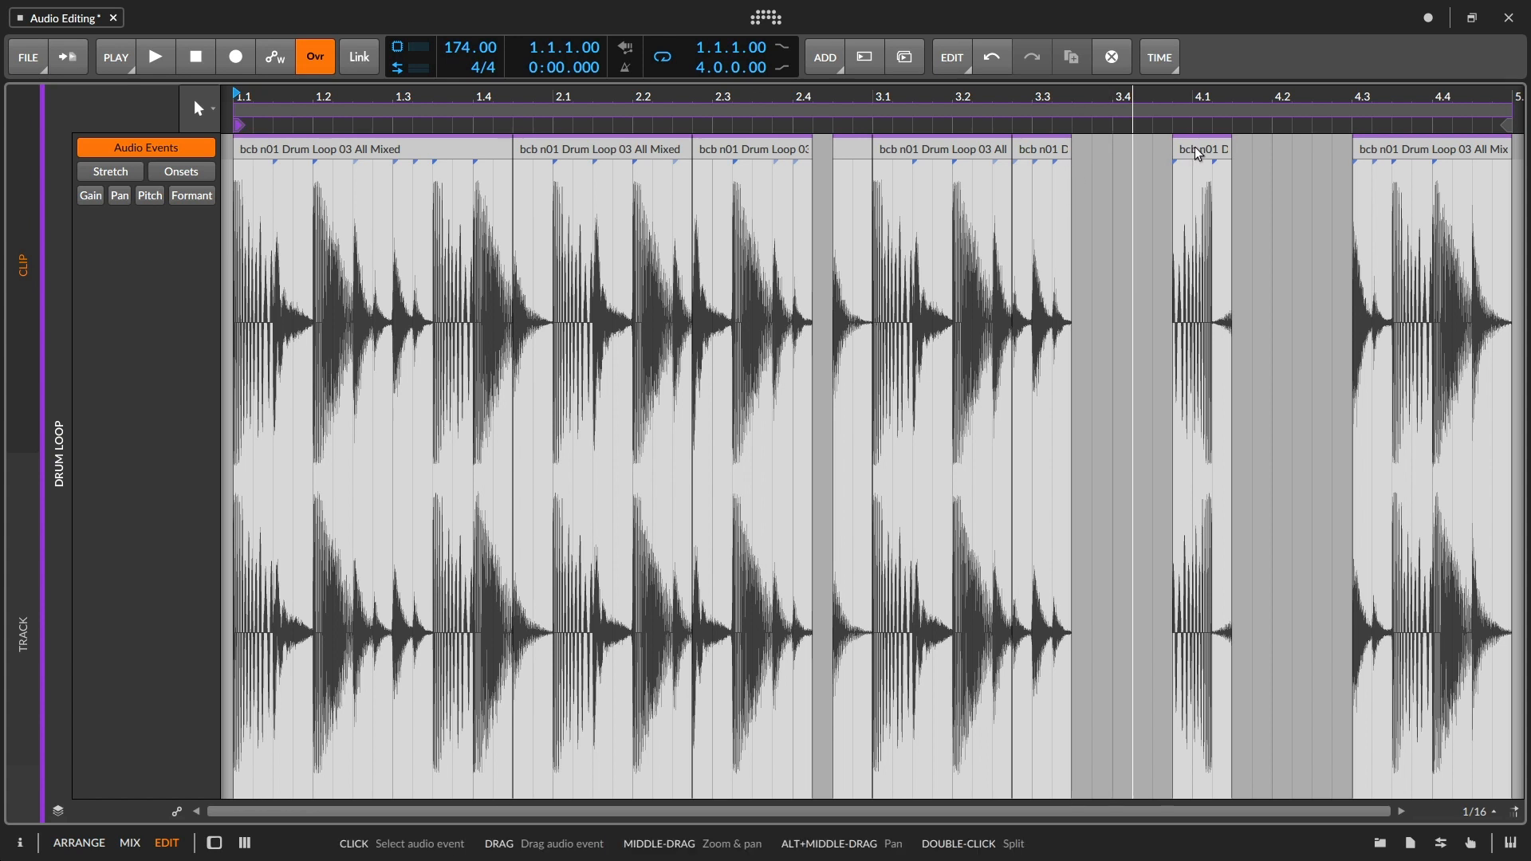
# - Select the short drum slice starting near bar 3.4
pyautogui.click(1201, 151)
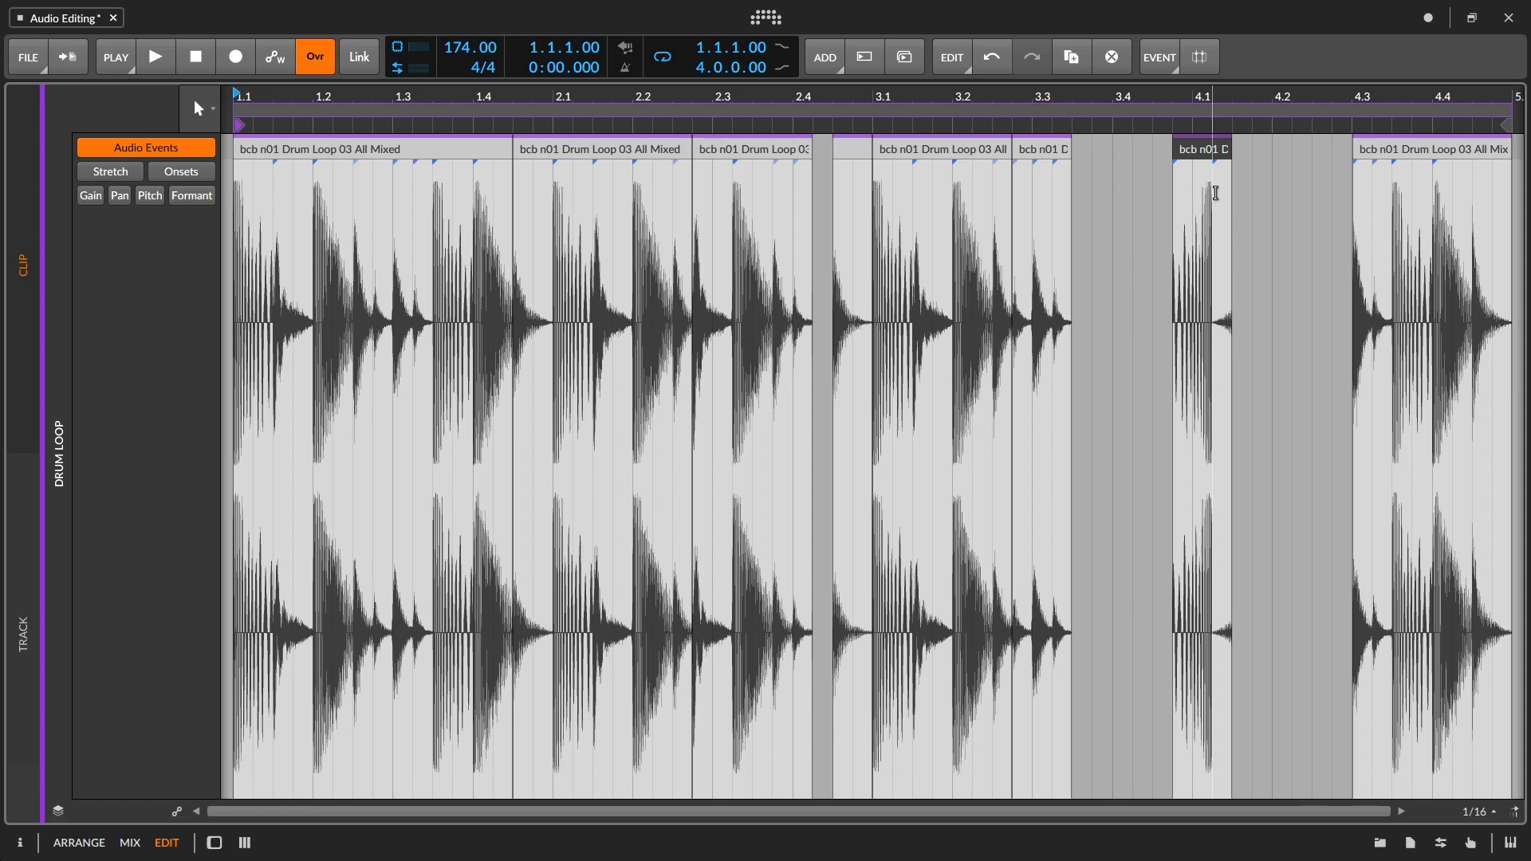
pyautogui.moveTo(1230, 236)
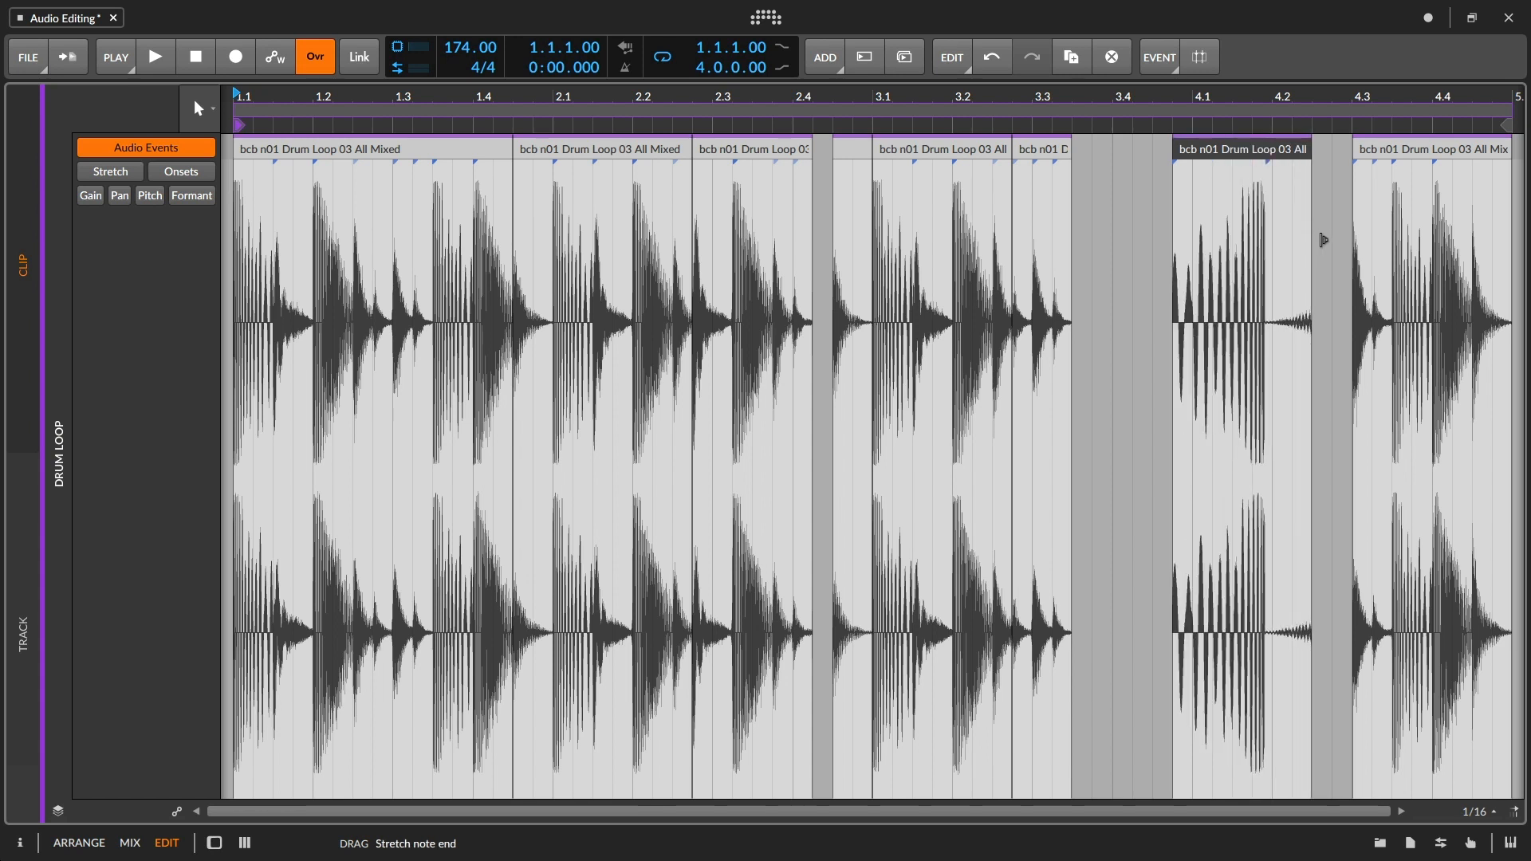
pyautogui.moveTo(1313, 235)
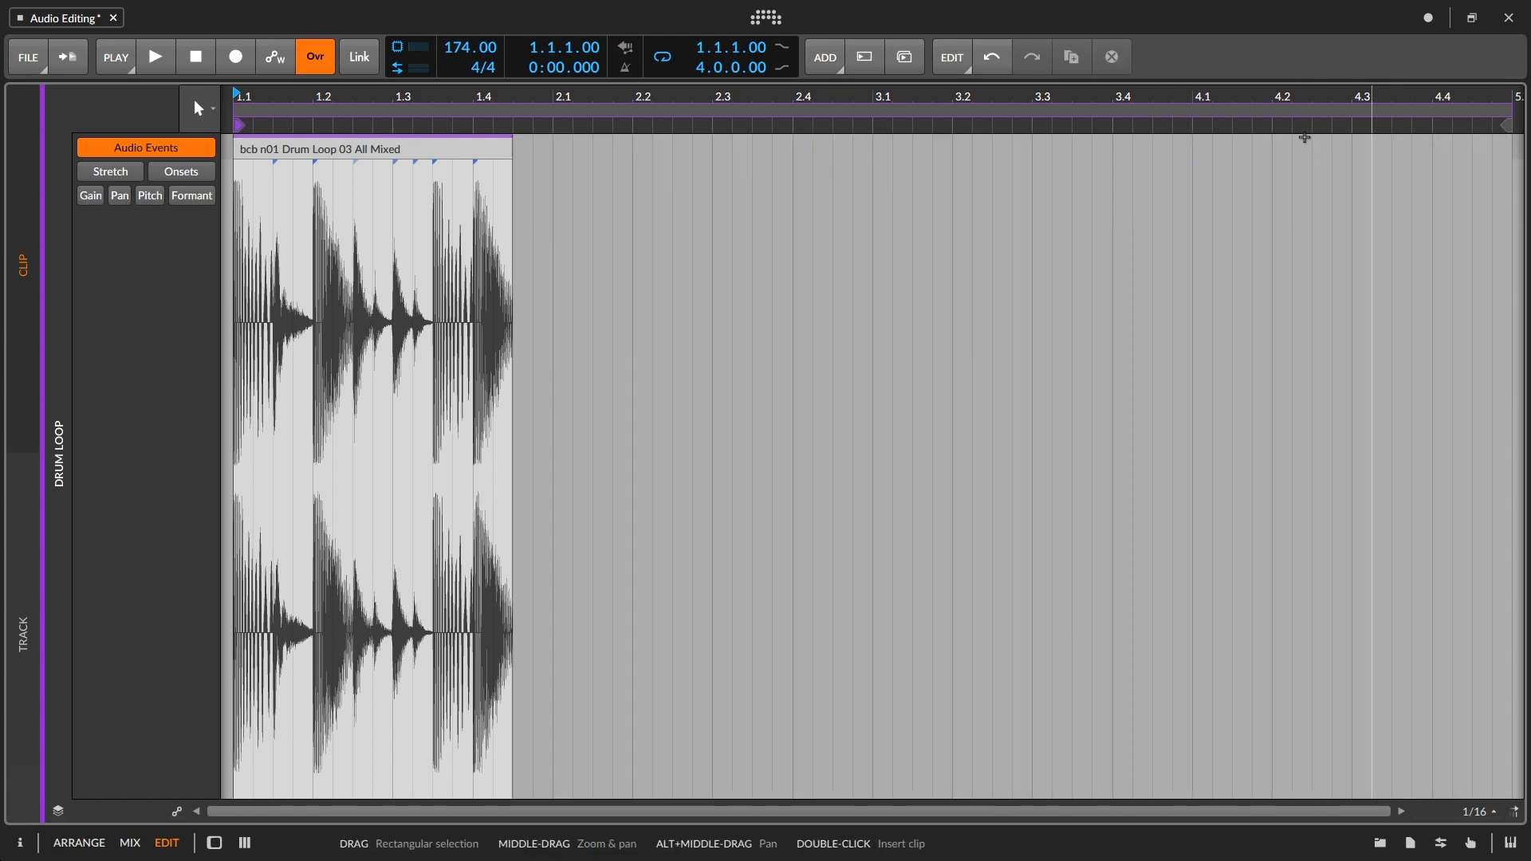
# - Drag across the drum loop events in the clip editor
pyautogui.moveTo(511, 149); pyautogui.dragTo(1152, 148)
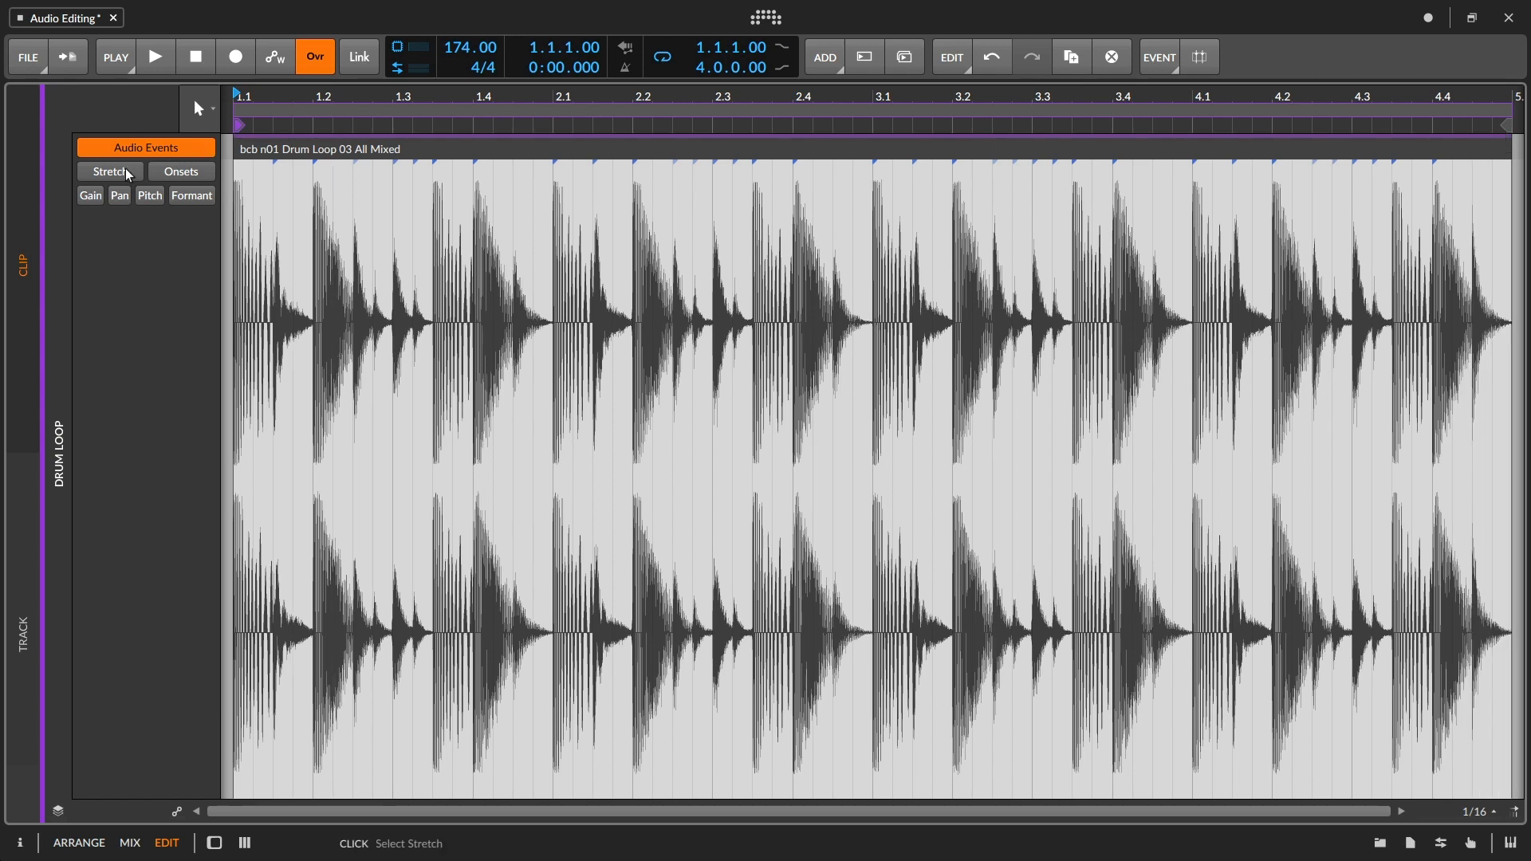
pyautogui.click(109, 173)
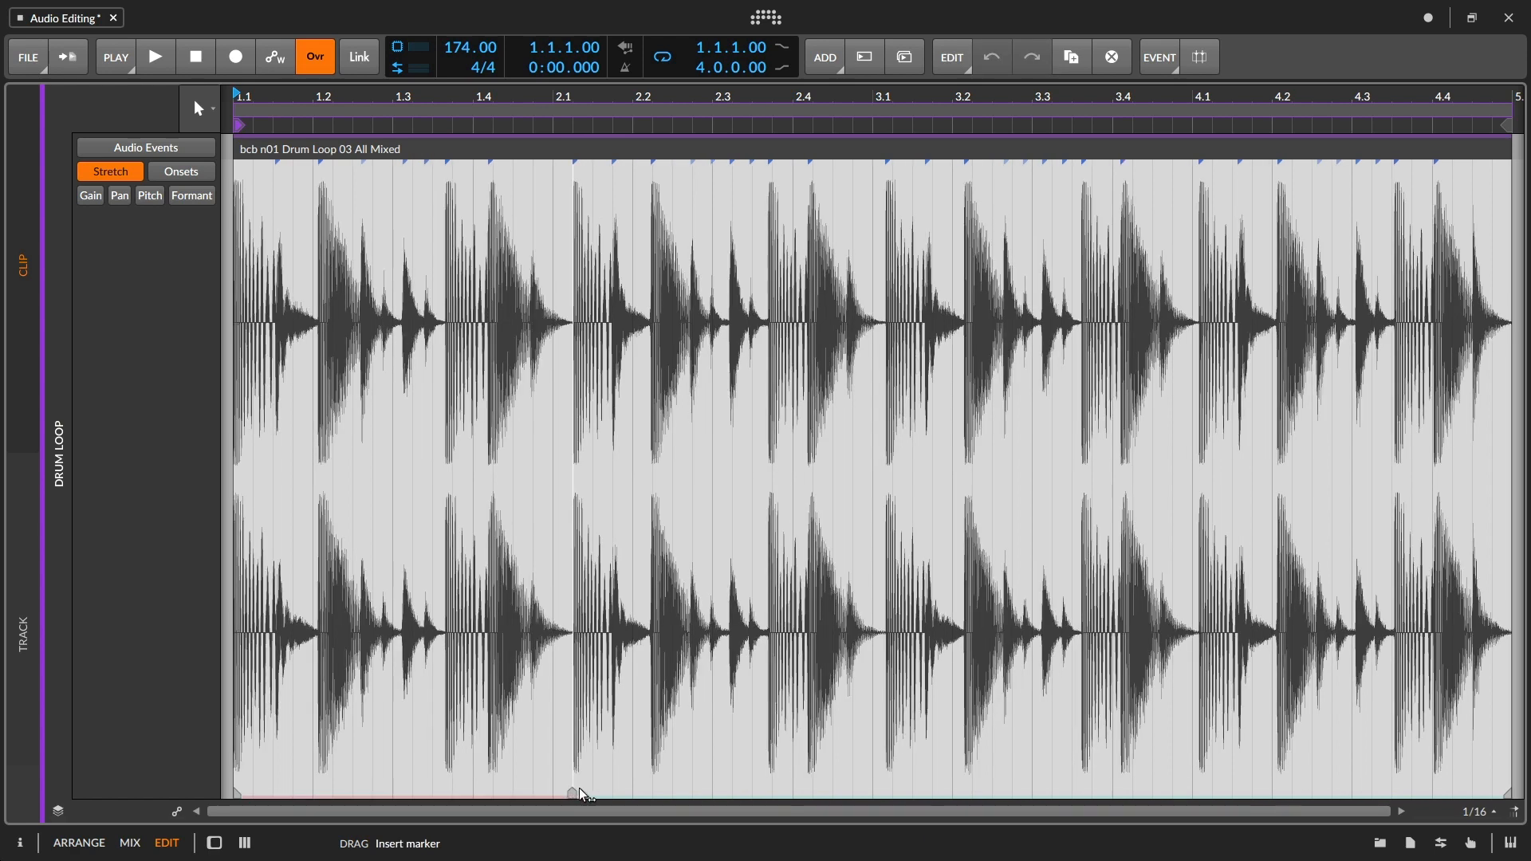
pyautogui.moveTo(571, 793); pyautogui.dragTo(671, 793)
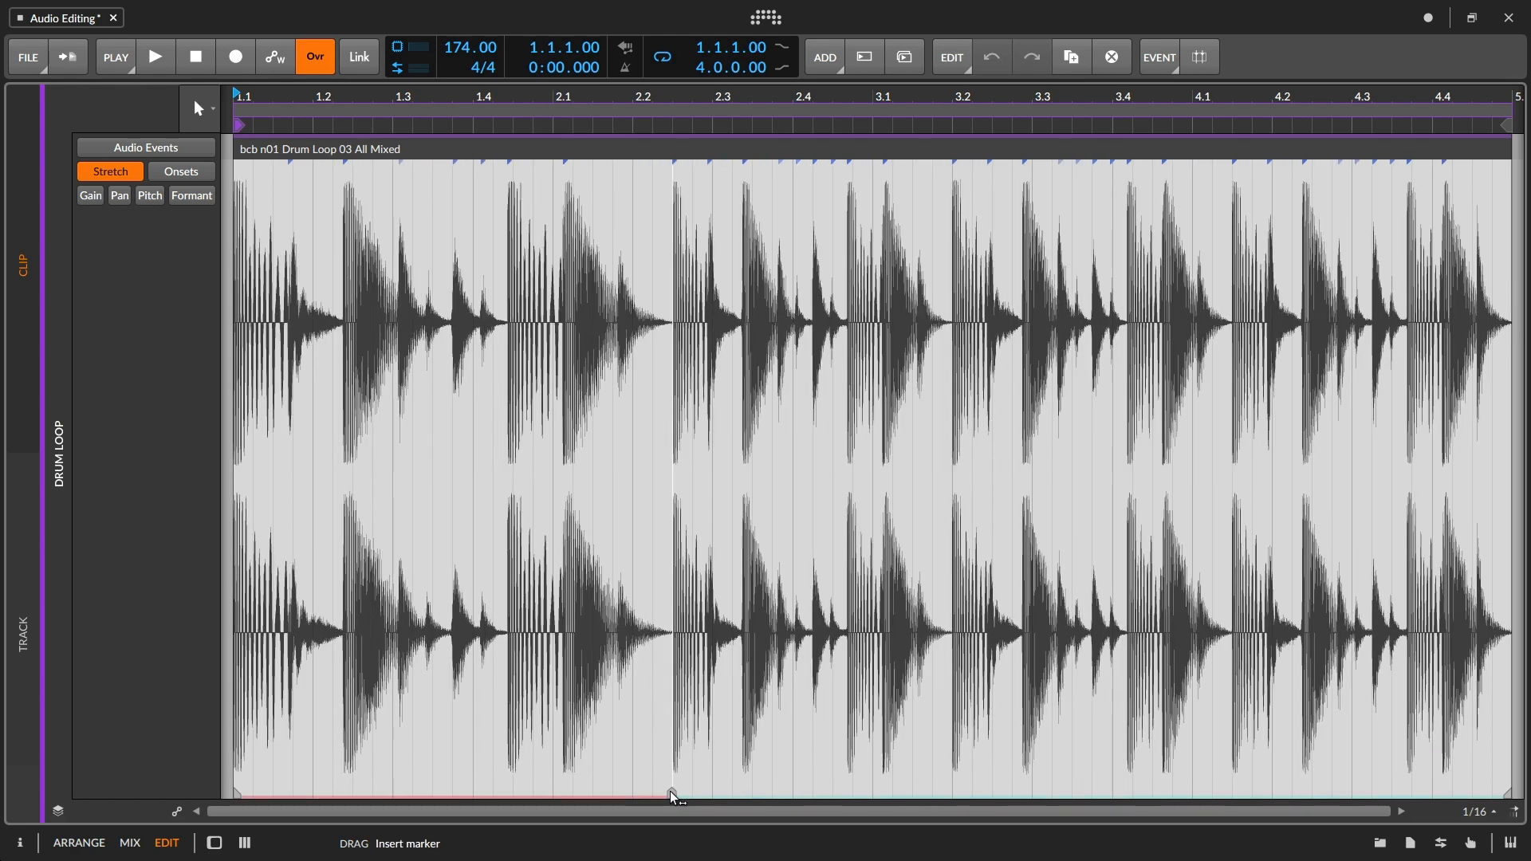
pyautogui.moveTo(671, 791); pyautogui.dragTo(566, 786)
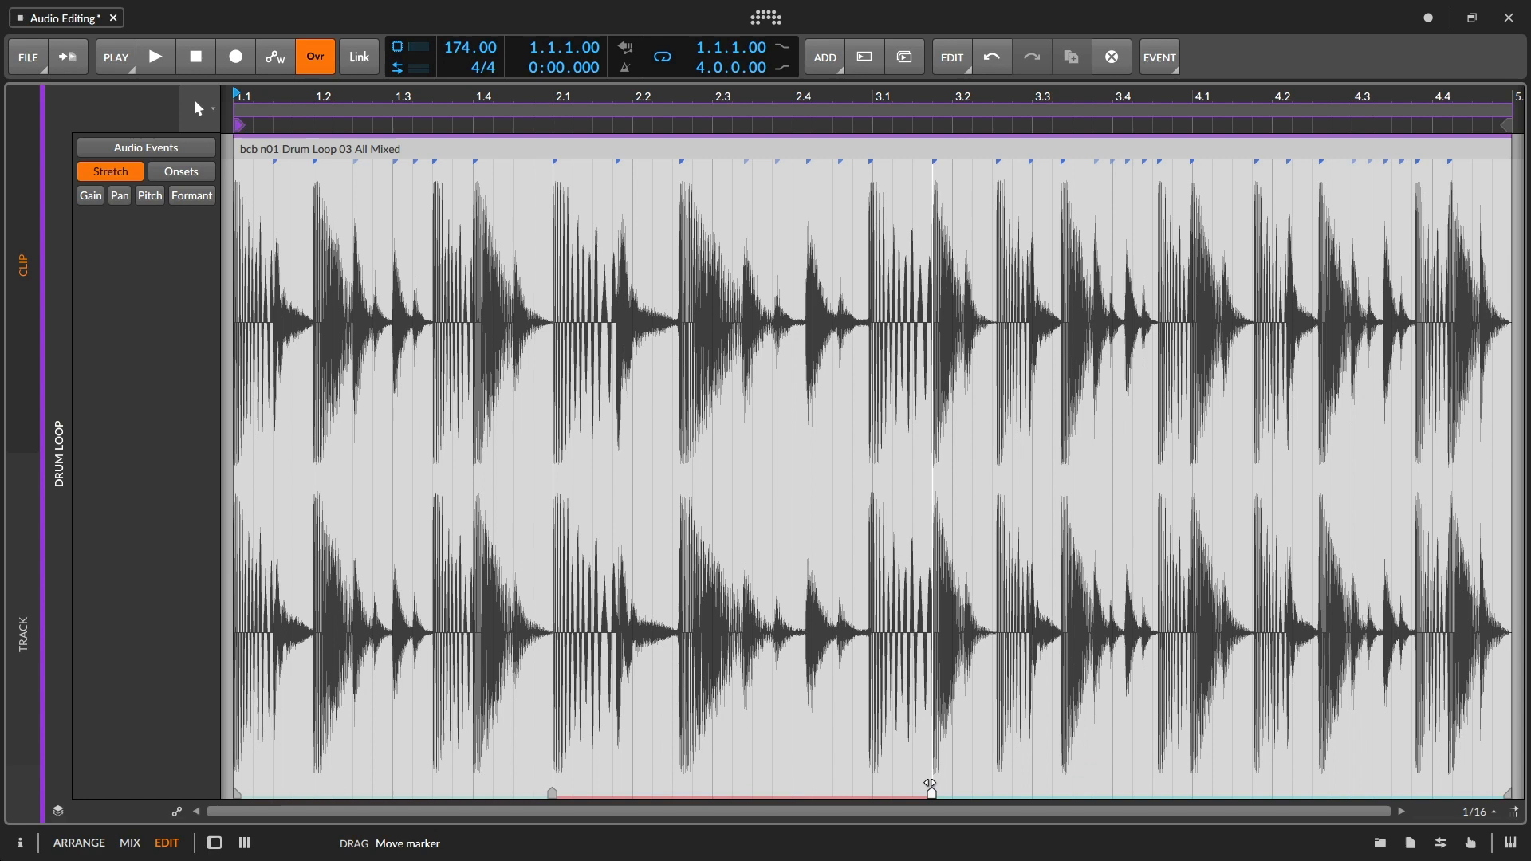
pyautogui.moveTo(930, 792); pyautogui.dragTo(831, 792)
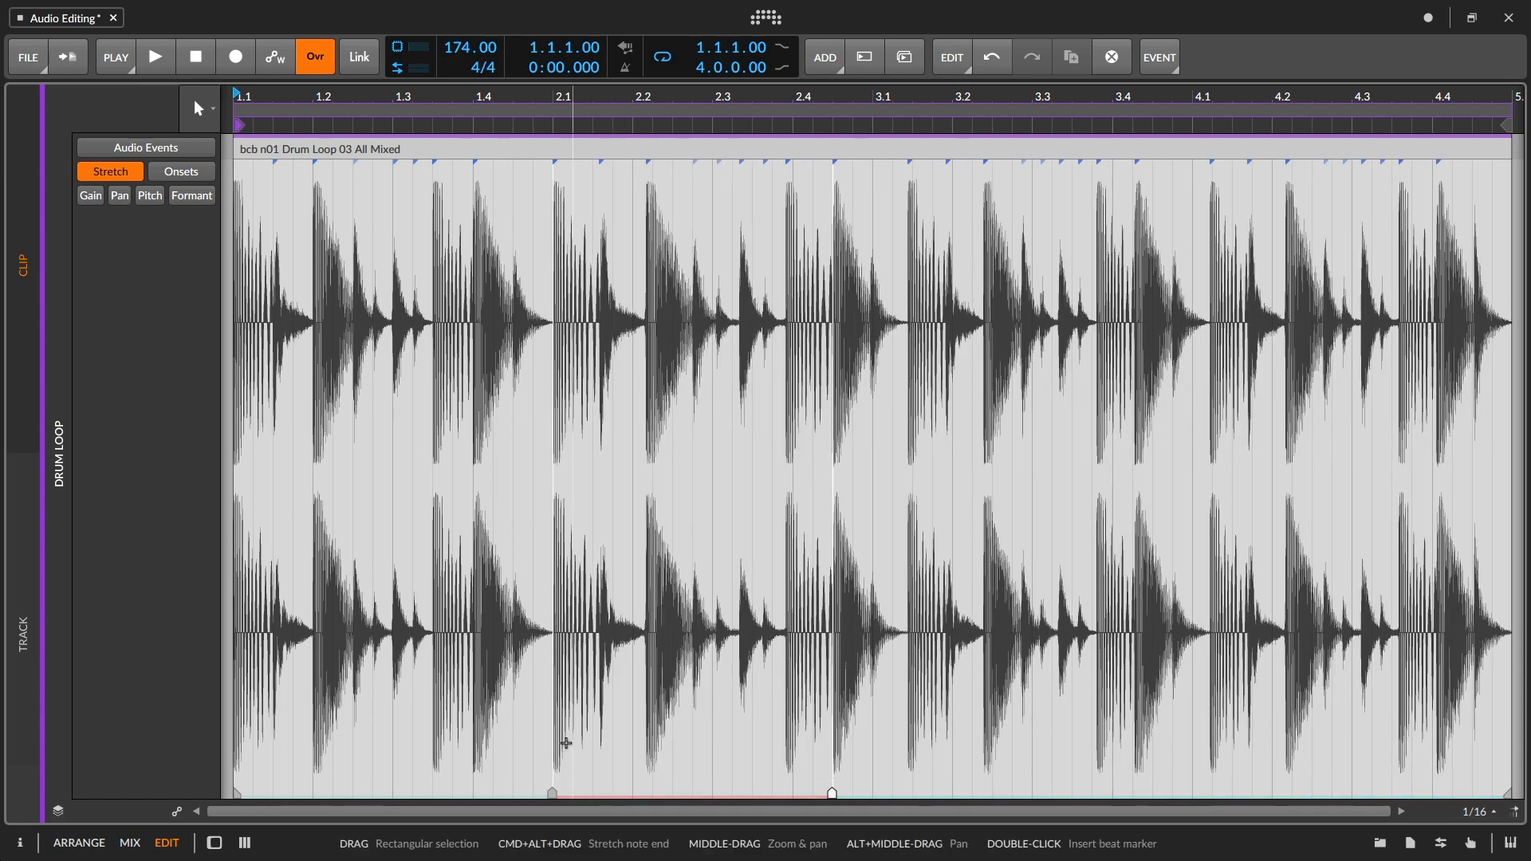
pyautogui.moveTo(829, 794); pyautogui.dragTo(850, 794)
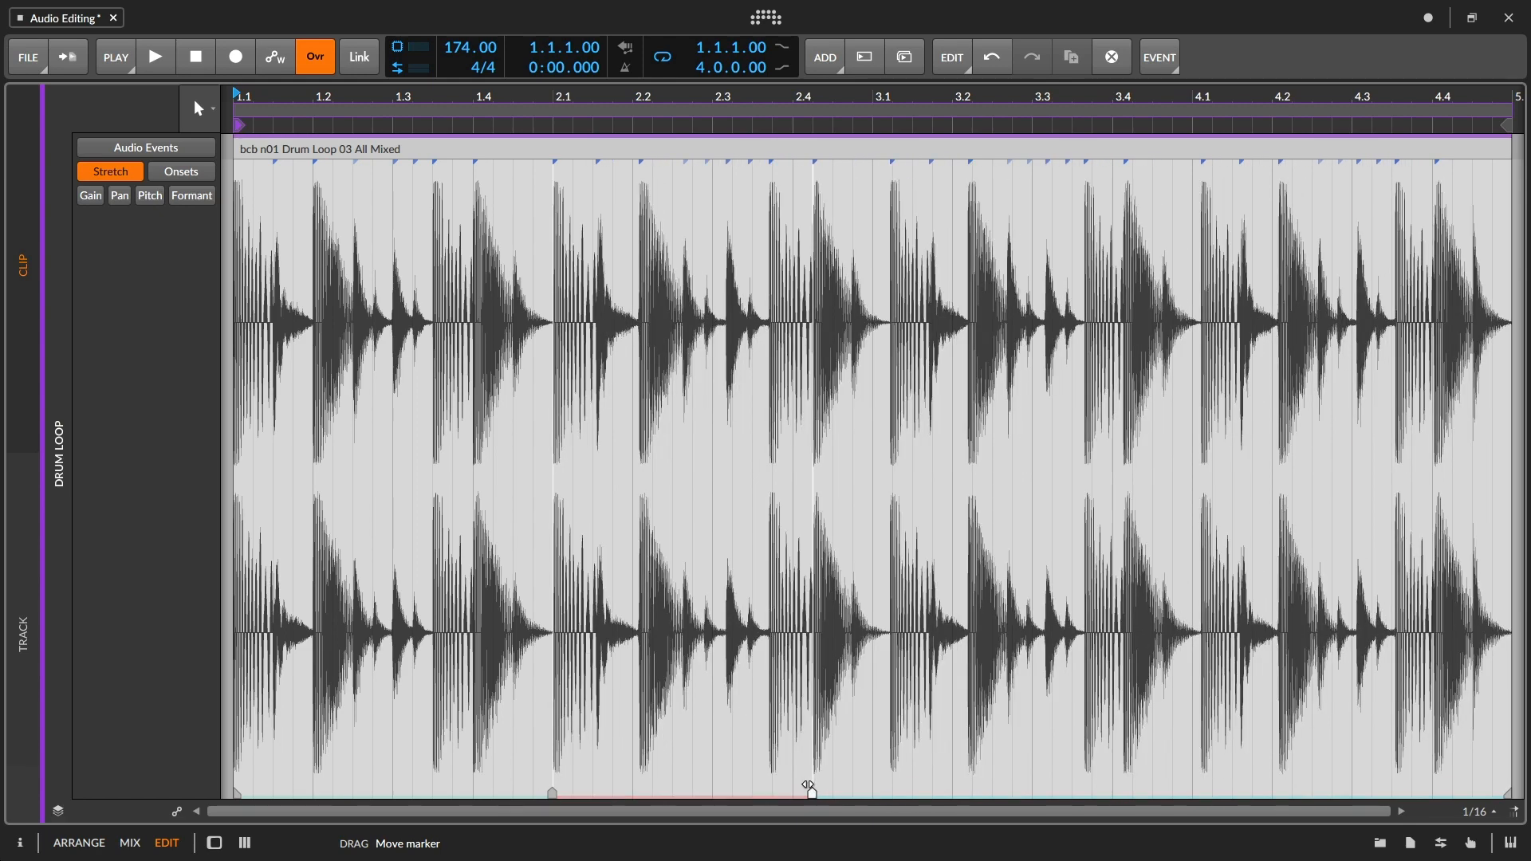
pyautogui.moveTo(810, 791); pyautogui.dragTo(830, 793)
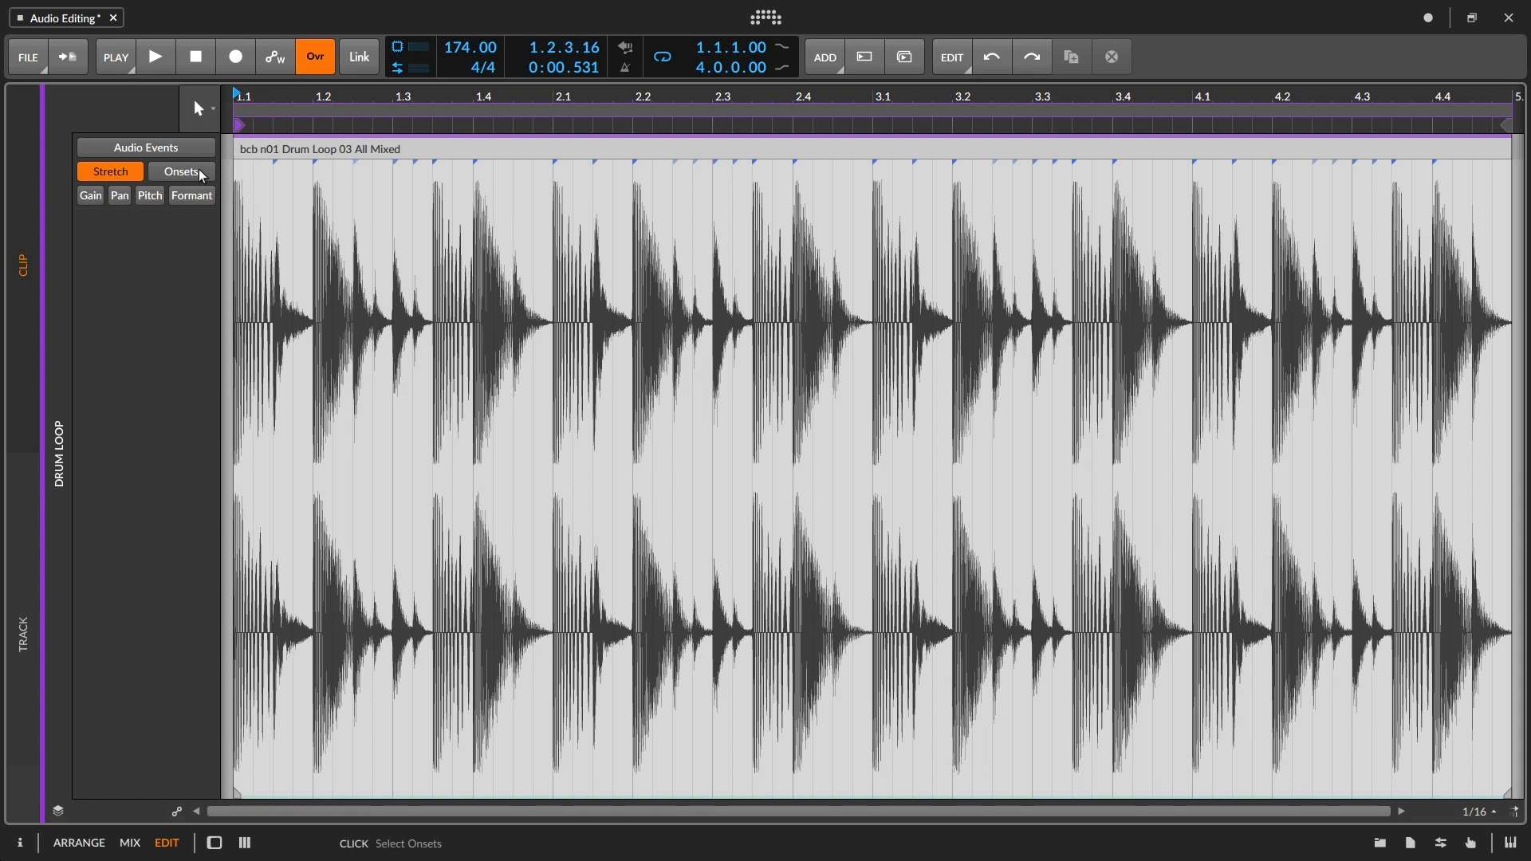
pyautogui.click(181, 172)
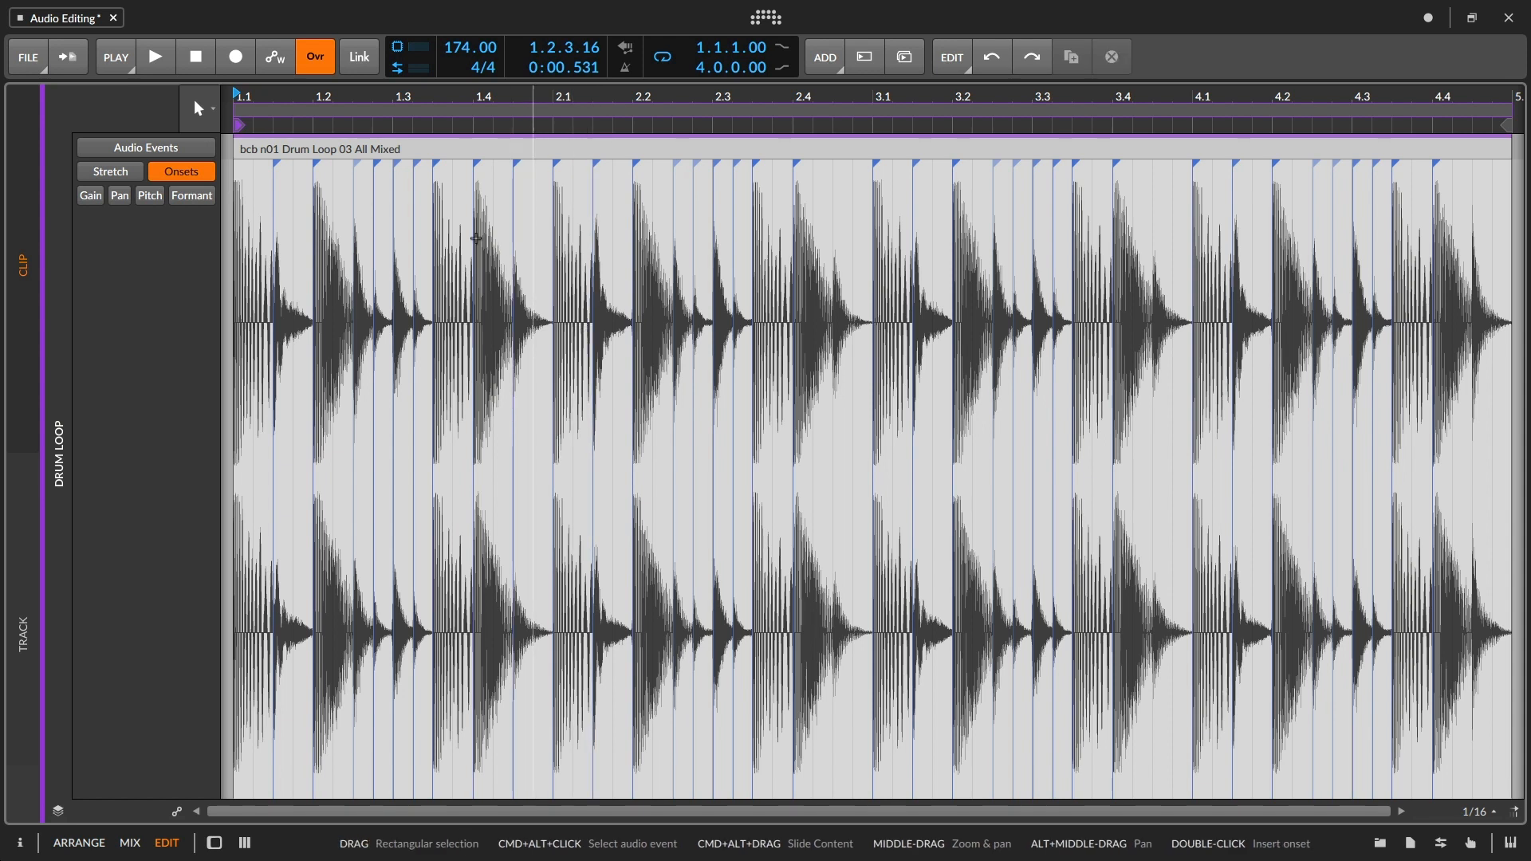
pyautogui.moveTo(1158, 57)
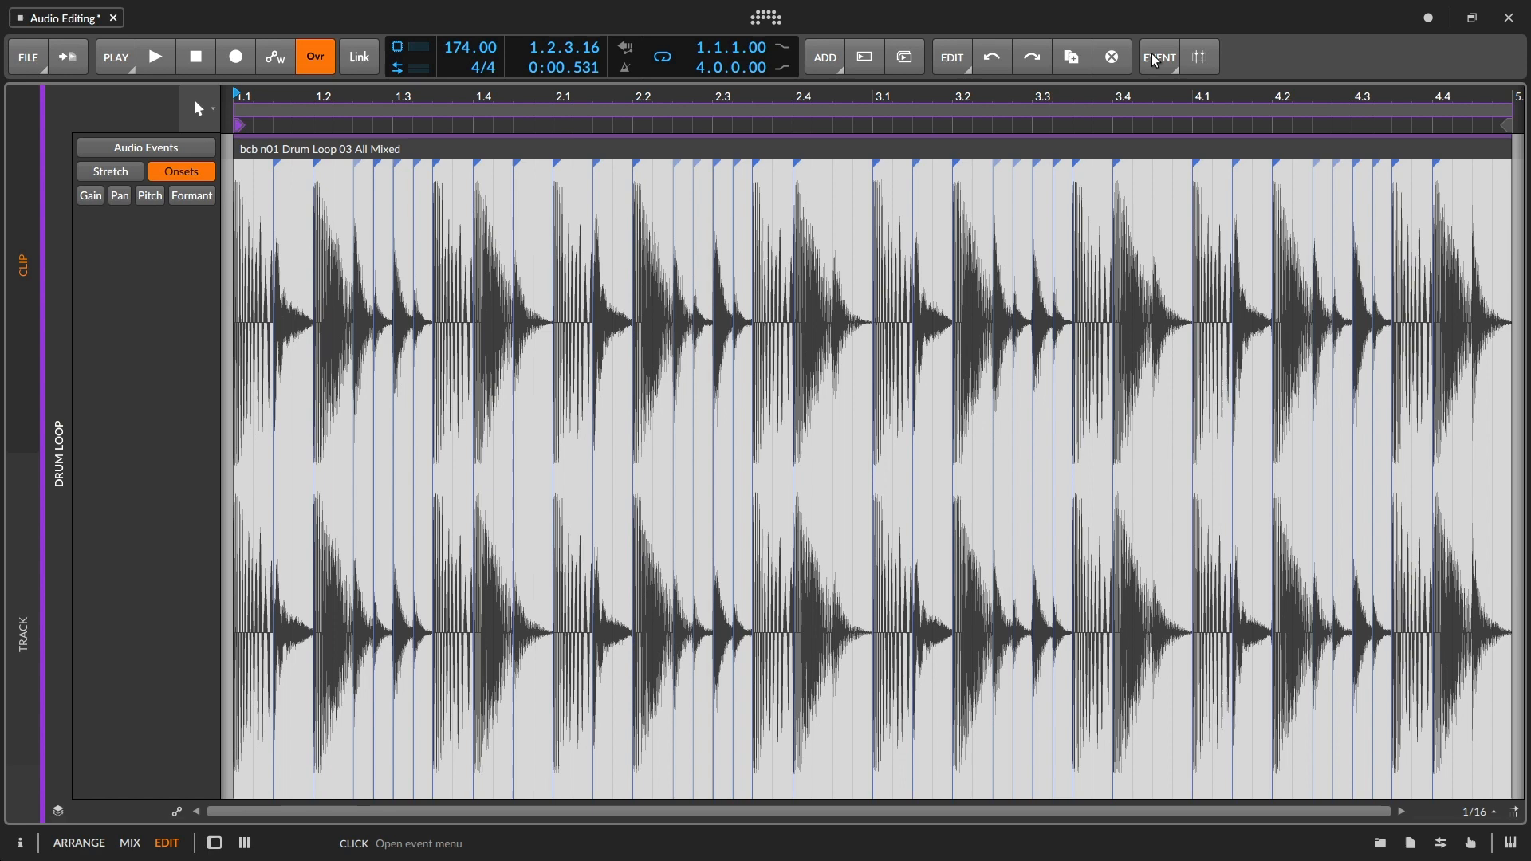
# - Slice the Drum Loop in place at onsets, then show its gain expression lane
pyautogui.click(1159, 57)
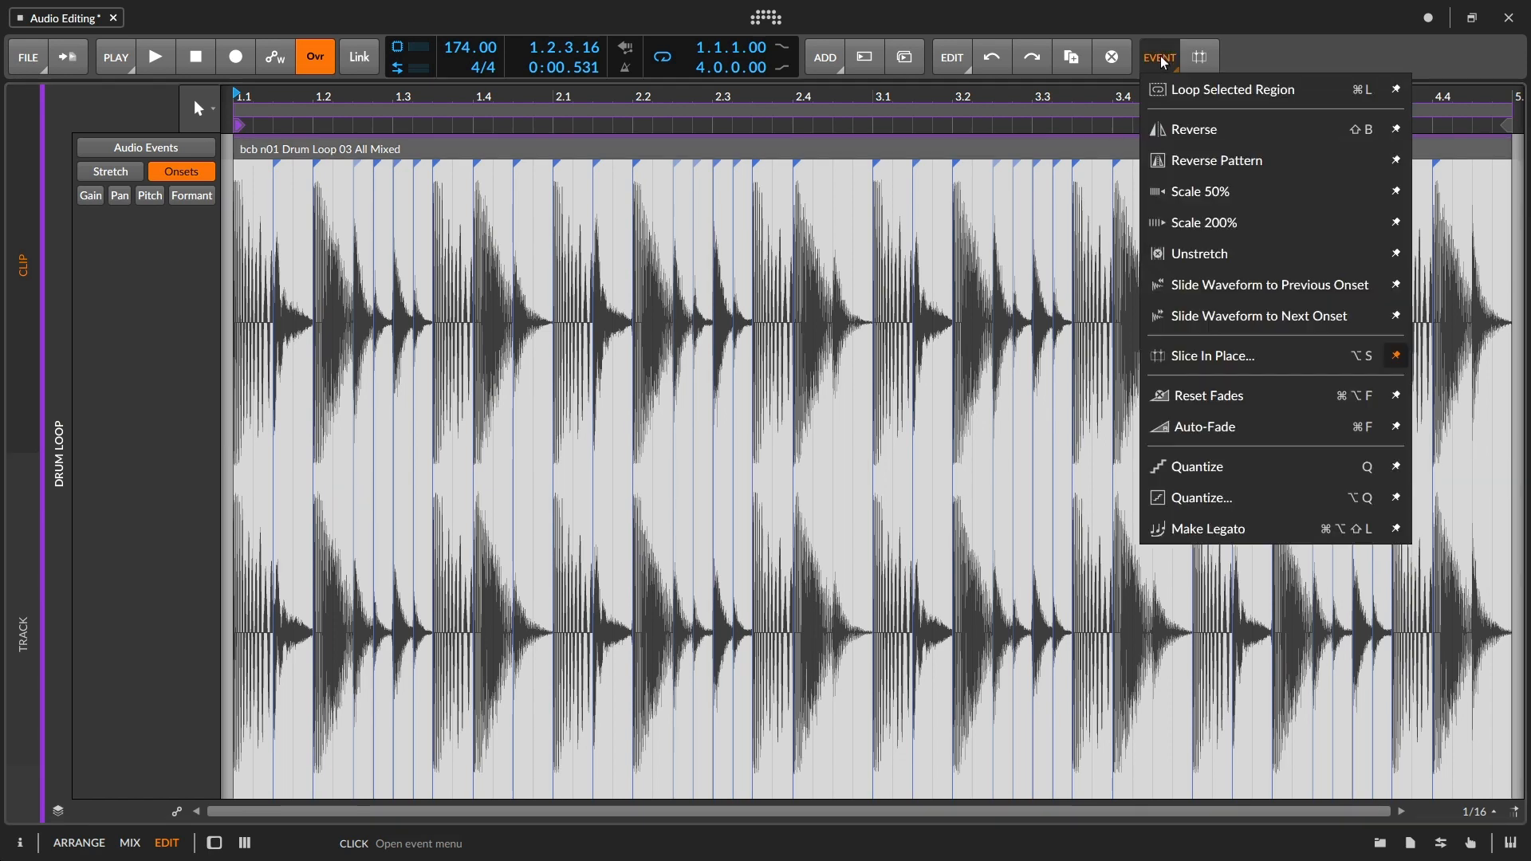
pyautogui.click(1213, 356)
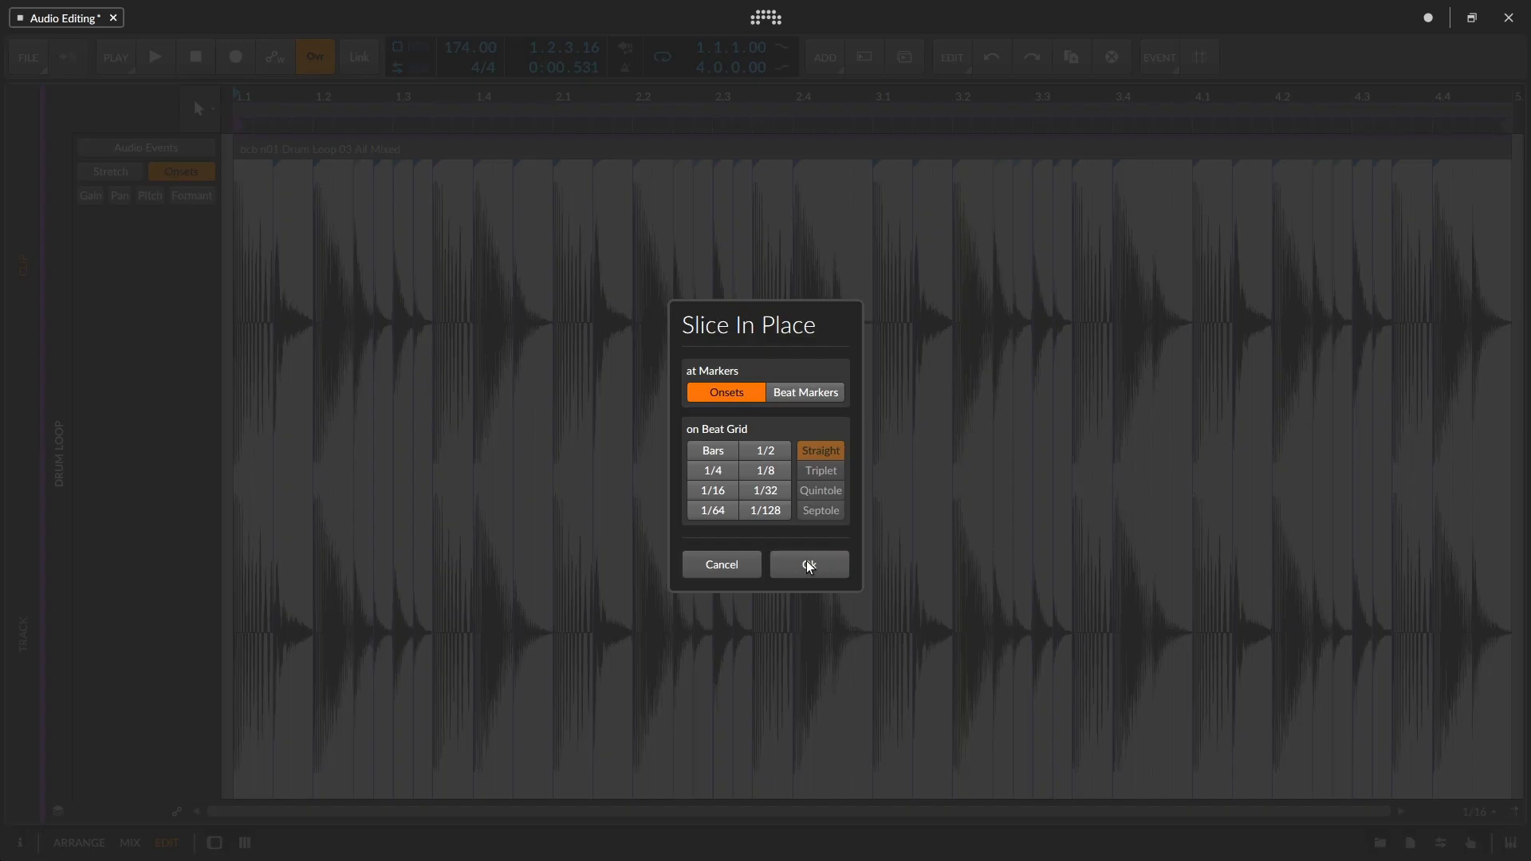
pyautogui.click(808, 565)
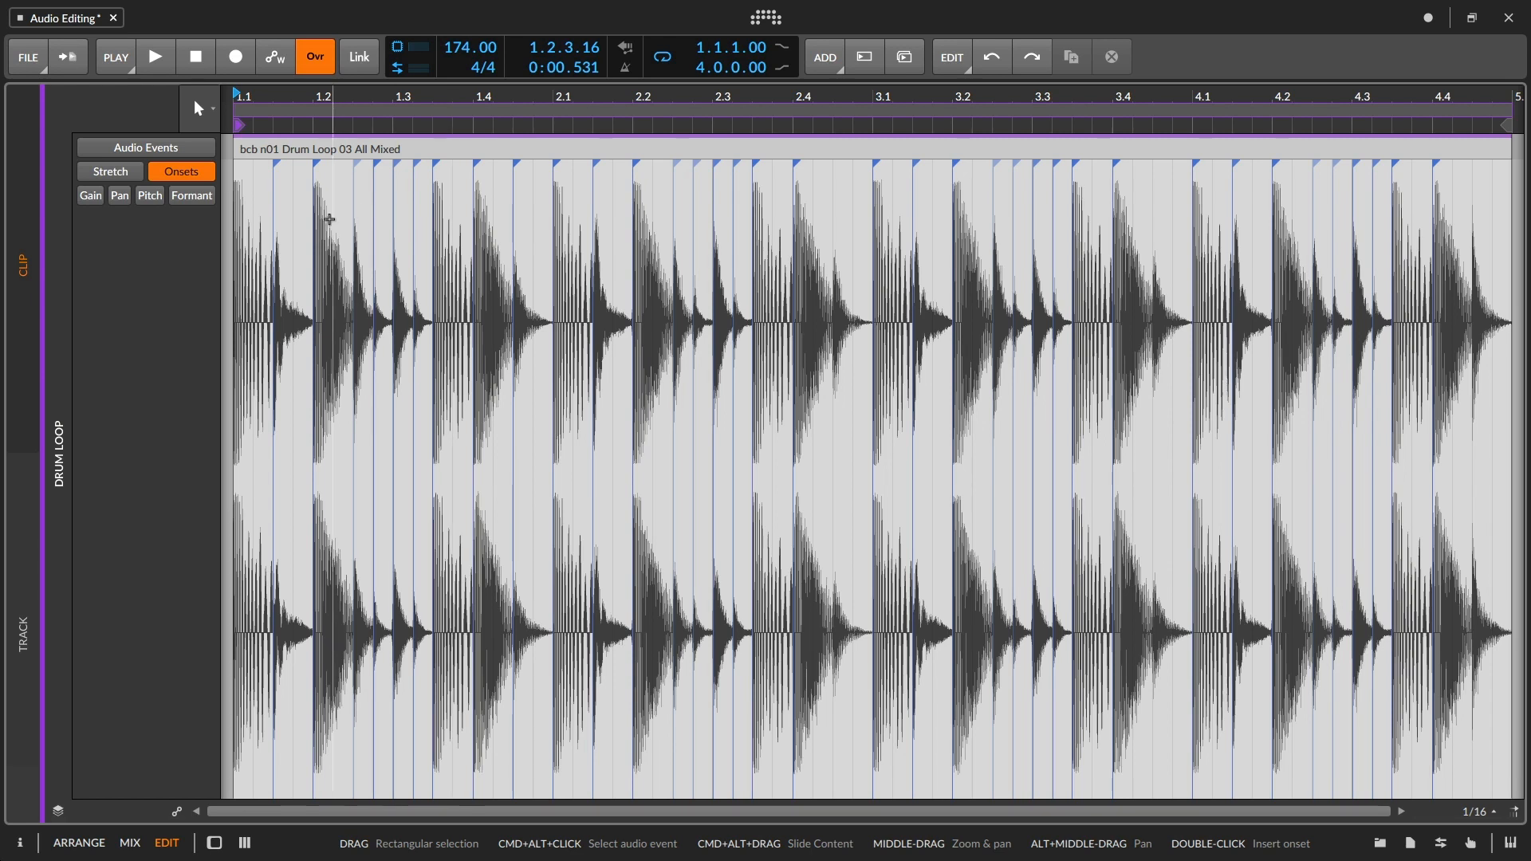
pyautogui.click(89, 195)
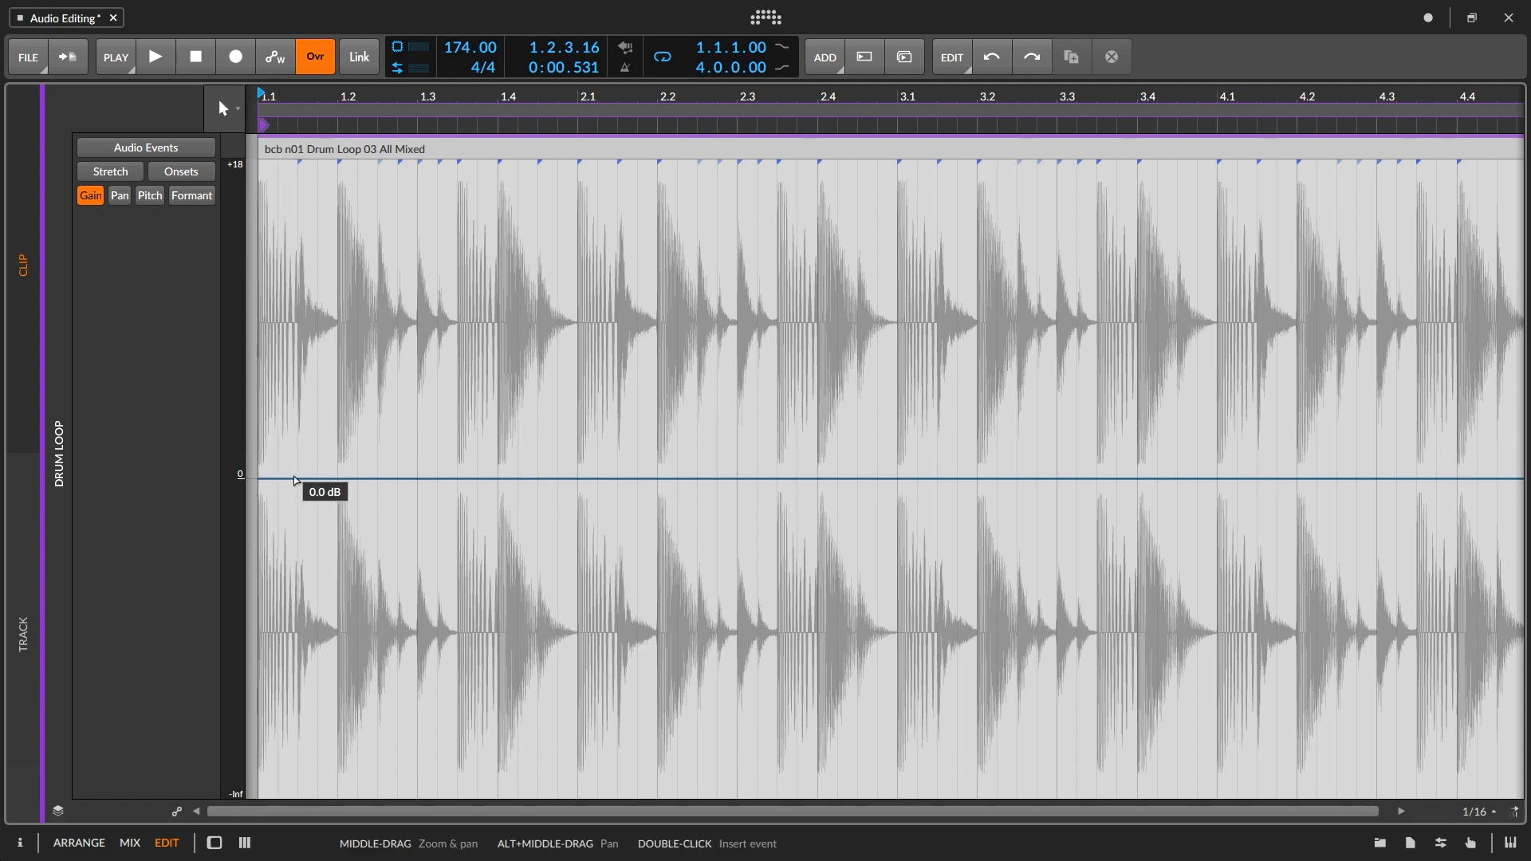
pyautogui.moveTo(586, 479)
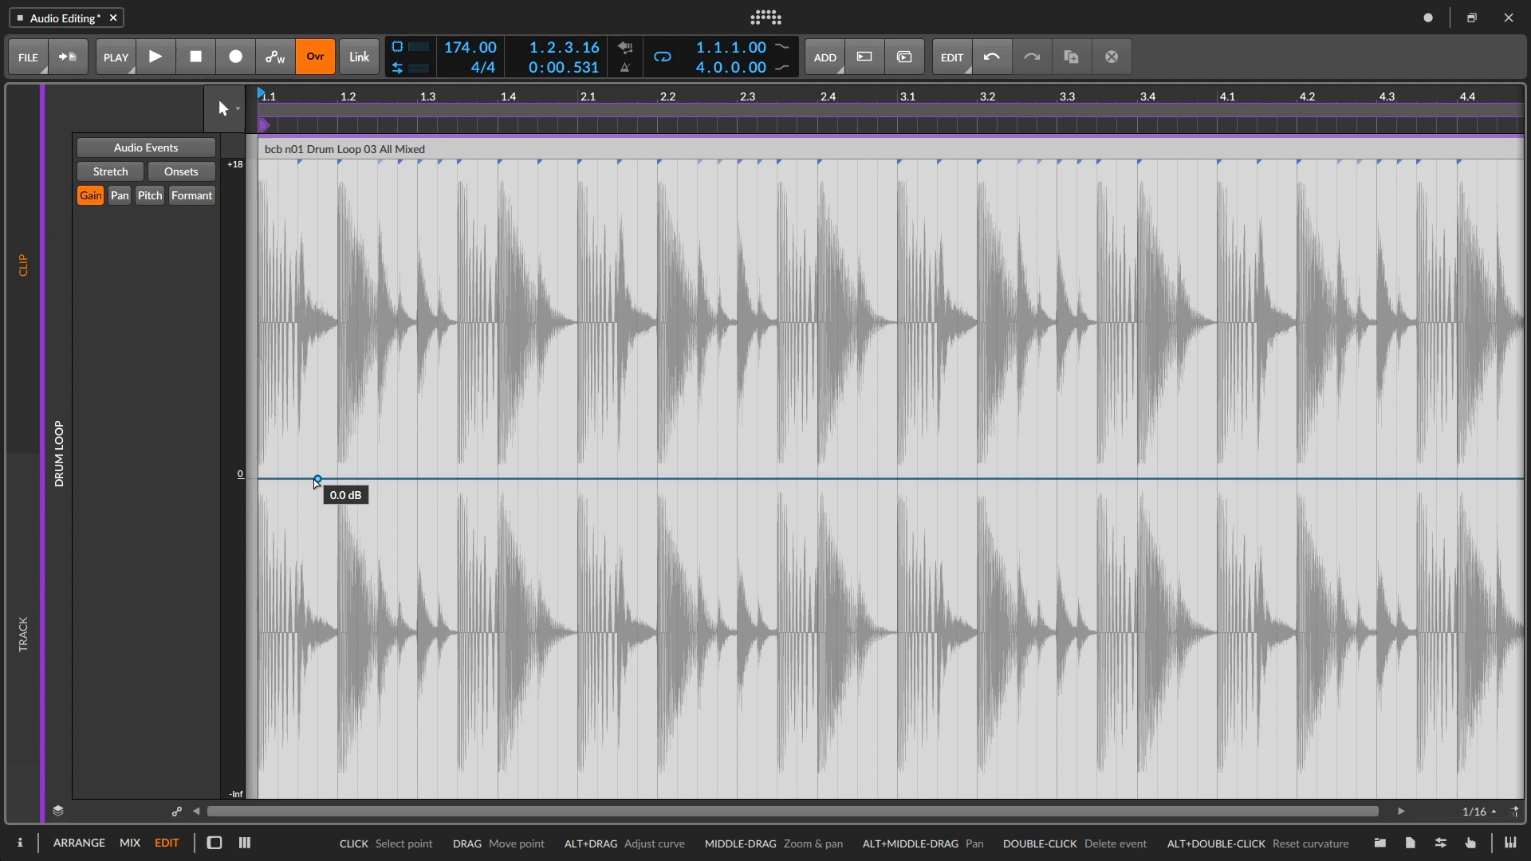
# - Add gain points near bar 1.3, raising them to +3.6 and +2.6 dB, then back to 0 dB
pyautogui.moveTo(316, 480); pyautogui.dragTo(317, 431)
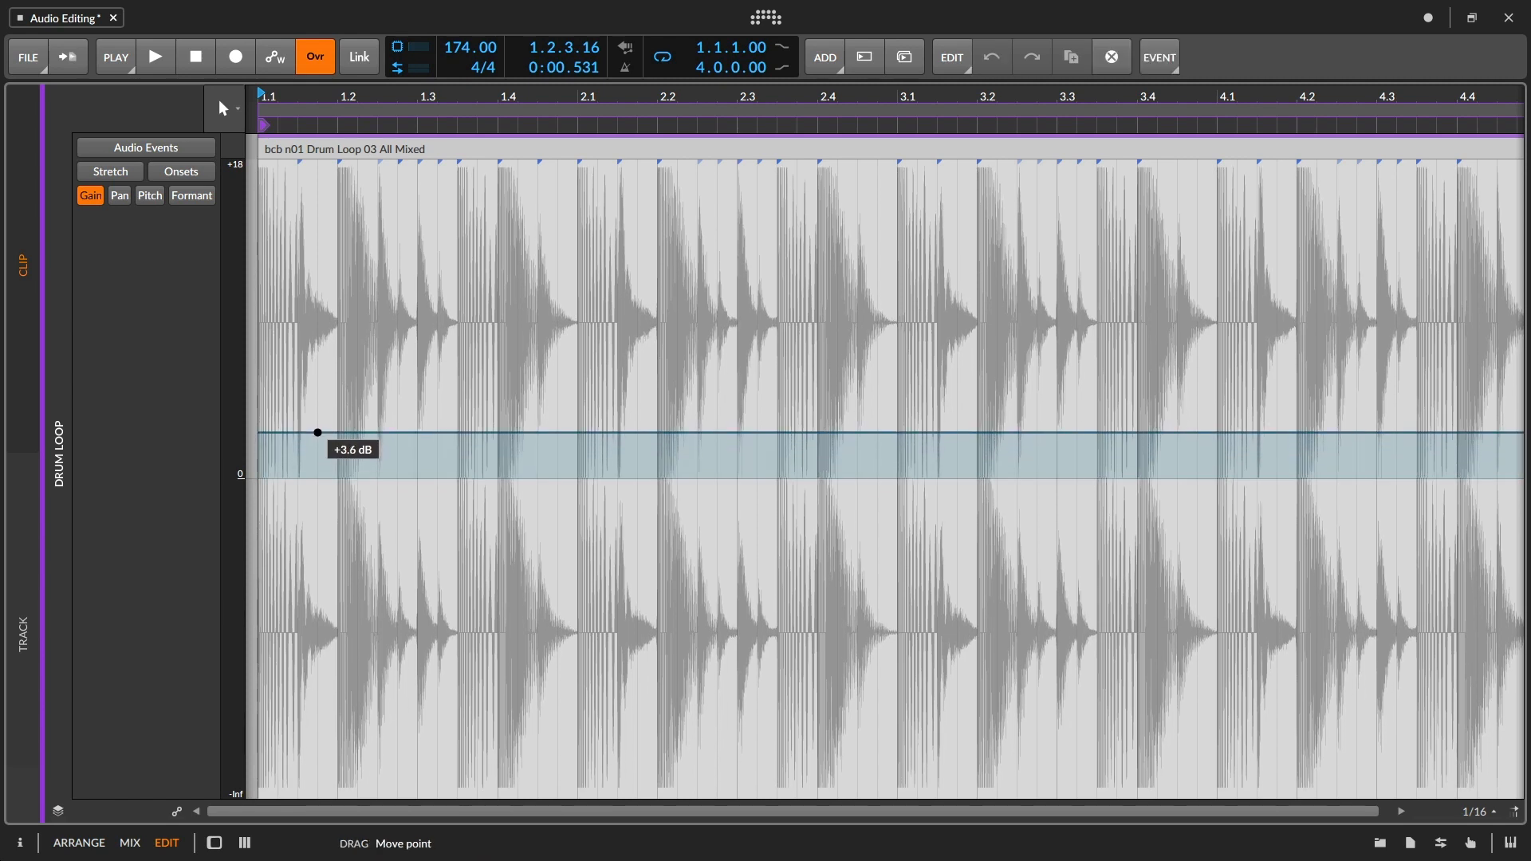
pyautogui.moveTo(316, 432); pyautogui.dragTo(316, 473)
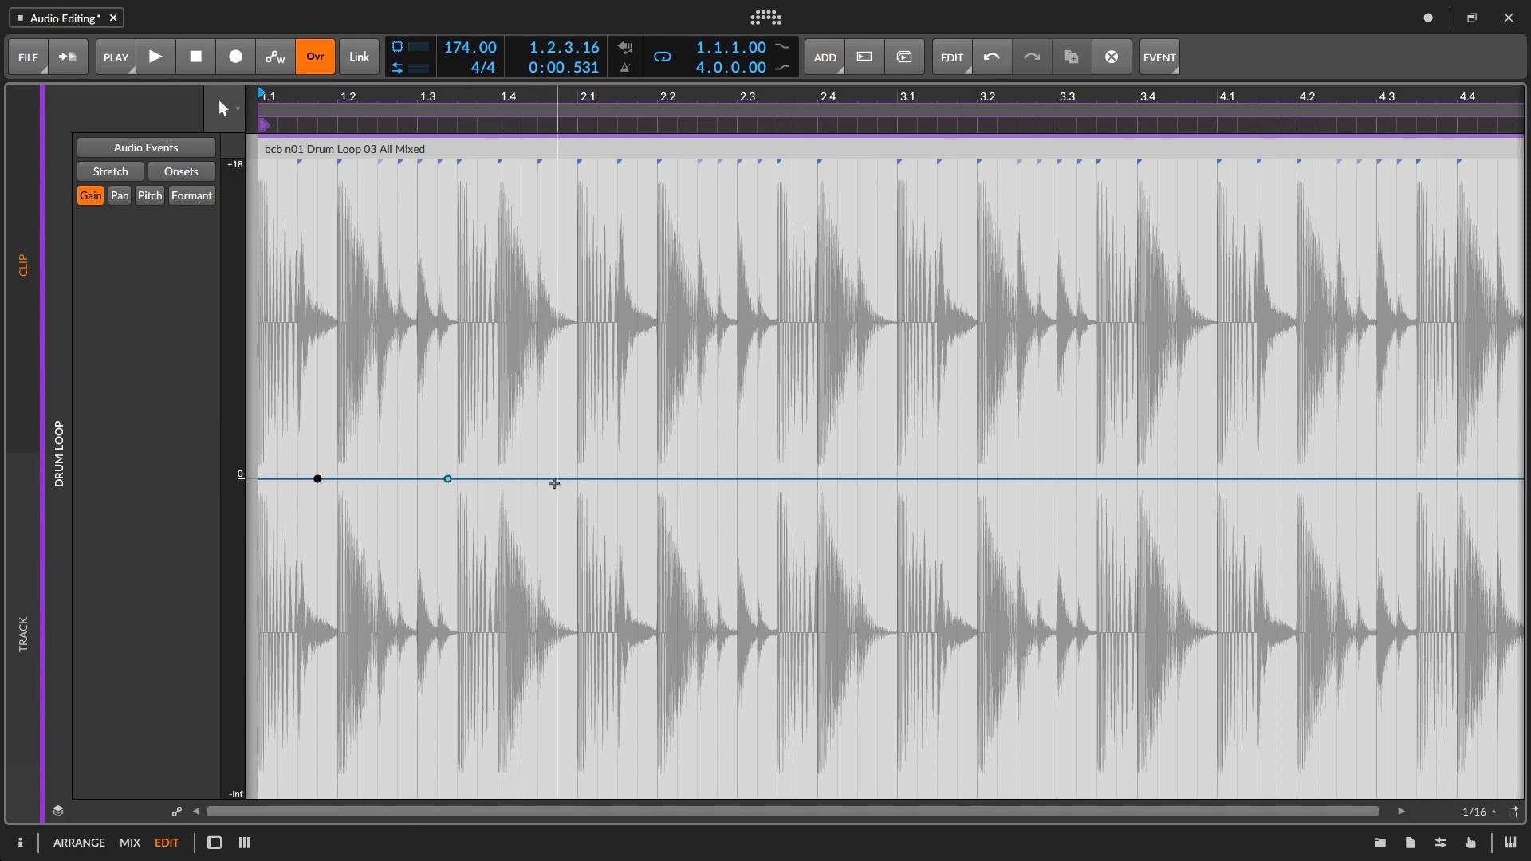
pyautogui.click(462, 479)
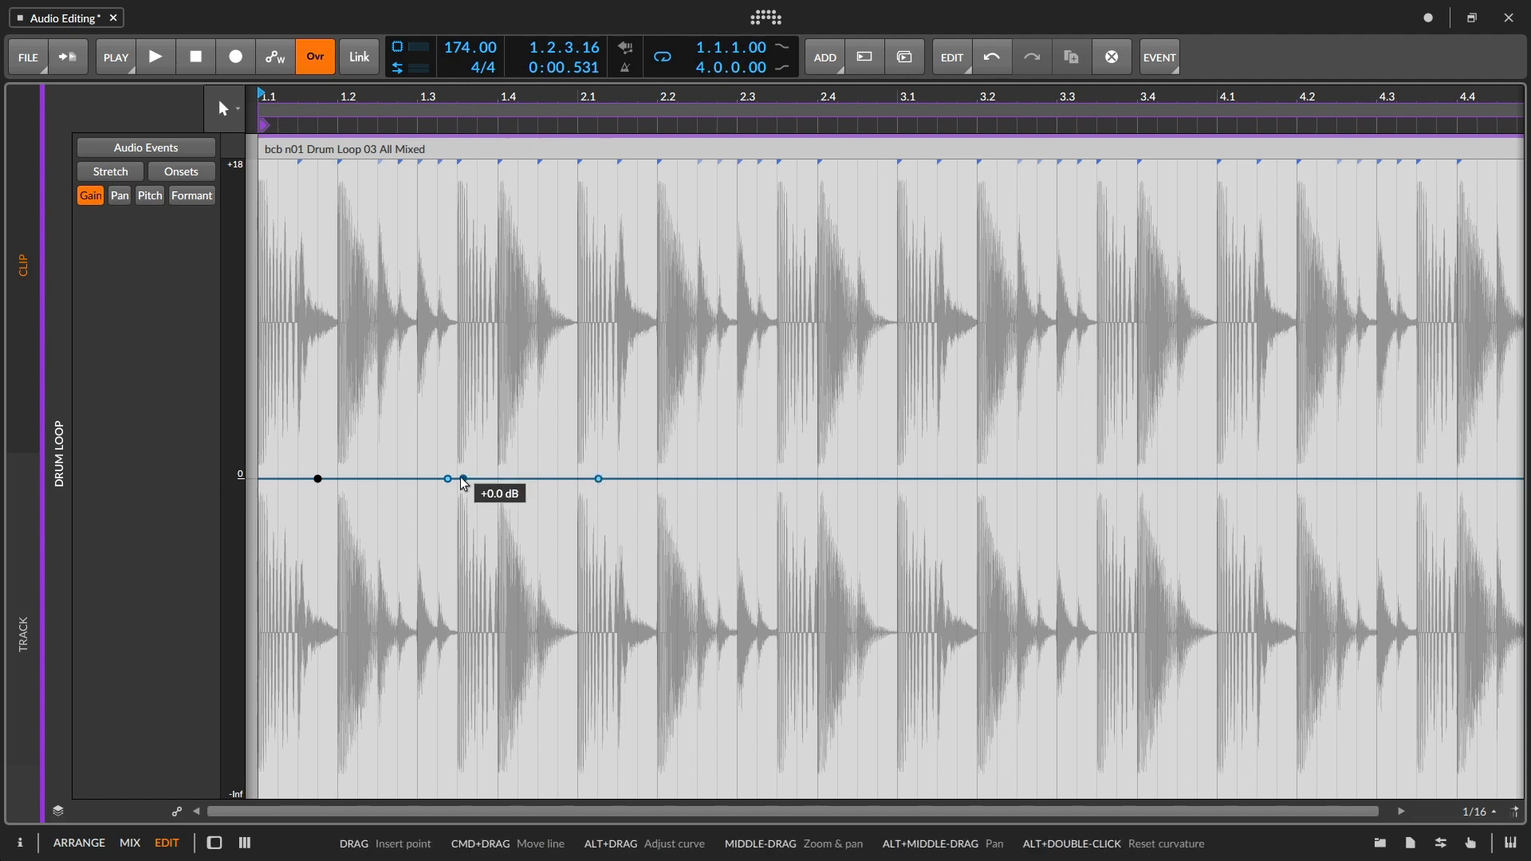
pyautogui.moveTo(462, 479); pyautogui.dragTo(456, 445)
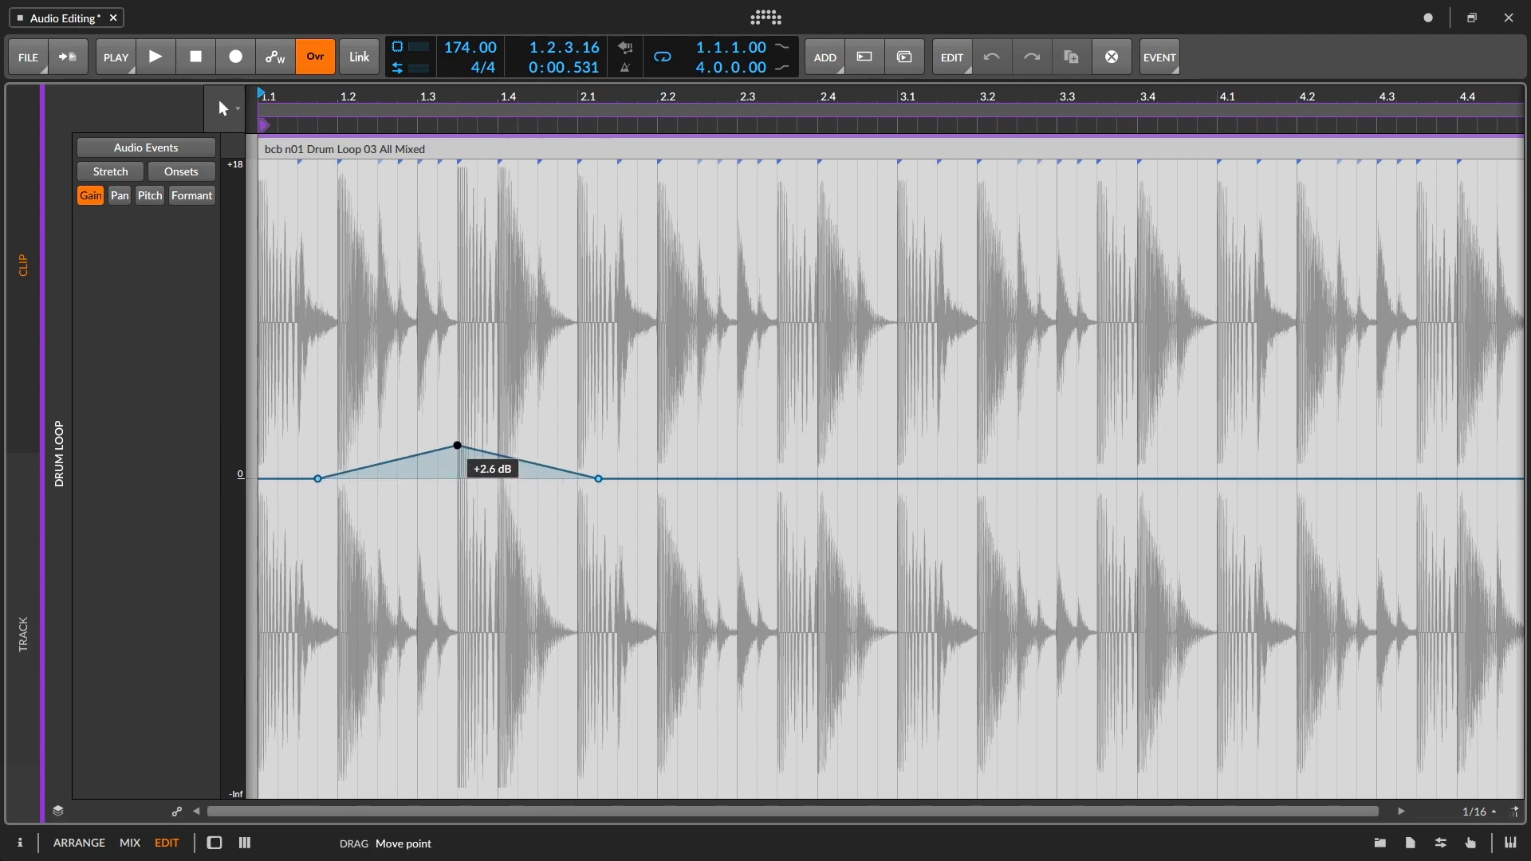
pyautogui.moveTo(455, 447); pyautogui.dragTo(436, 487)
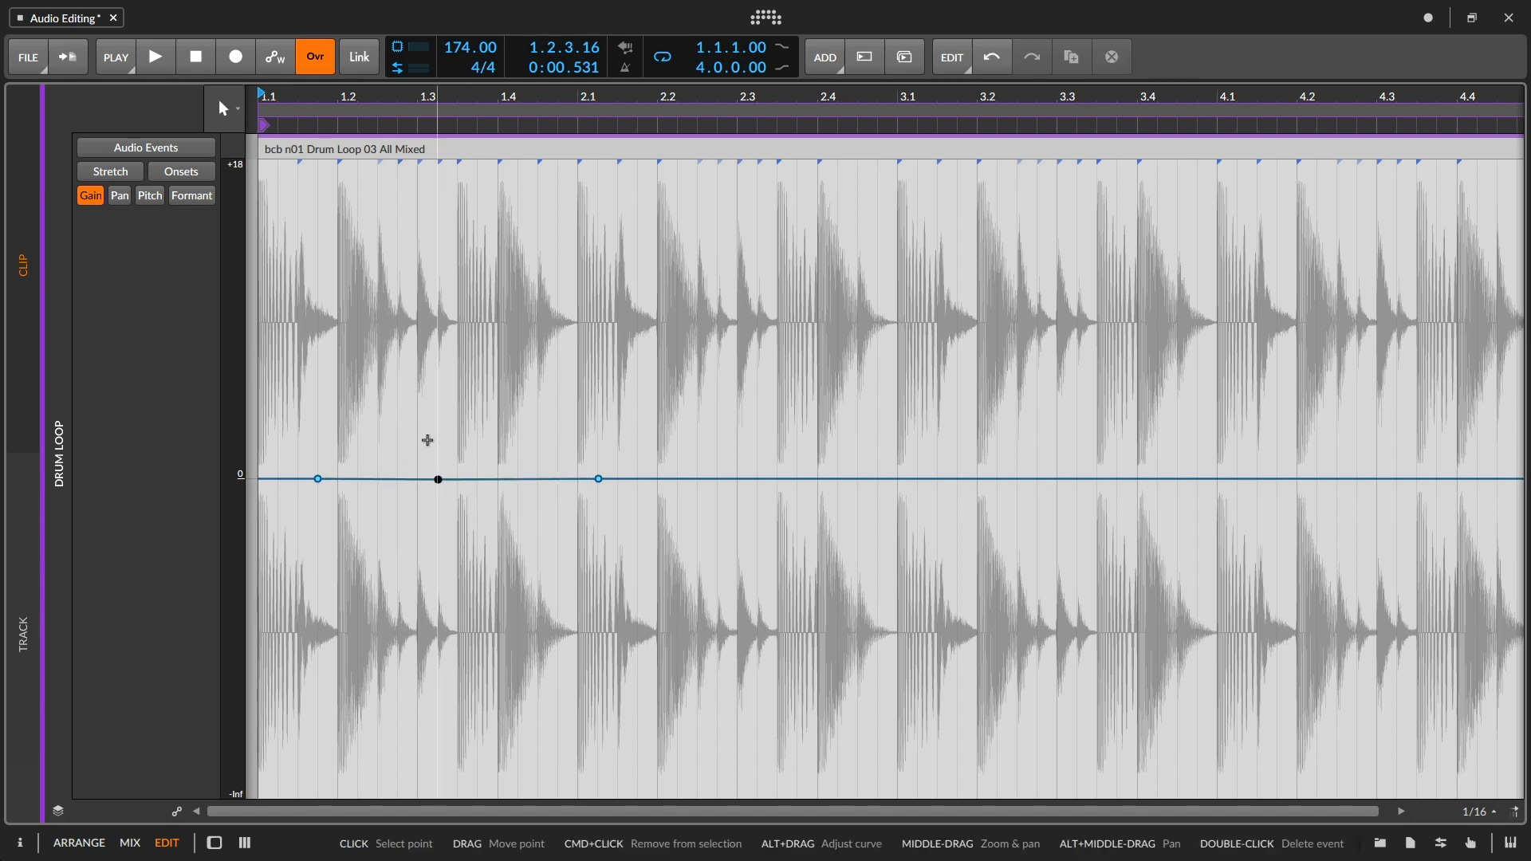
# - Pencil a curved gain swell over bar 2, then drag selected points down to about -11 dB
pyautogui.click(232, 108)
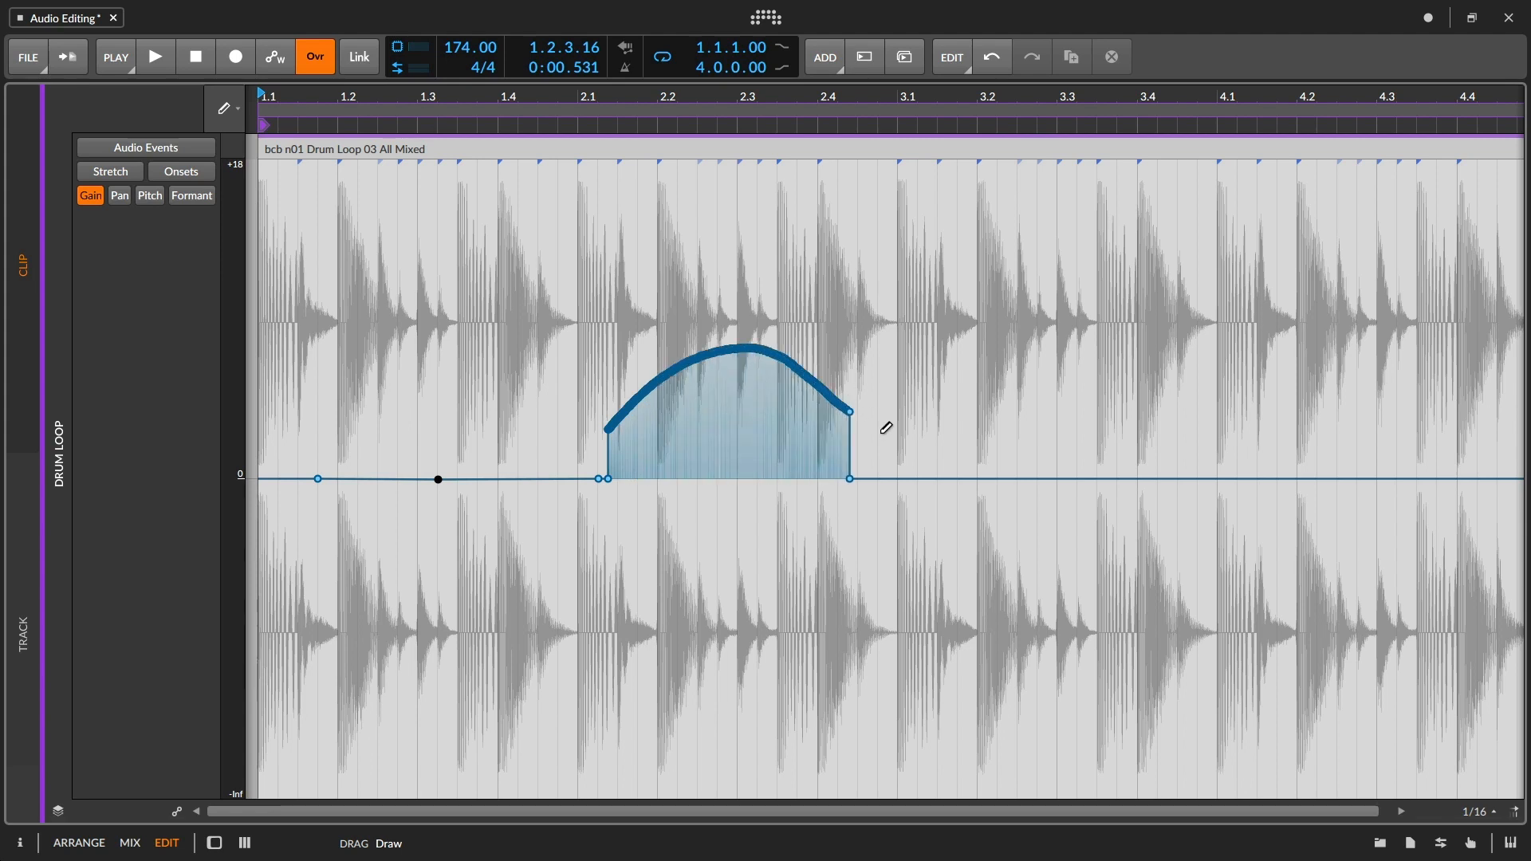
pyautogui.moveTo(849, 410); pyautogui.dragTo(1228, 593)
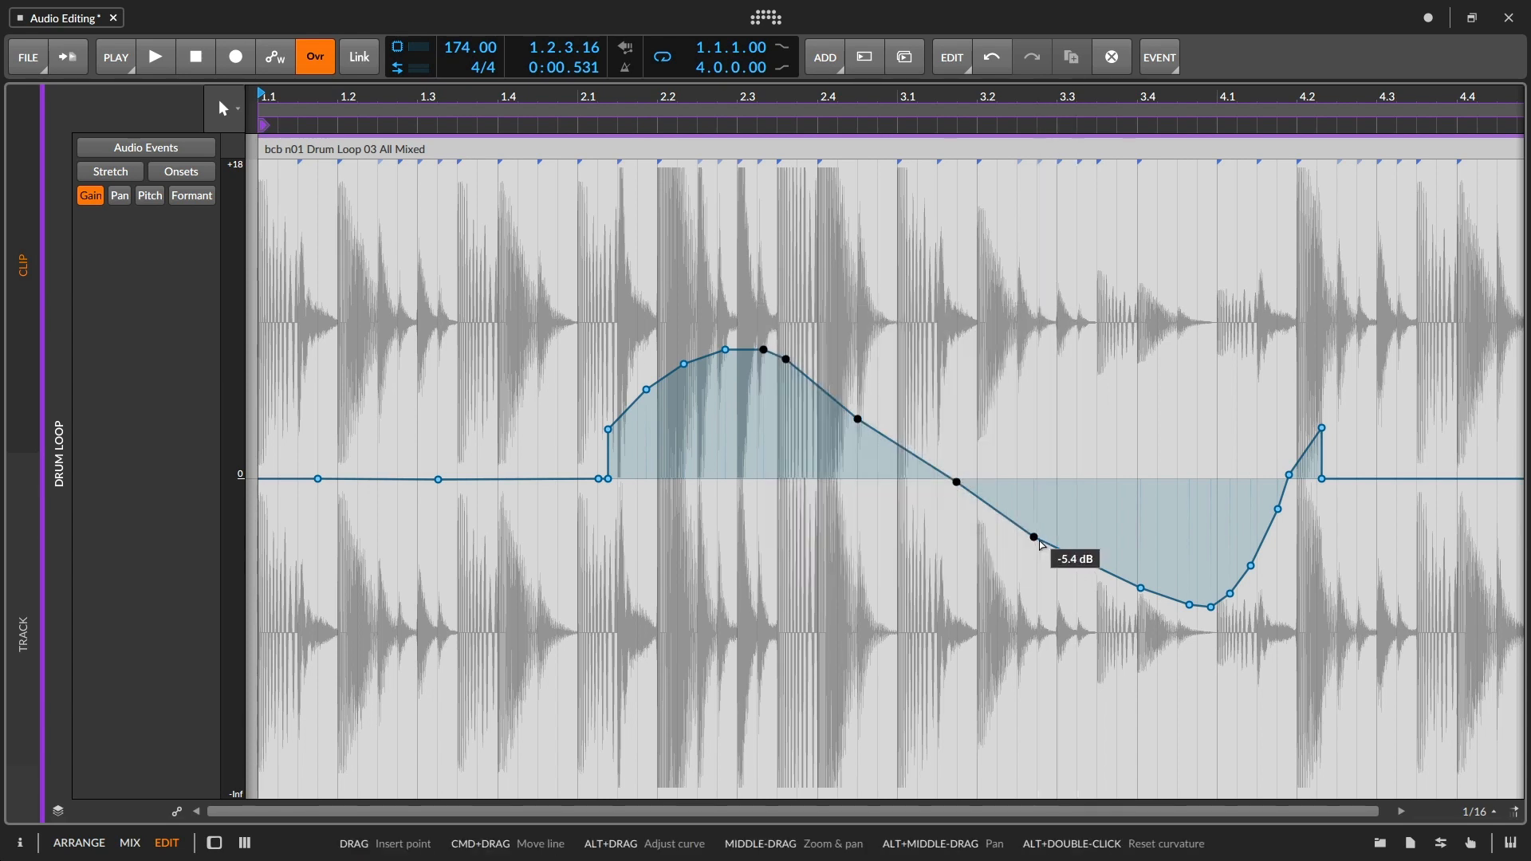
pyautogui.moveTo(1034, 536); pyautogui.dragTo(1015, 479)
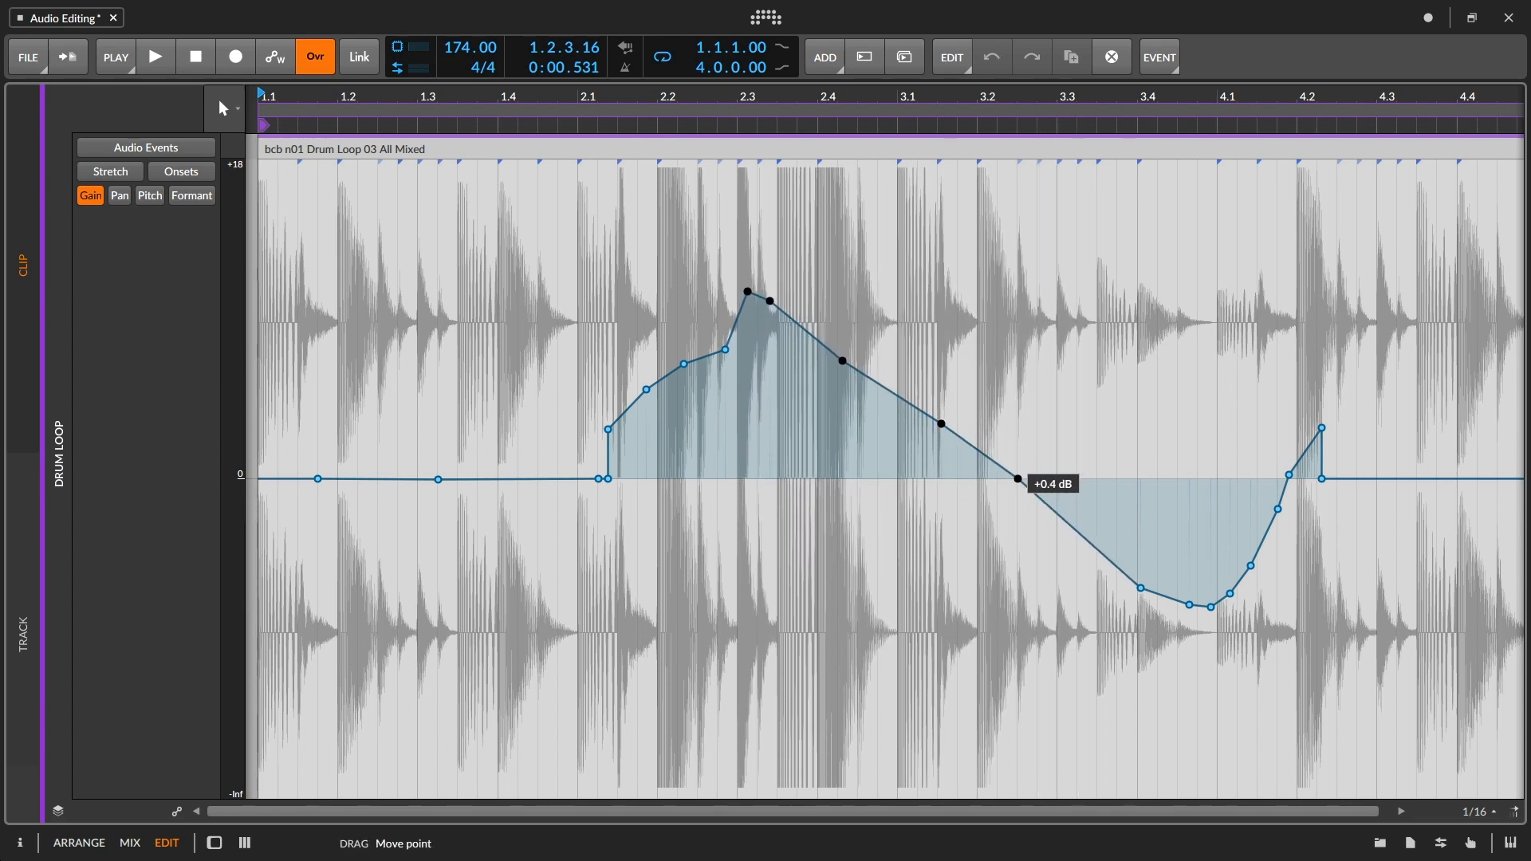
pyautogui.moveTo(1016, 479); pyautogui.dragTo(1017, 623)
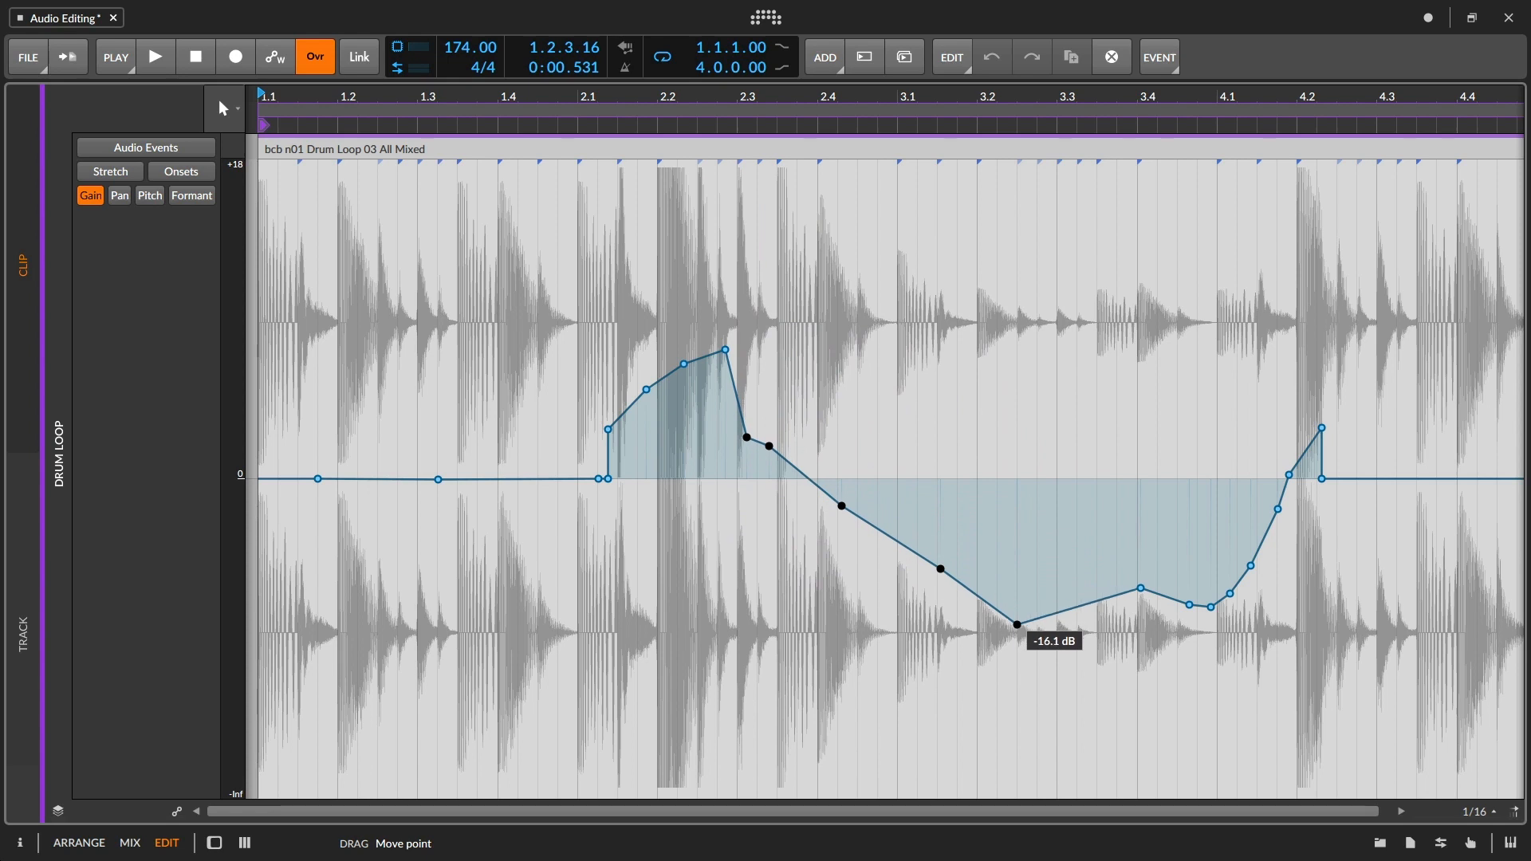
pyautogui.moveTo(1016, 623); pyautogui.dragTo(976, 587)
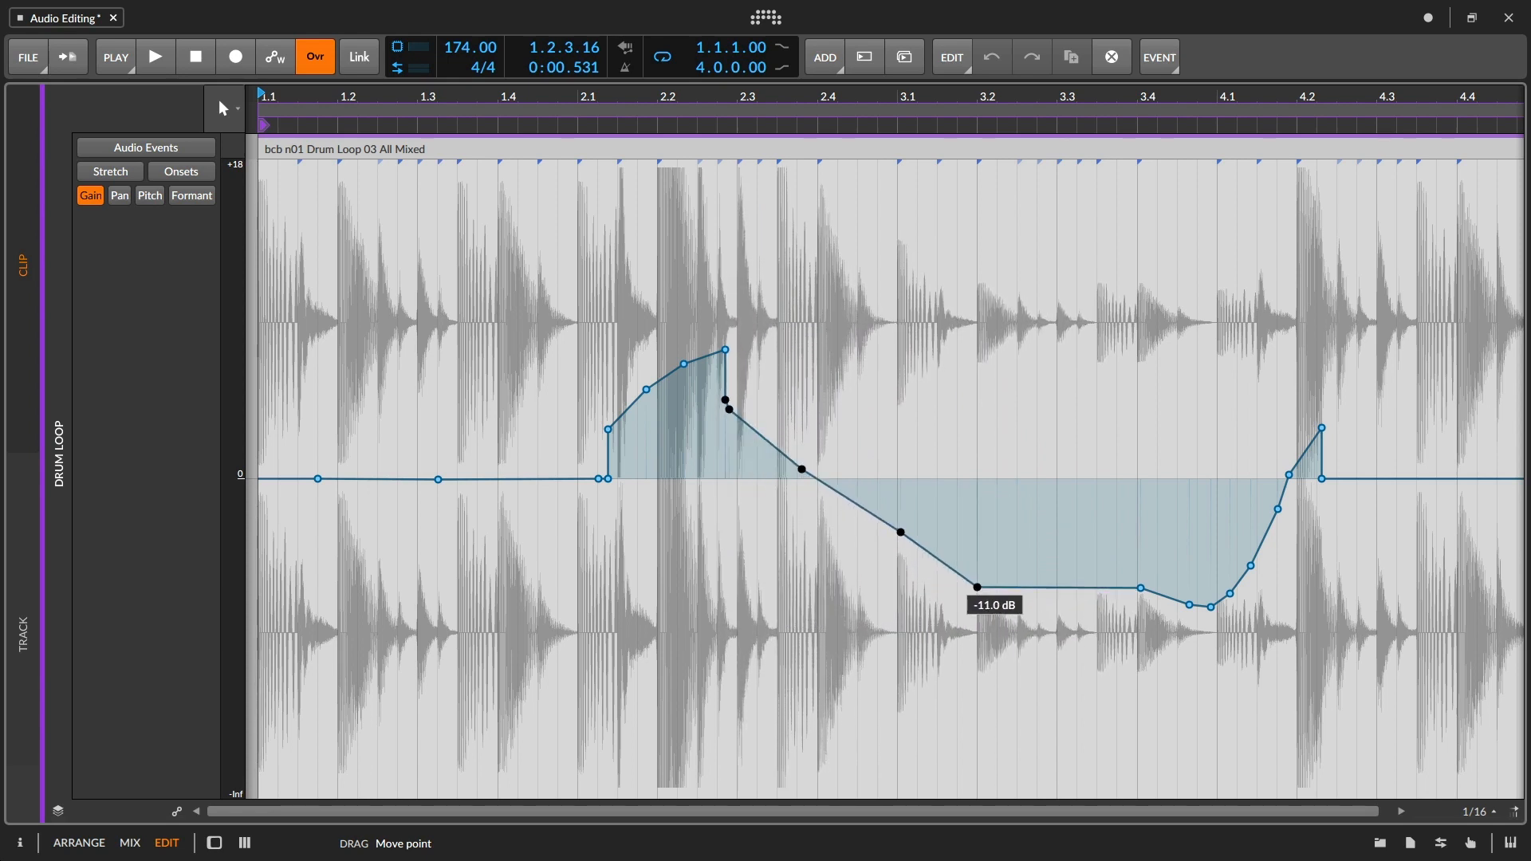
pyautogui.moveTo(976, 587); pyautogui.dragTo(1079, 605)
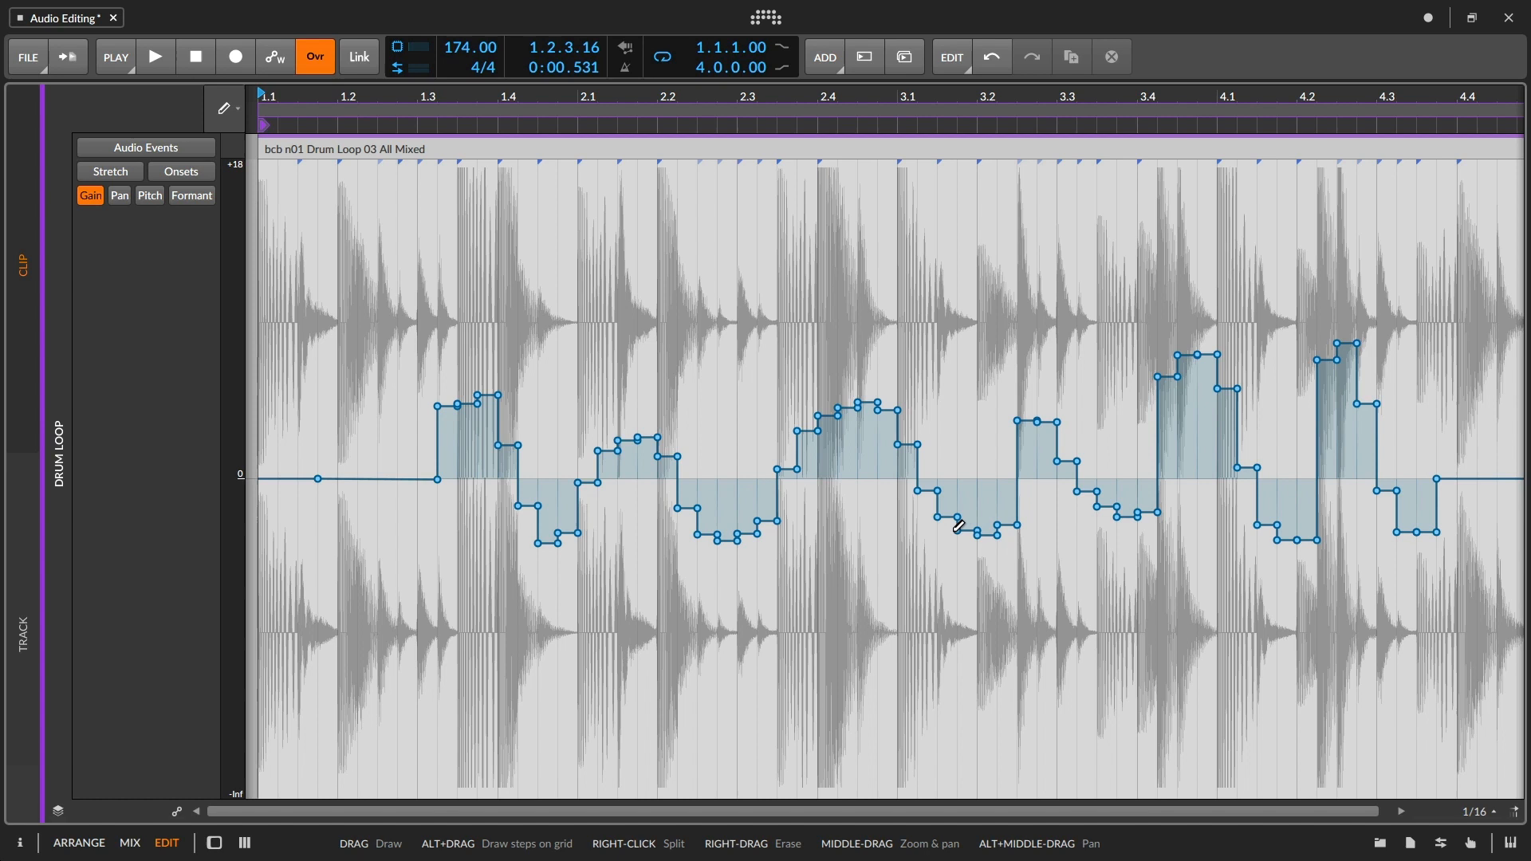
pyautogui.moveTo(851, 460)
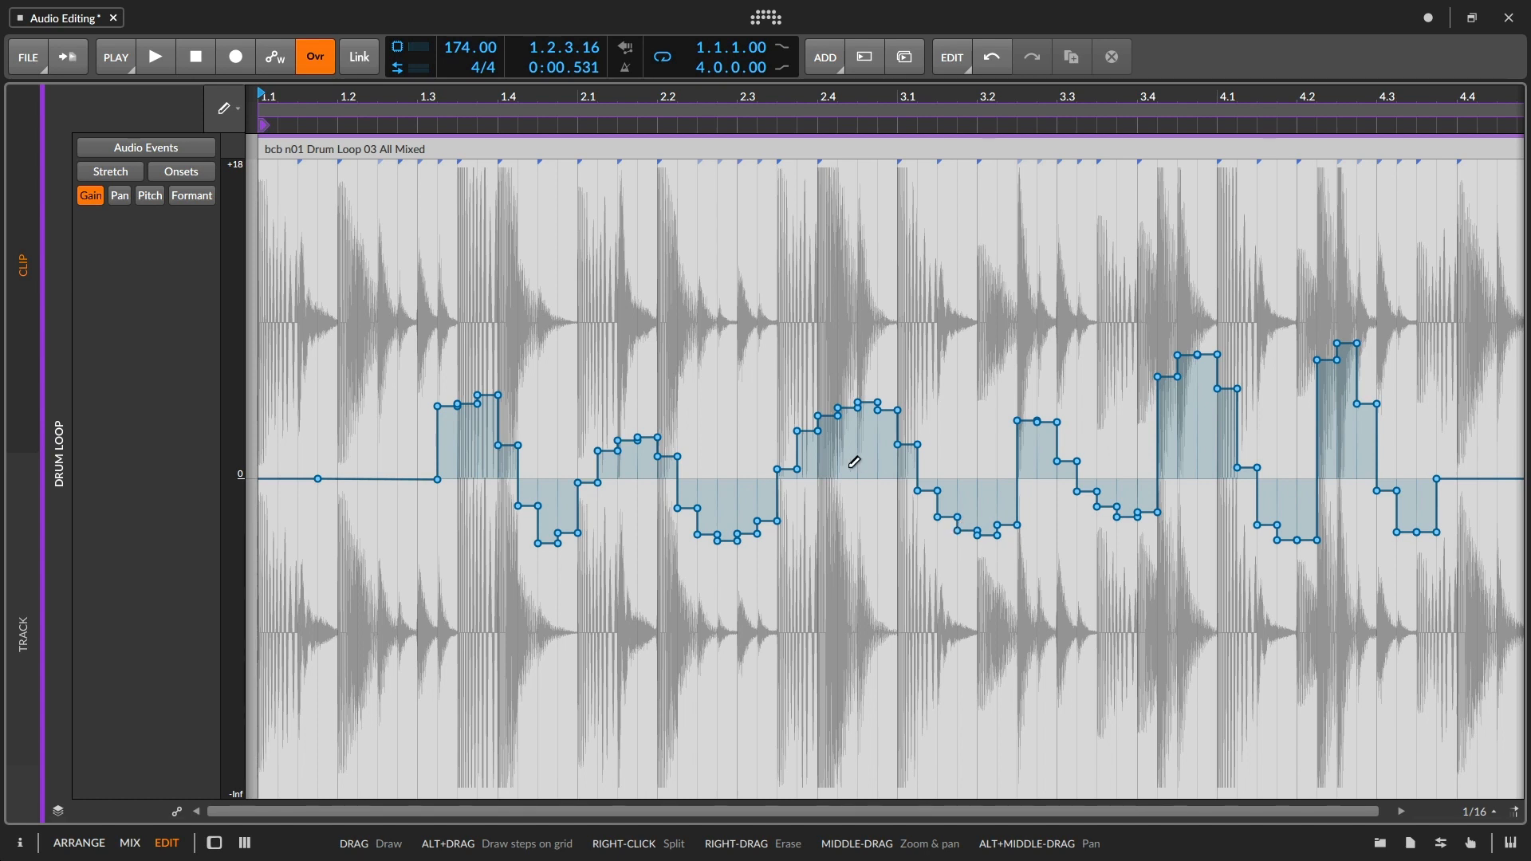
pyautogui.moveTo(527, 412)
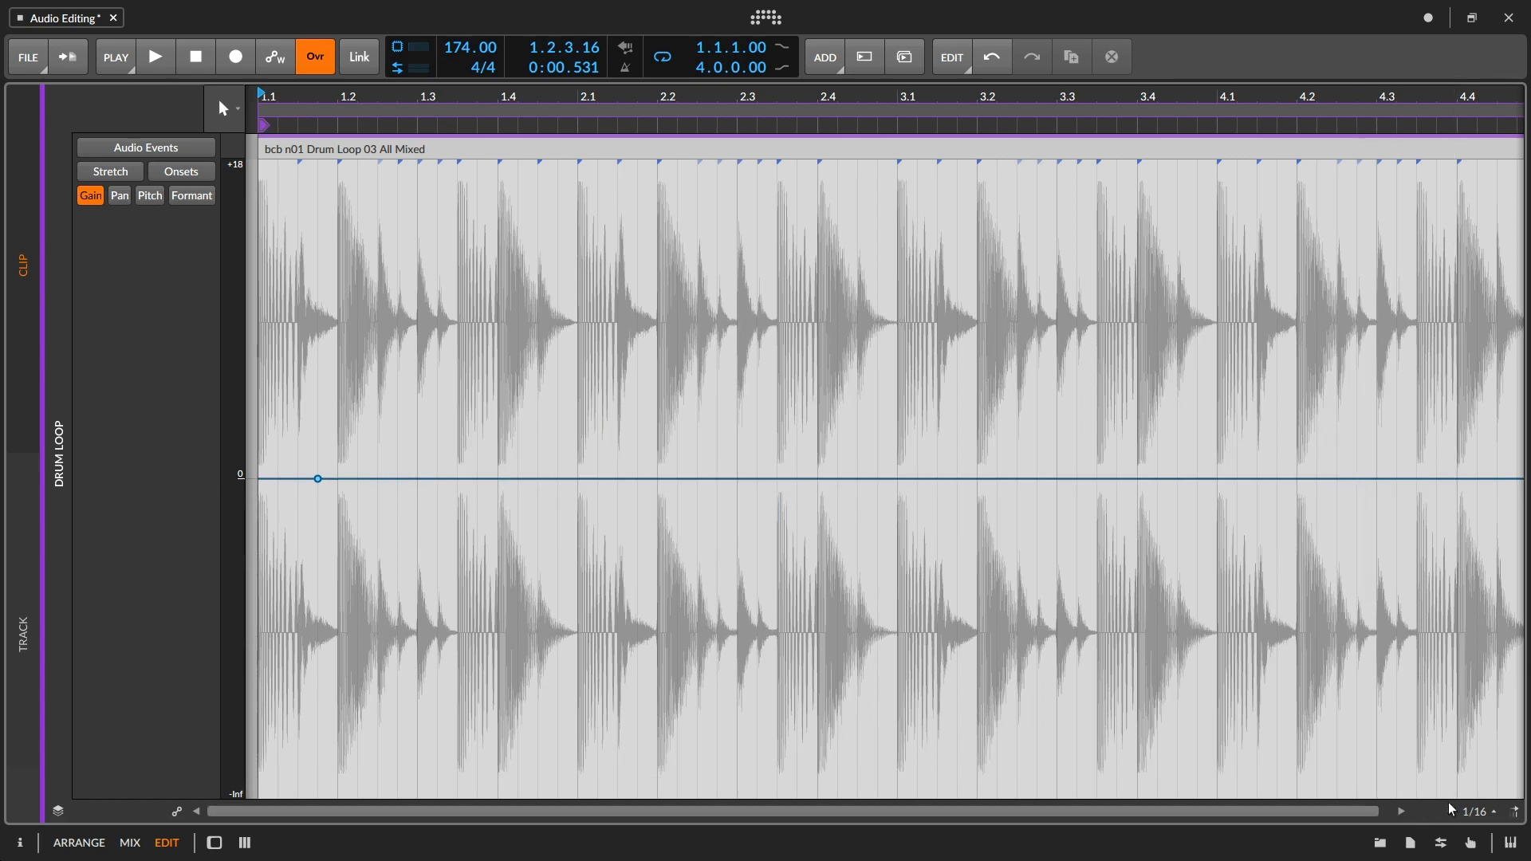
# - Set a 1/4 grid, draw stepped gain levels, then delete them to leave gain flat
pyautogui.click(1493, 810)
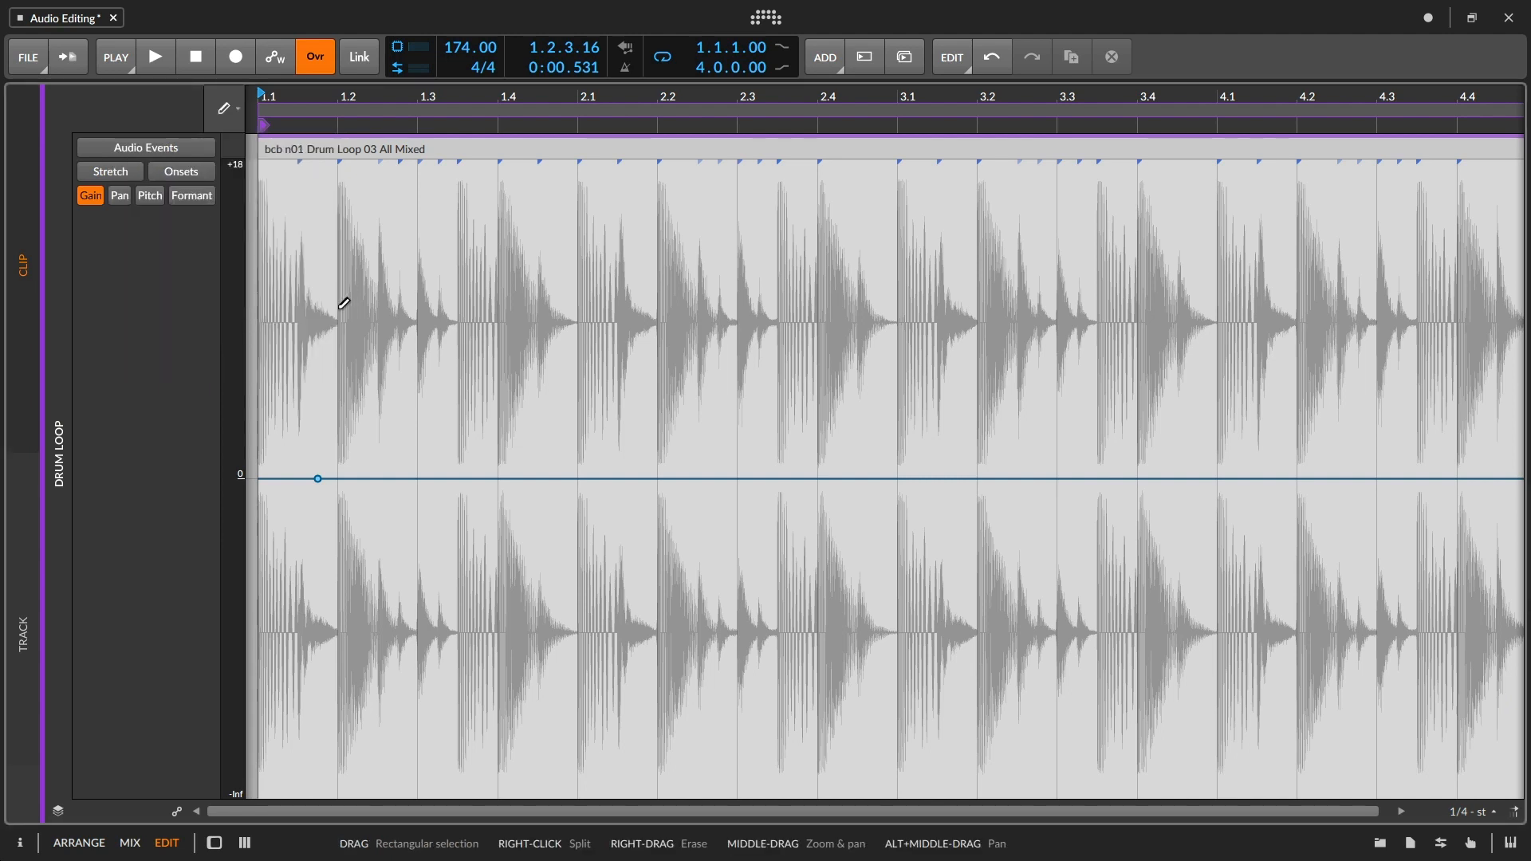
pyautogui.moveTo(398, 423)
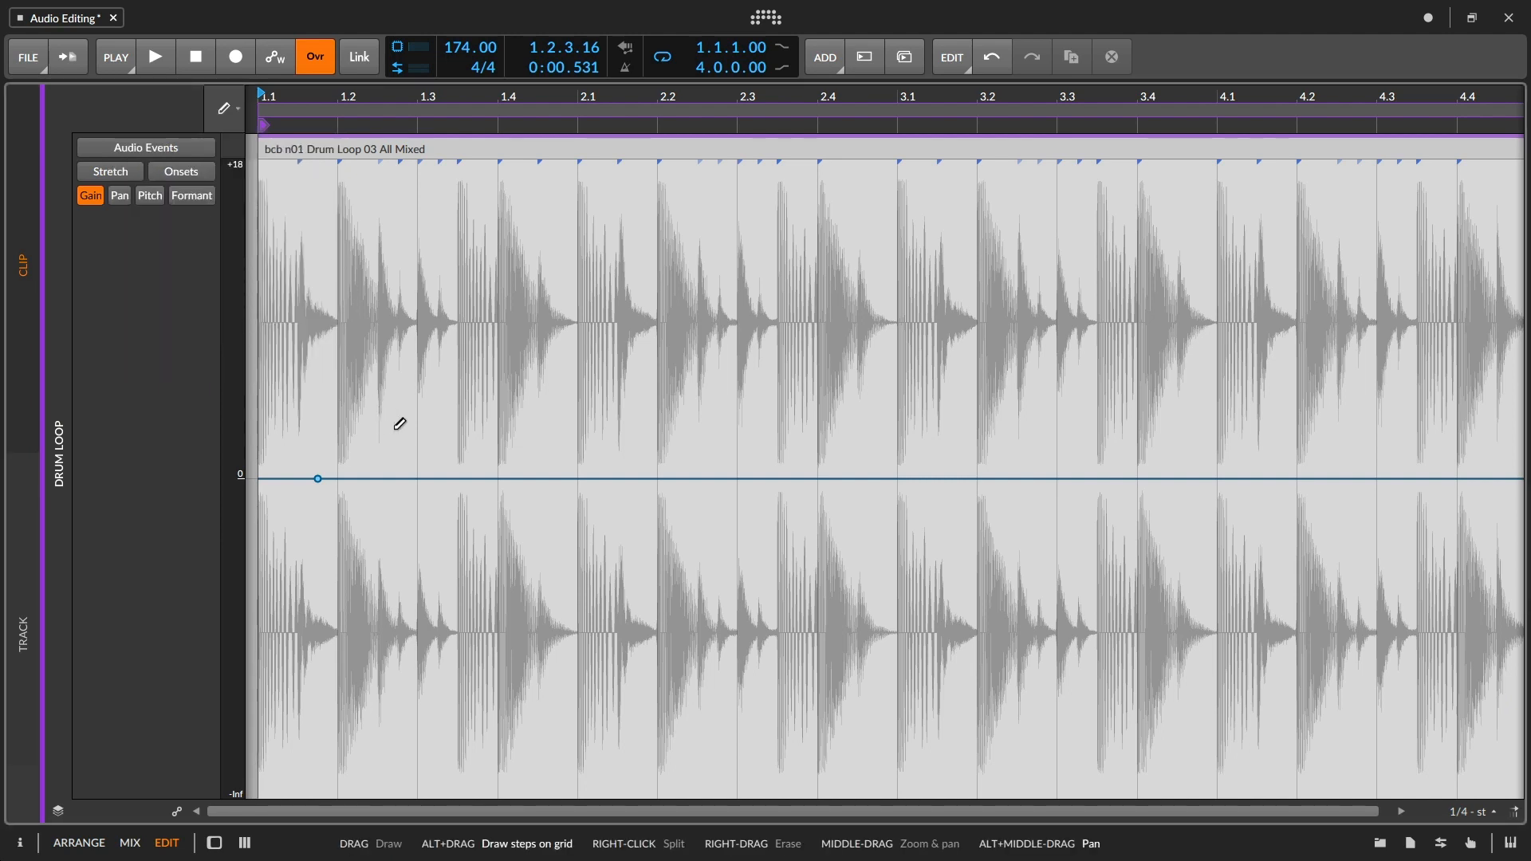
pyautogui.moveTo(337, 479); pyautogui.dragTo(576, 510)
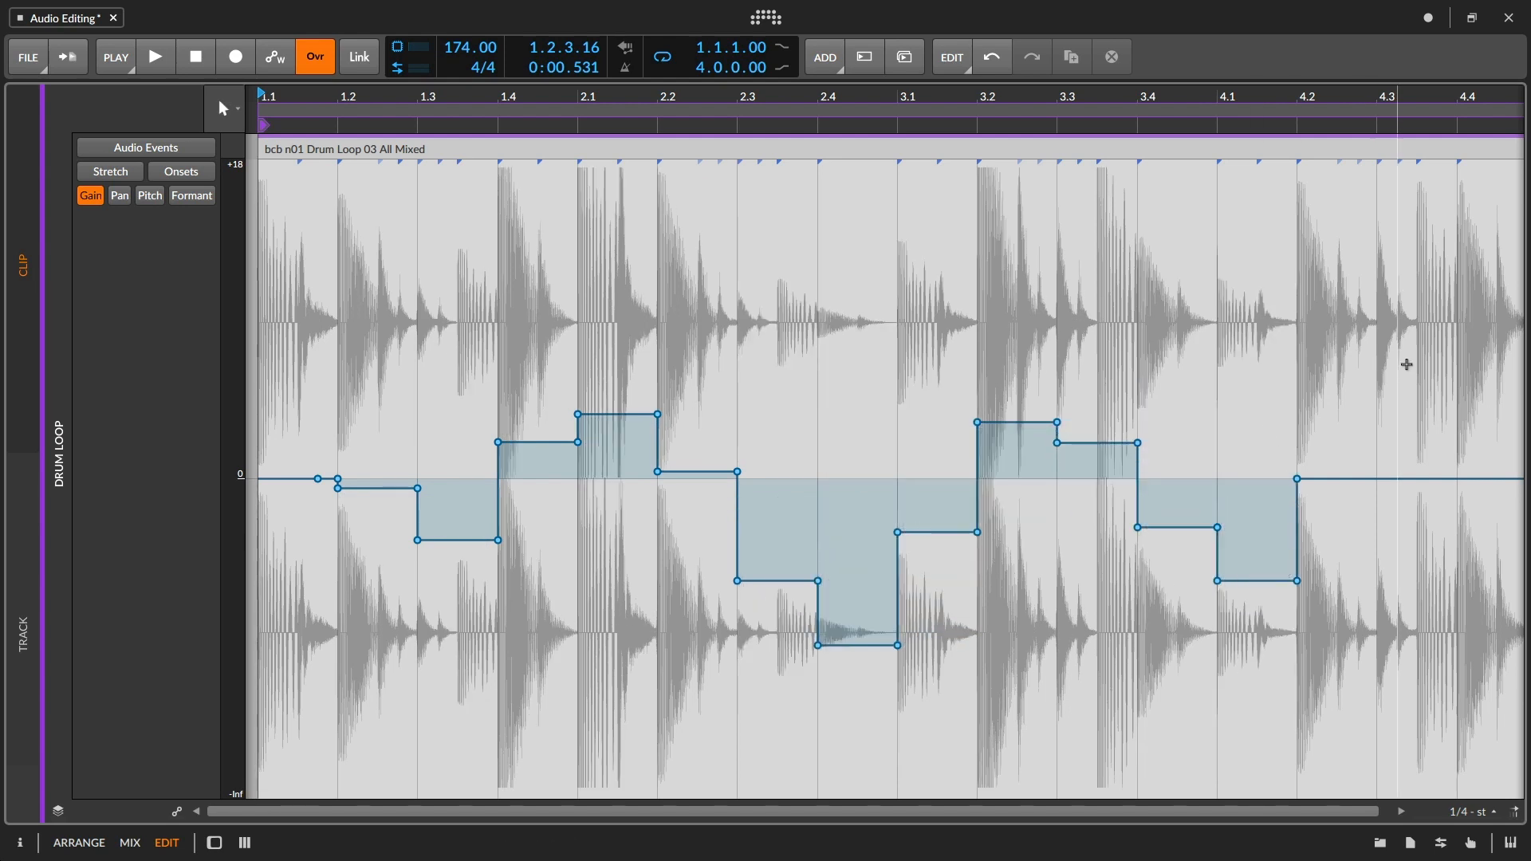
pyautogui.moveTo(313, 359); pyautogui.dragTo(1404, 620)
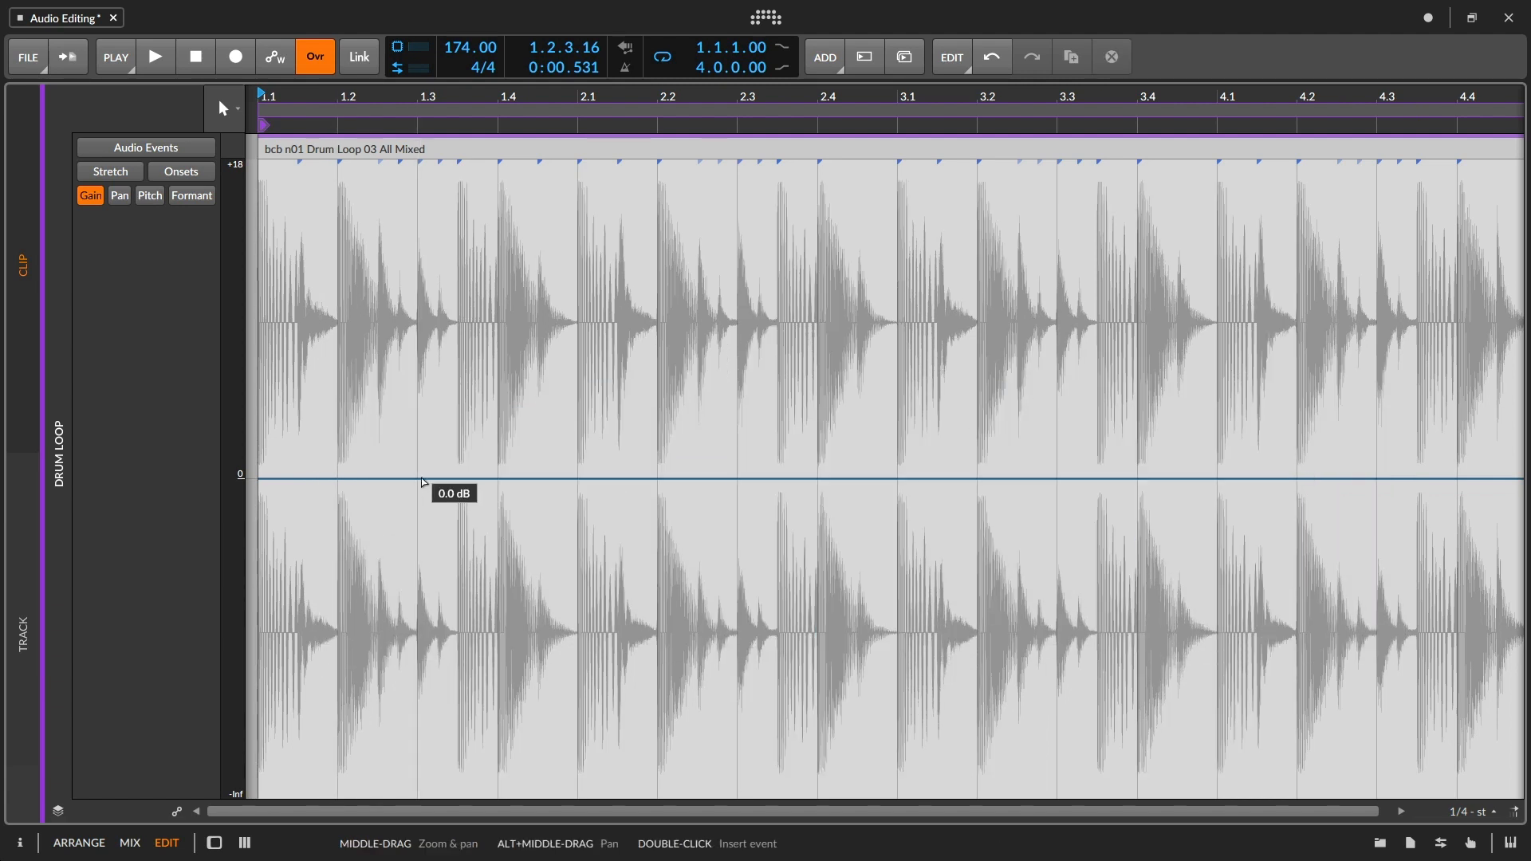
# - Add gain points between bars 1.3 and 3.1, raising the middle one to a +6.1 dB peak
pyautogui.click(774, 479)
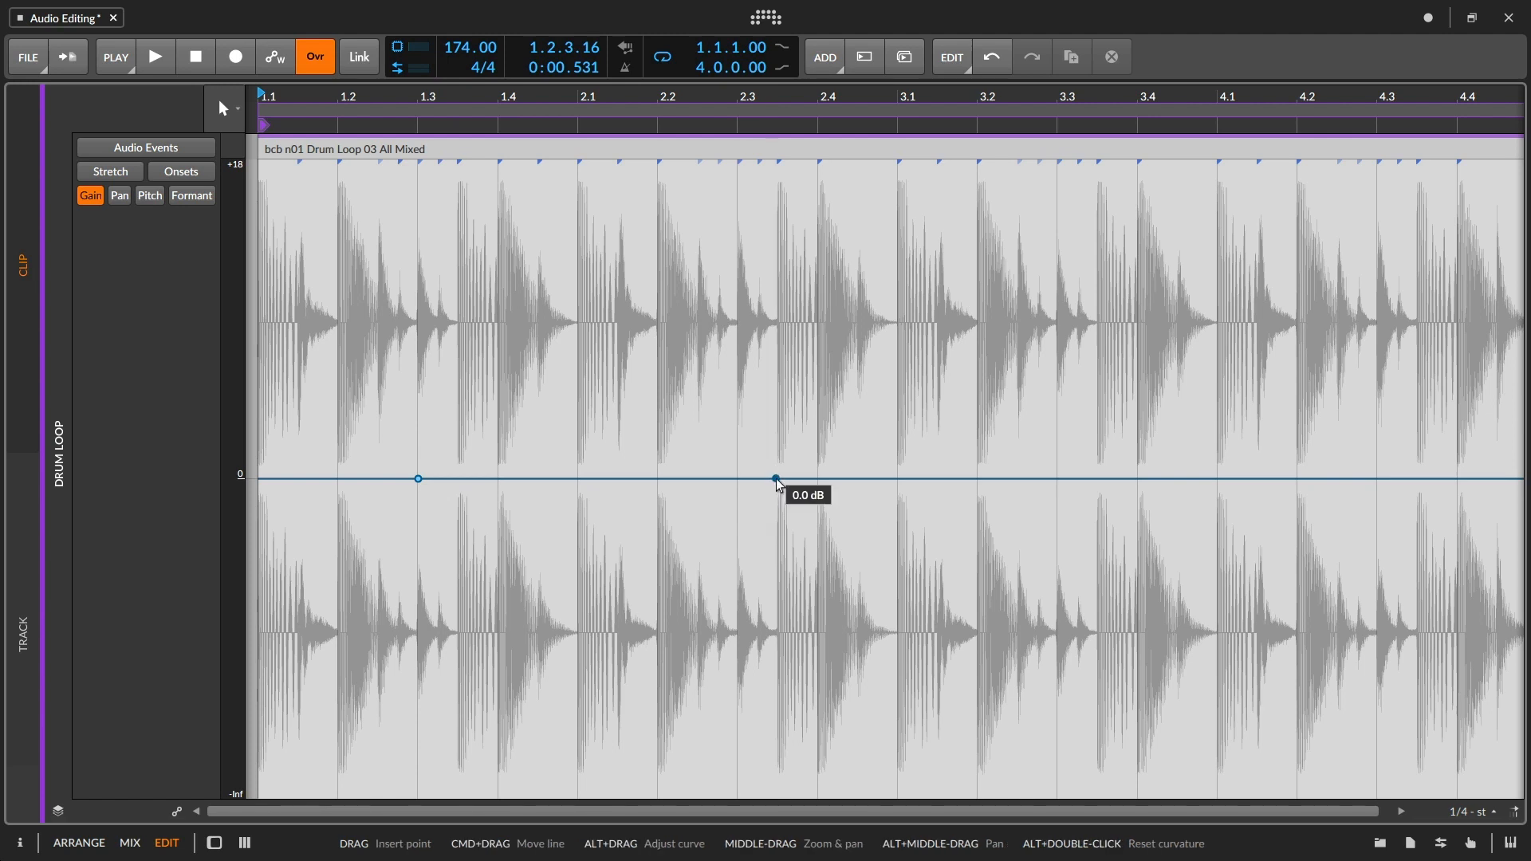
pyautogui.click(805, 478)
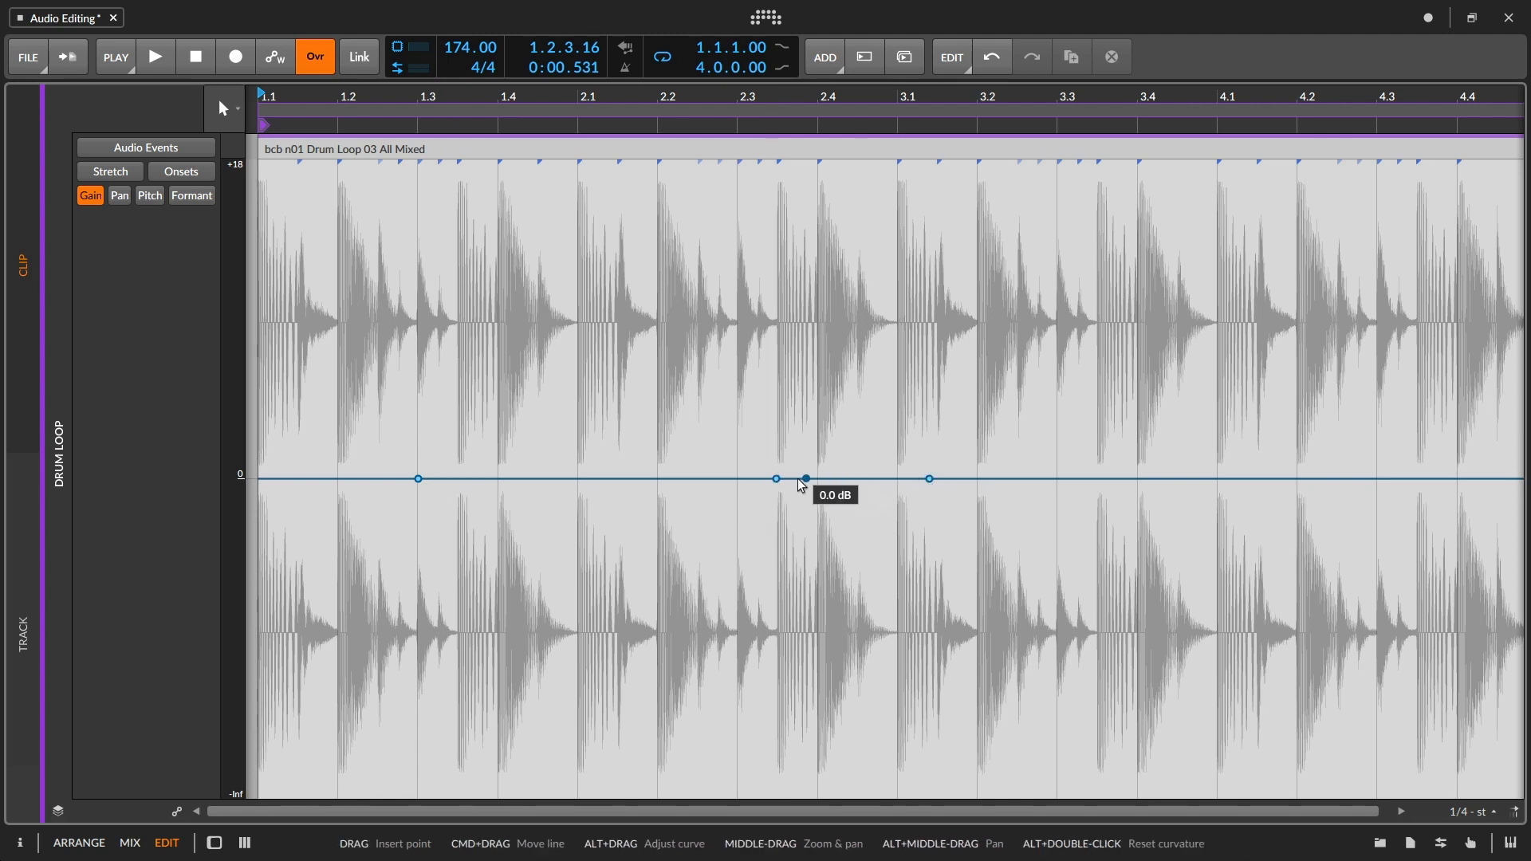
pyautogui.moveTo(802, 478); pyautogui.dragTo(776, 396)
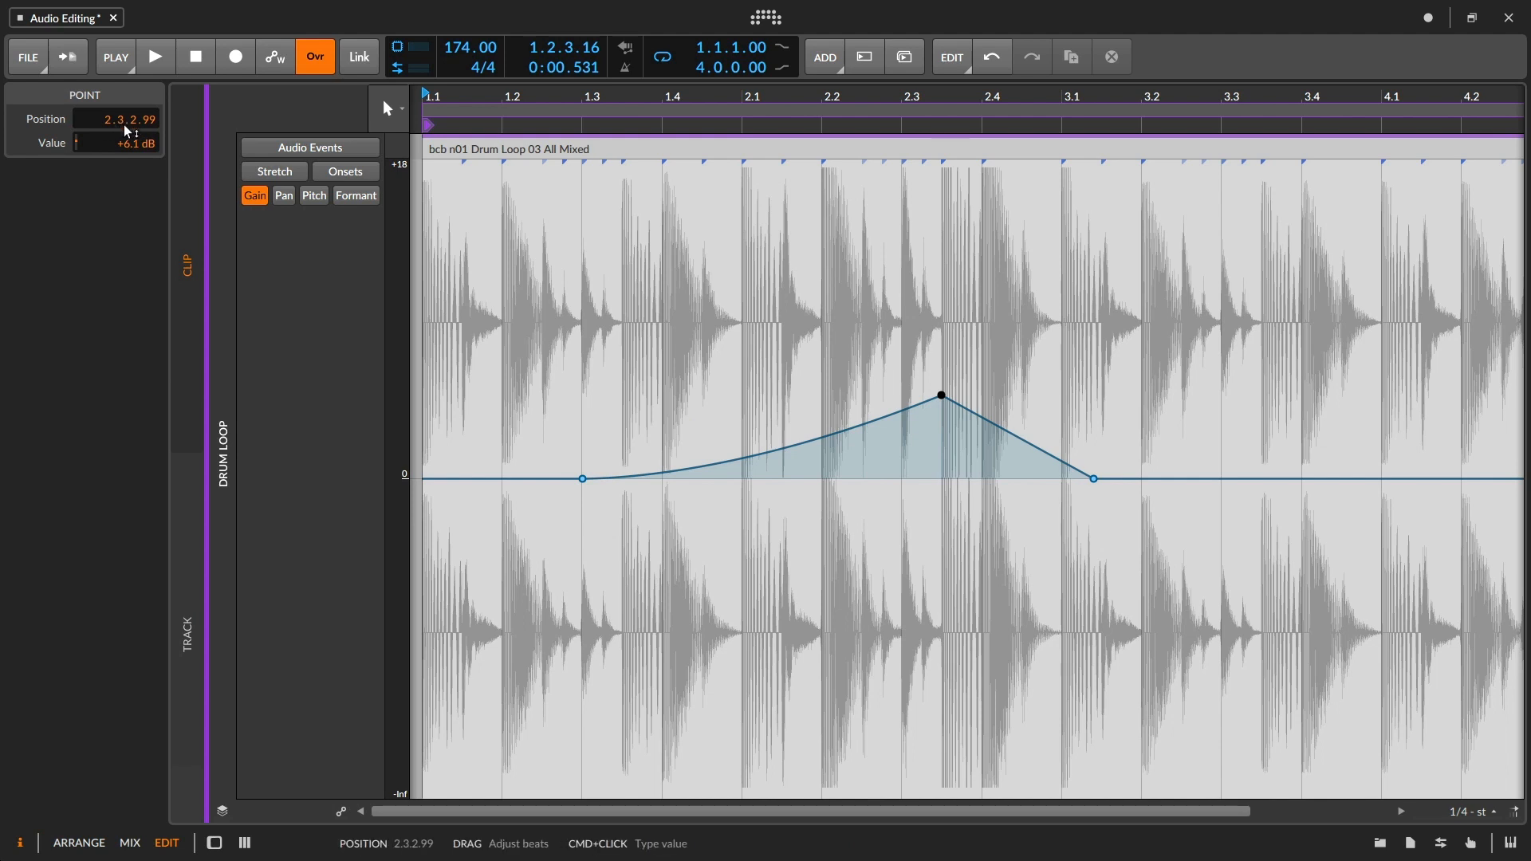
# - Drag the gain point via 1.3.1.01 to 3.1.2.59, then from -6.9 dB up to +6.3 dB
pyautogui.moveTo(940, 395); pyautogui.dragTo(582, 396)
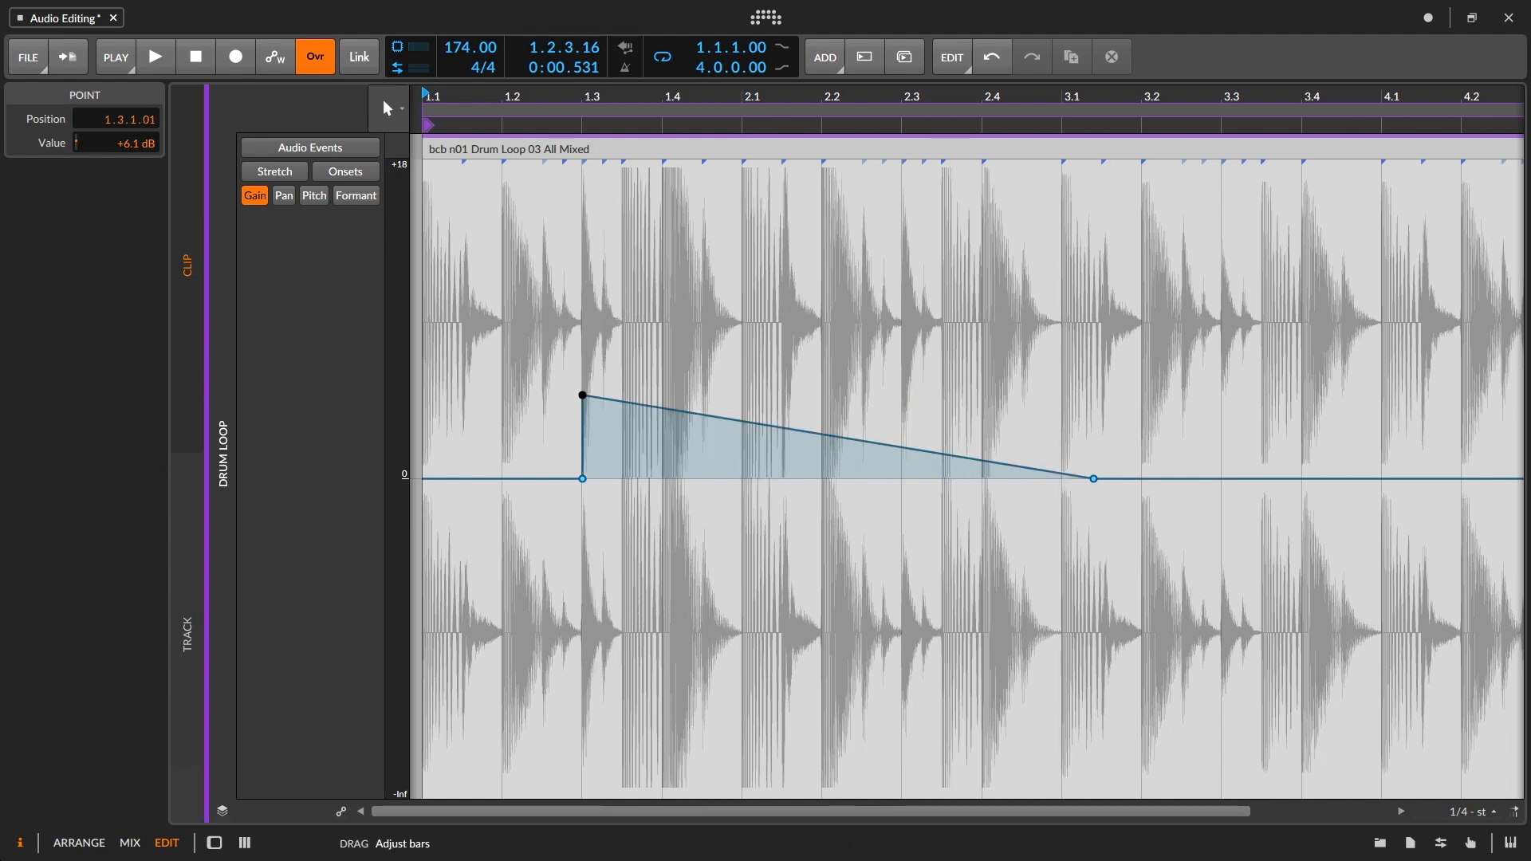
pyautogui.moveTo(581, 396); pyautogui.dragTo(1092, 395)
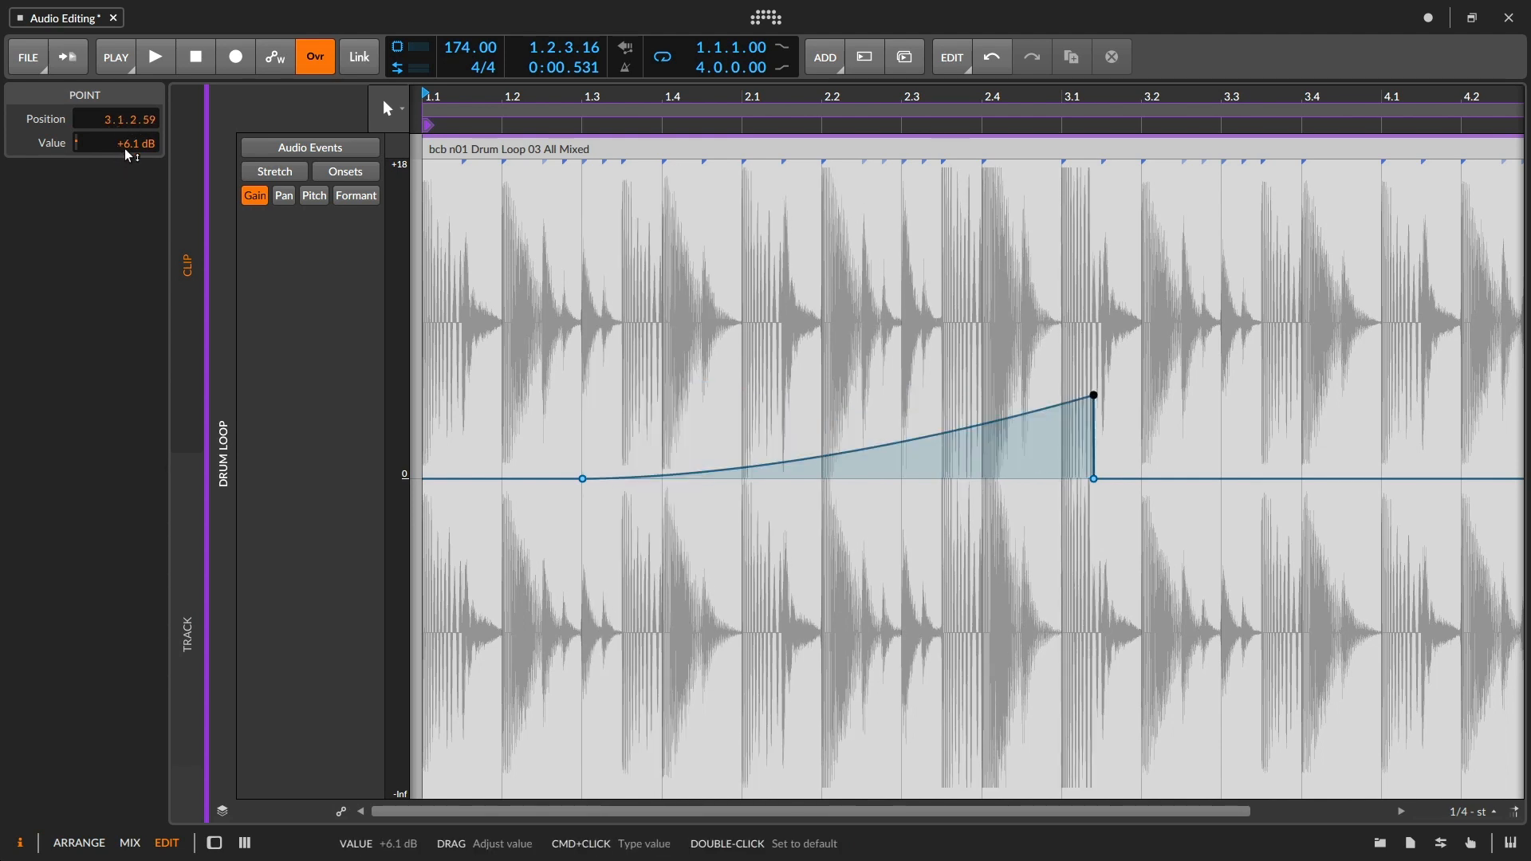
pyautogui.moveTo(1092, 396); pyautogui.dragTo(1091, 552)
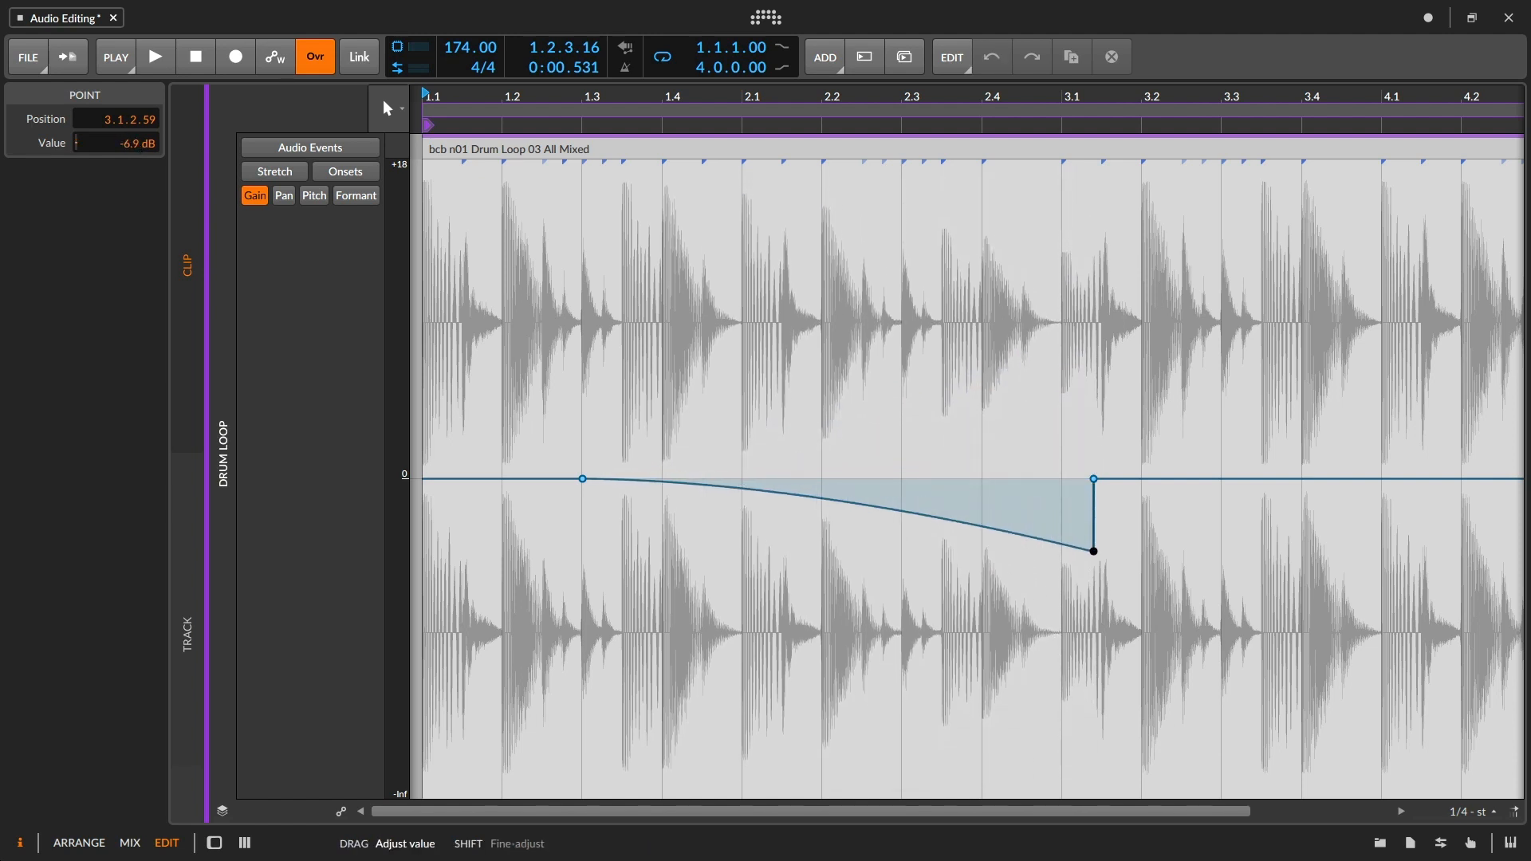
pyautogui.moveTo(1092, 551); pyautogui.dragTo(1092, 391)
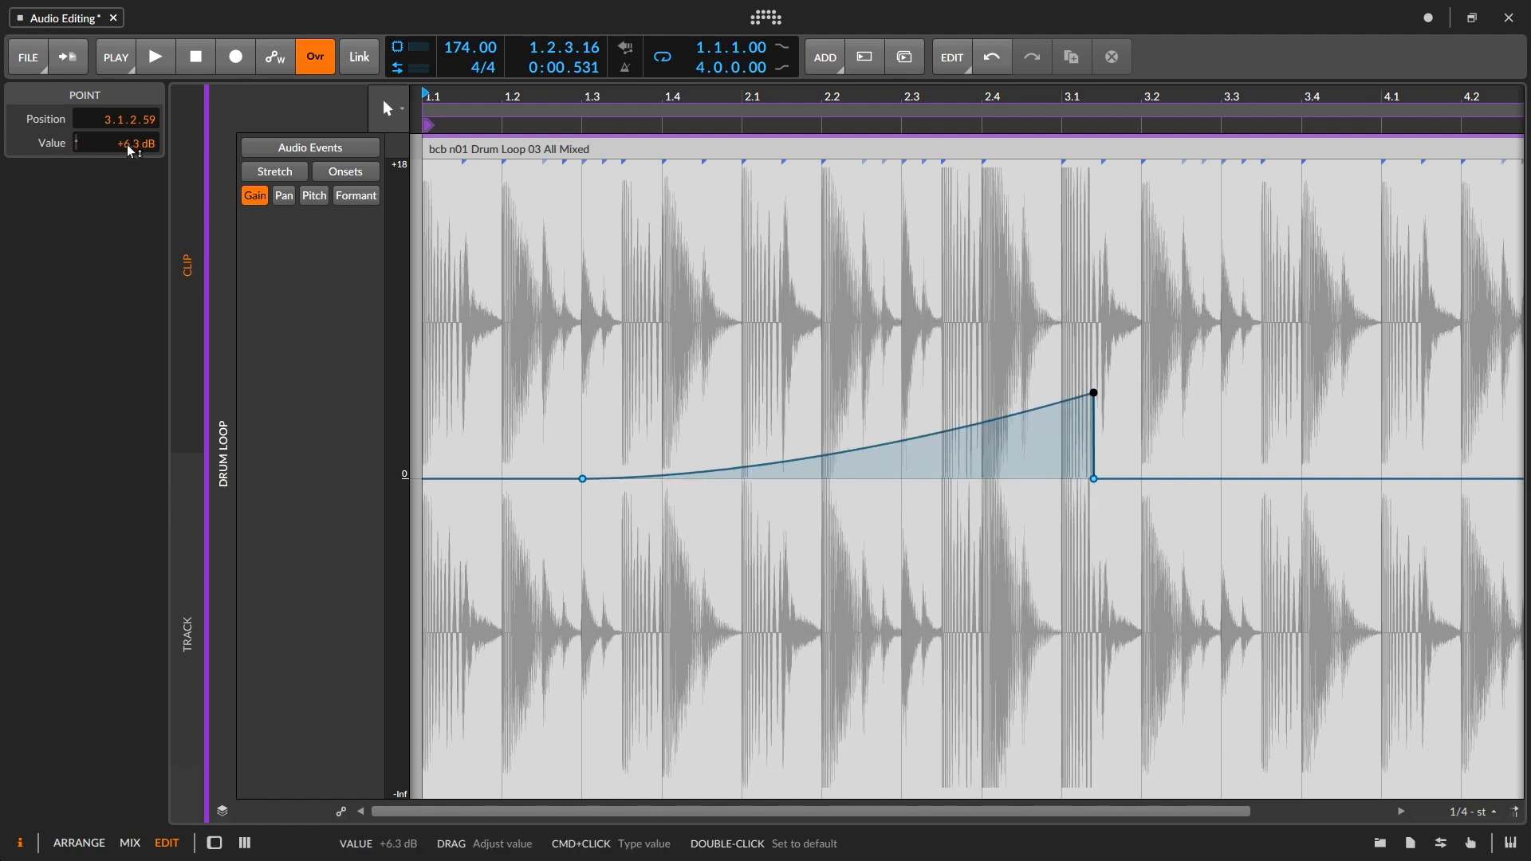